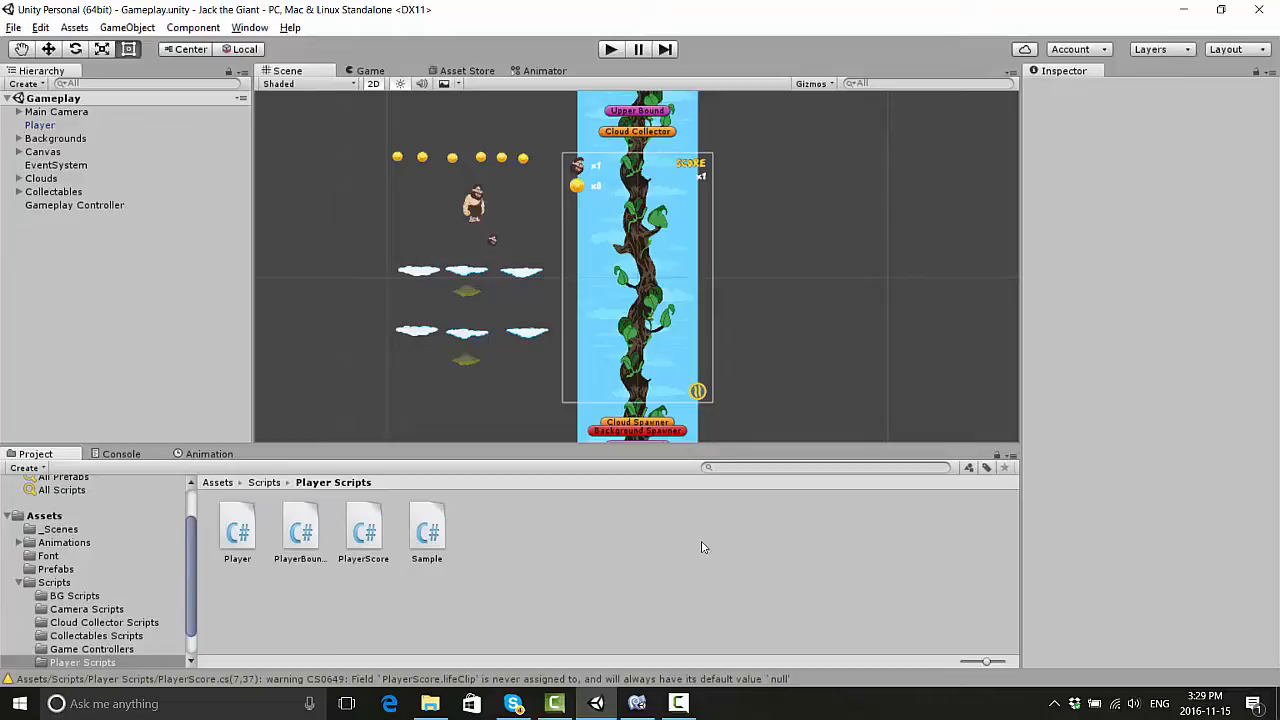
pyautogui.moveTo(686, 551)
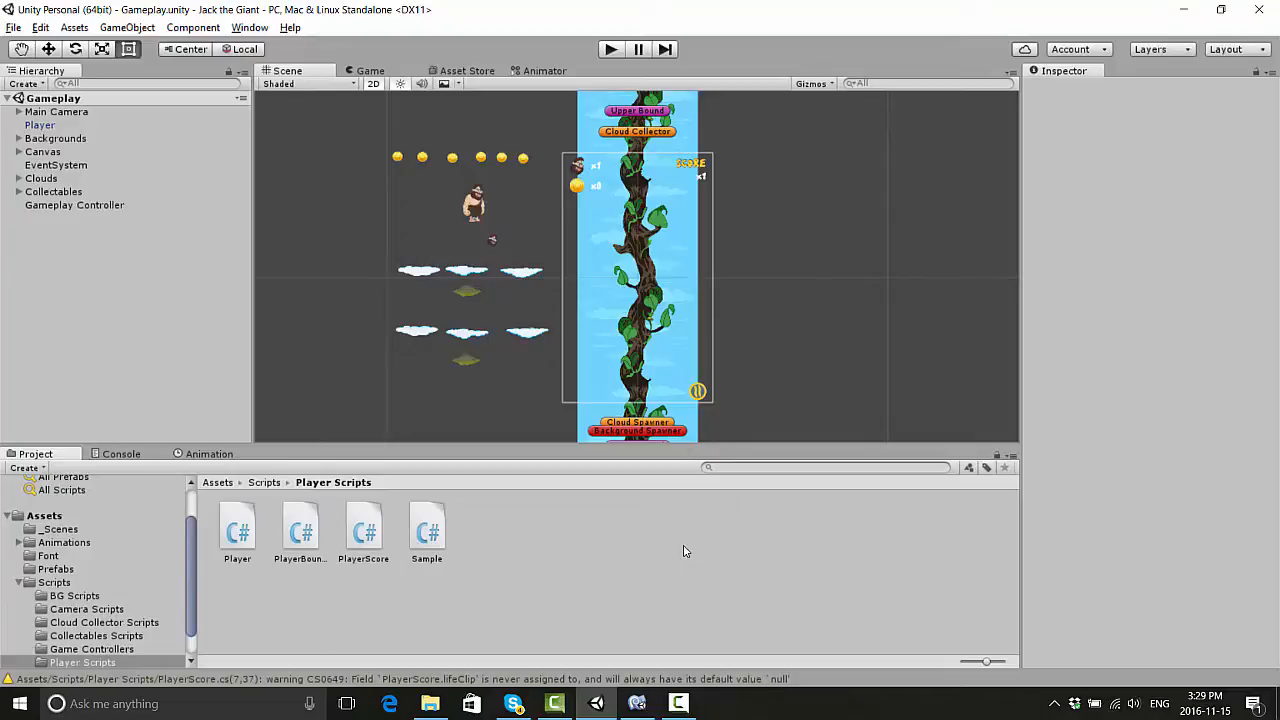
pyautogui.moveTo(672, 510)
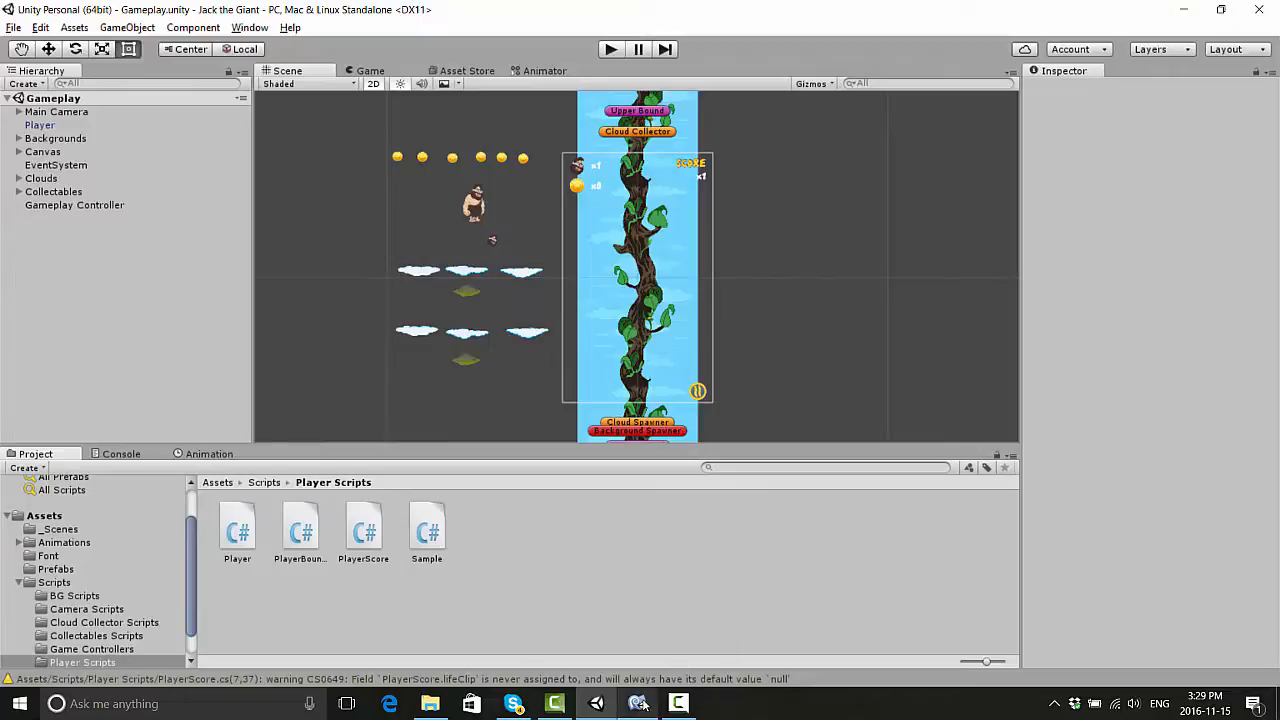
# - Find Sample.cs in Unity's Project panel and preview its default Start/Update code
pyautogui.click(637, 703)
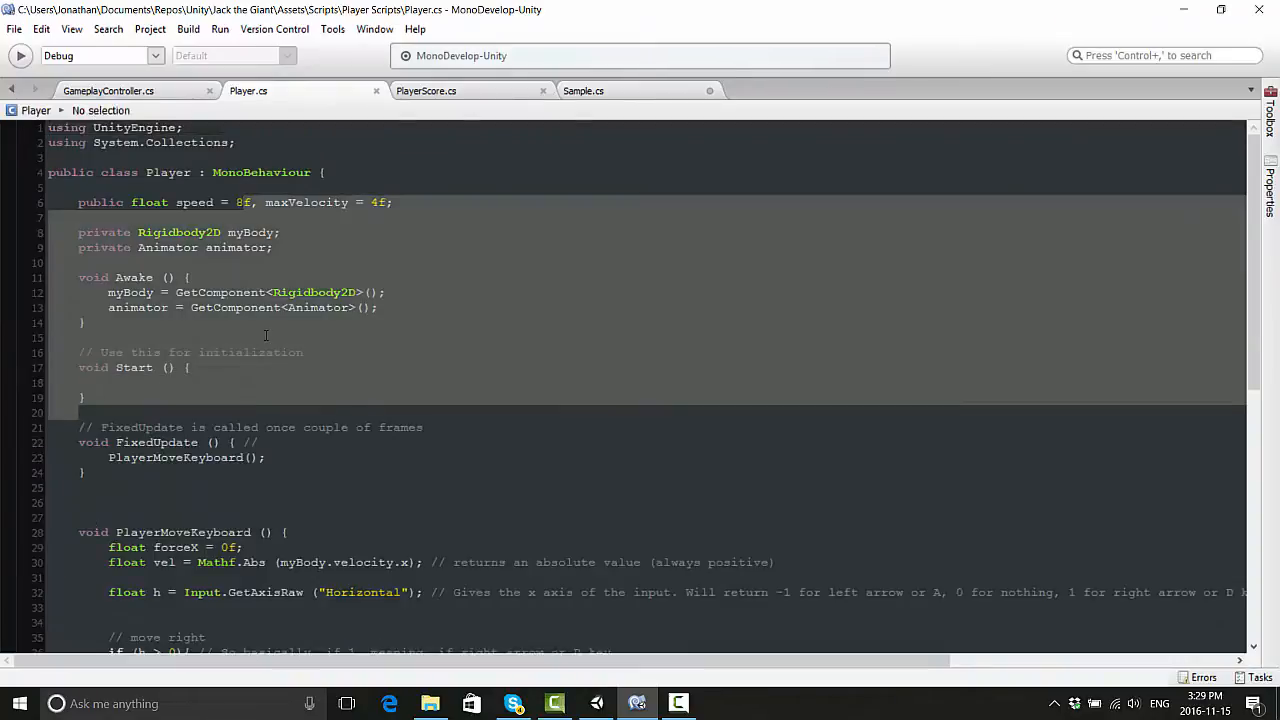
pyautogui.scroll(-3)
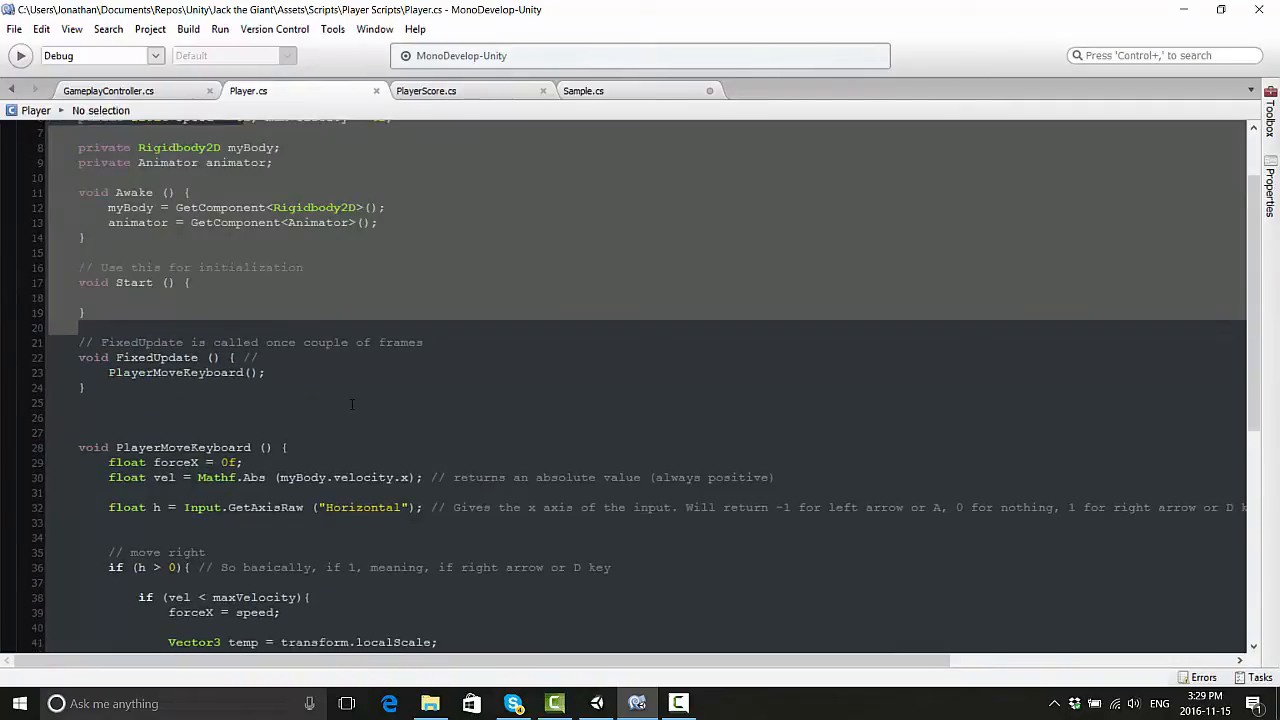
pyautogui.scroll(-3)
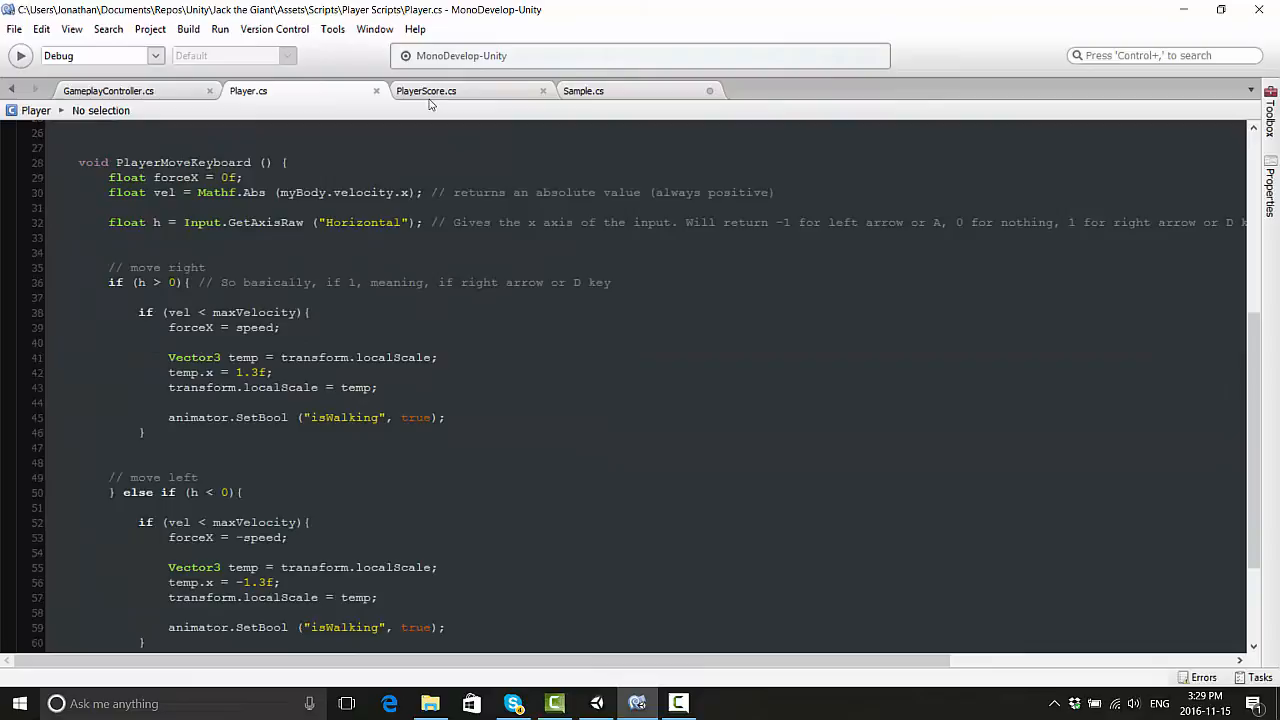
pyautogui.click(426, 91)
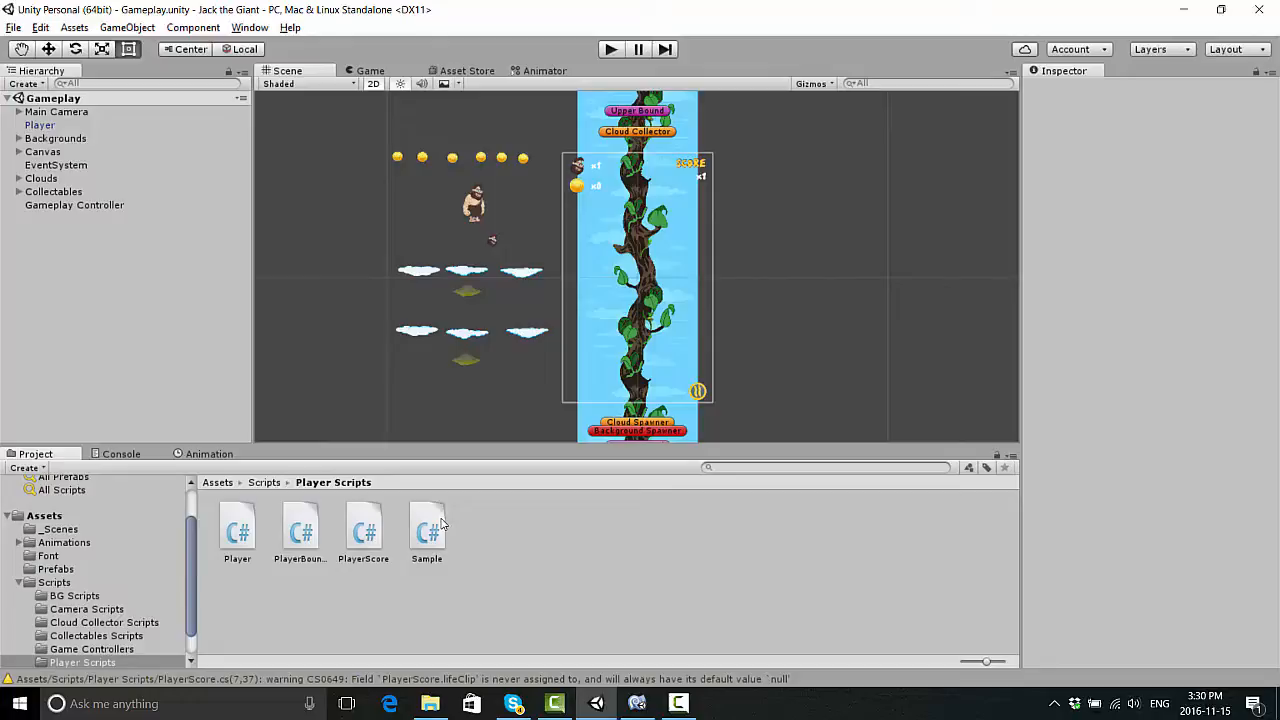
pyautogui.click(426, 528)
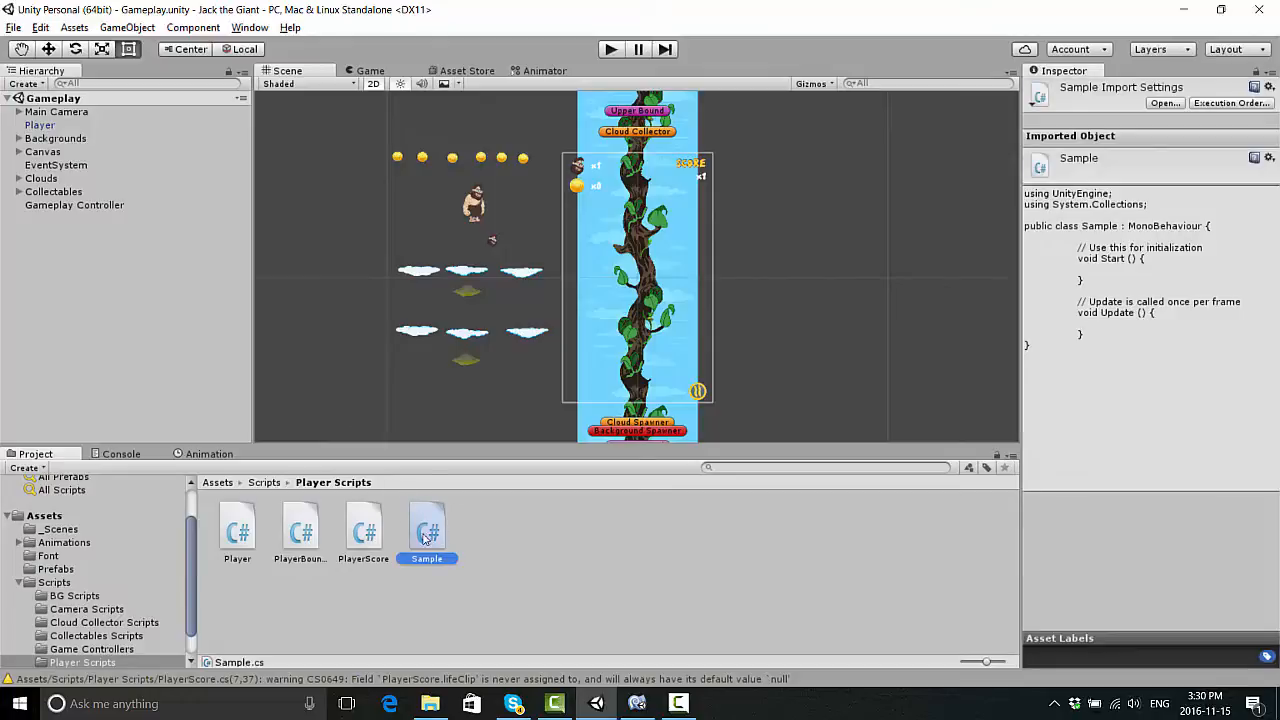
pyautogui.moveTo(443, 518)
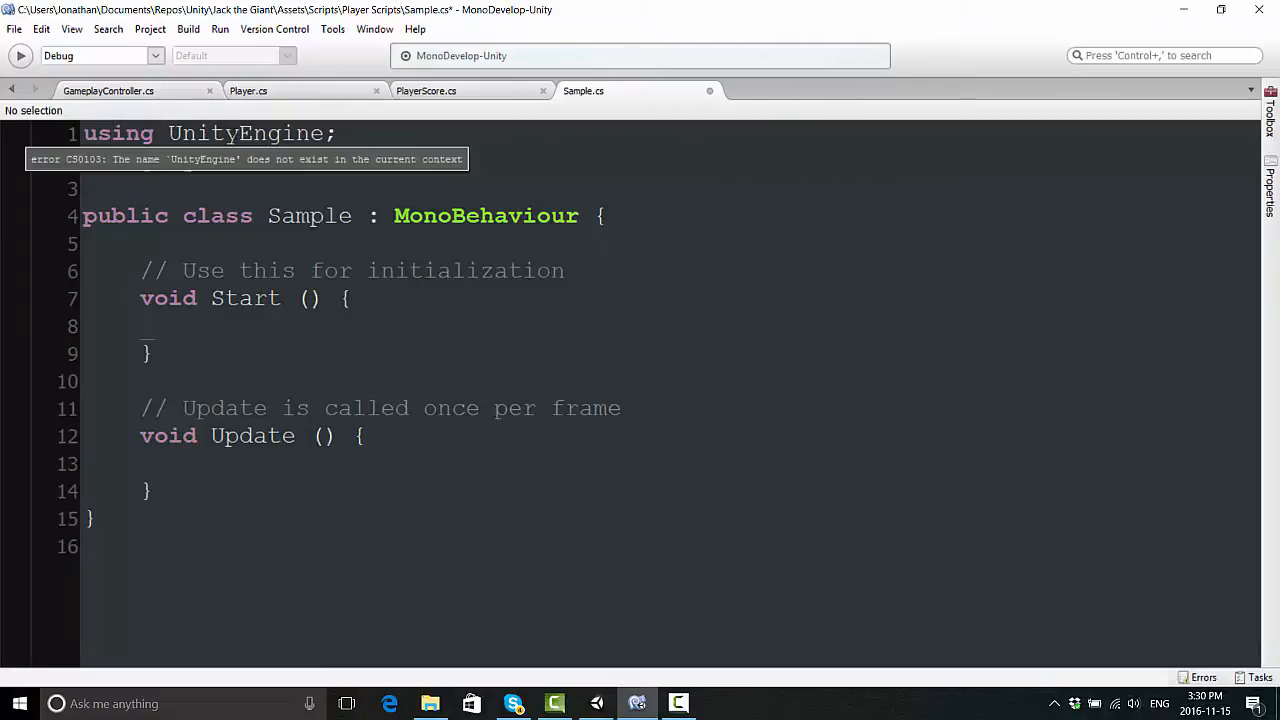
# - Add 'using System.Collections;' on line 2 and highlight the class's public keyword
pyautogui.write('using System.Collections;')
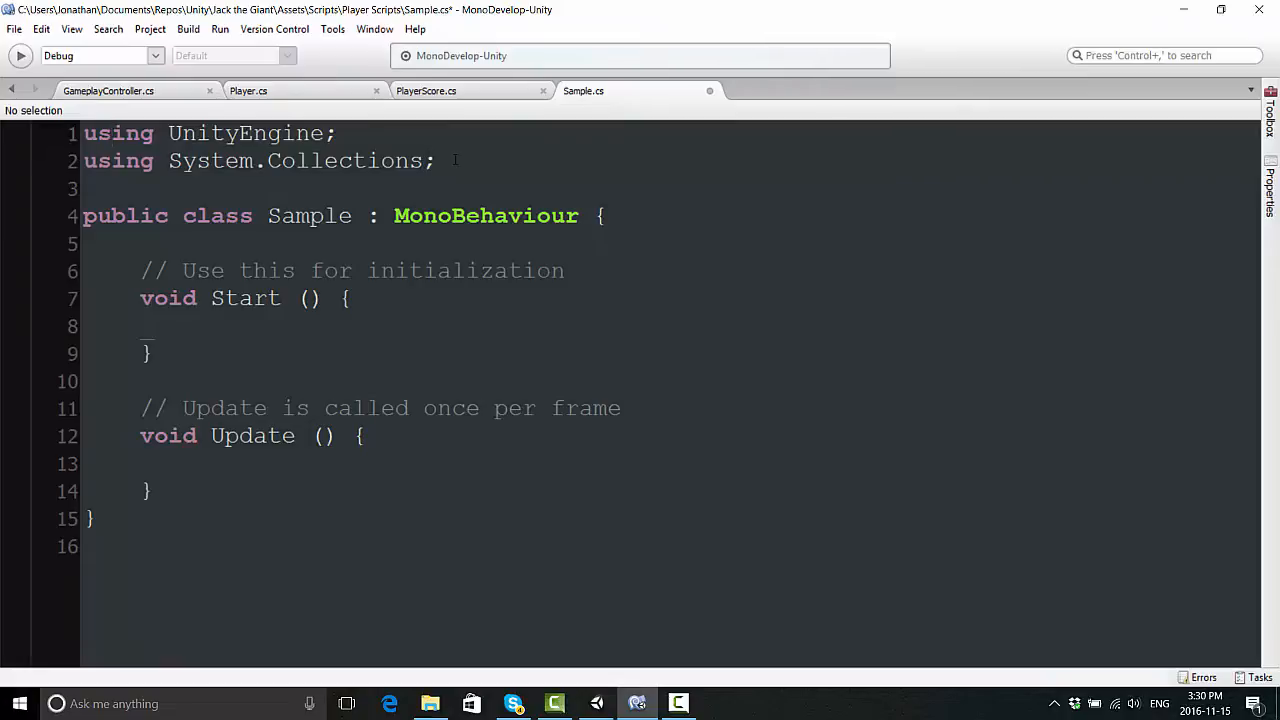
pyautogui.click(436, 160)
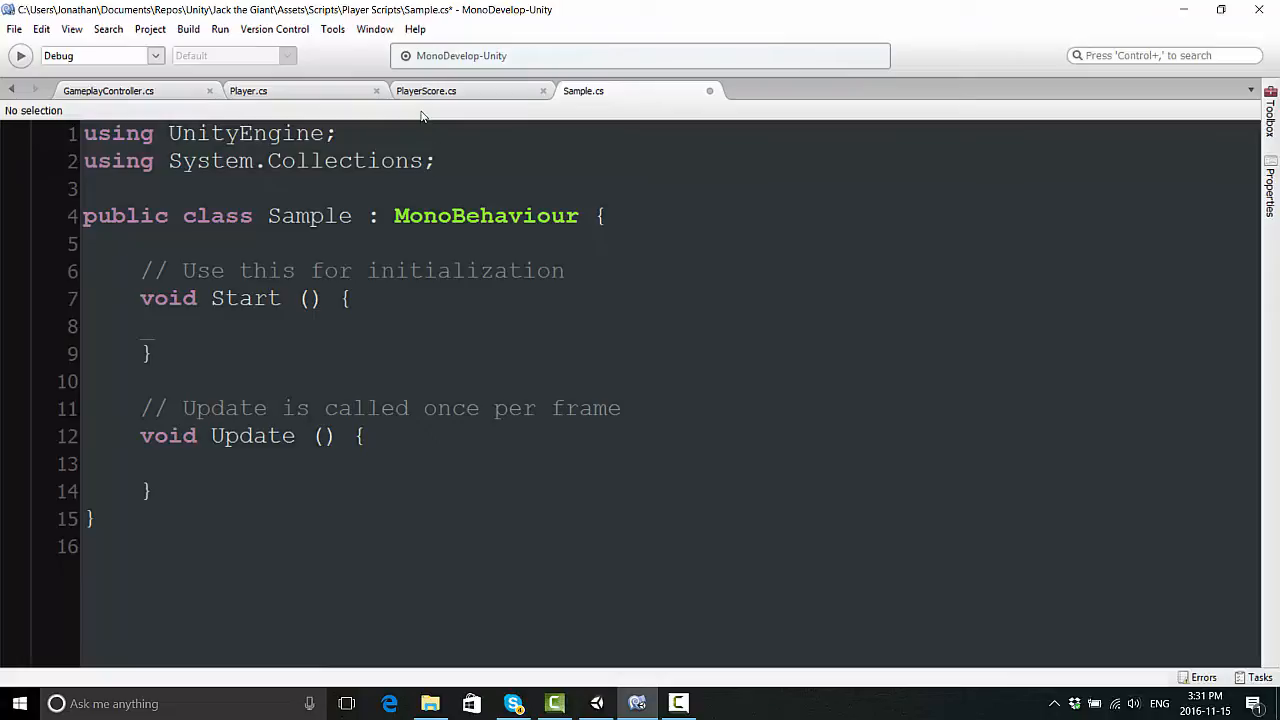
pyautogui.click(436, 160)
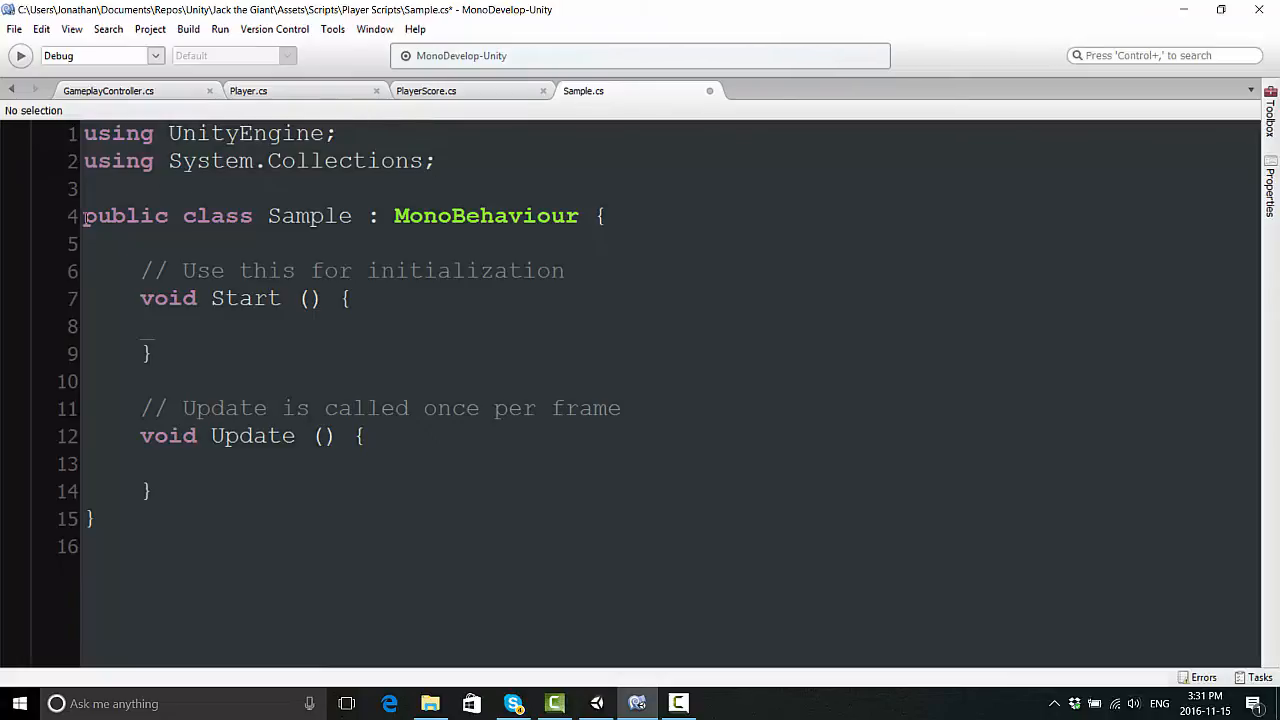
pyautogui.doubleClick(125, 216)
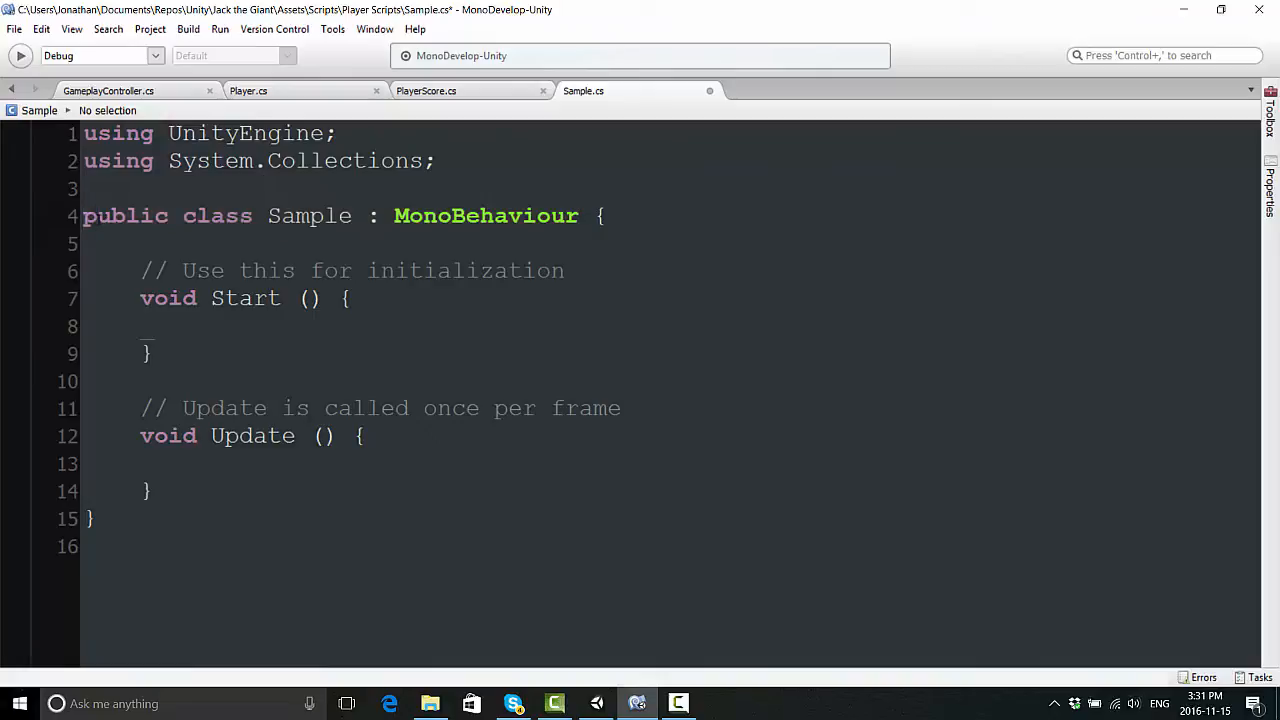
pyautogui.doubleClick(125, 216)
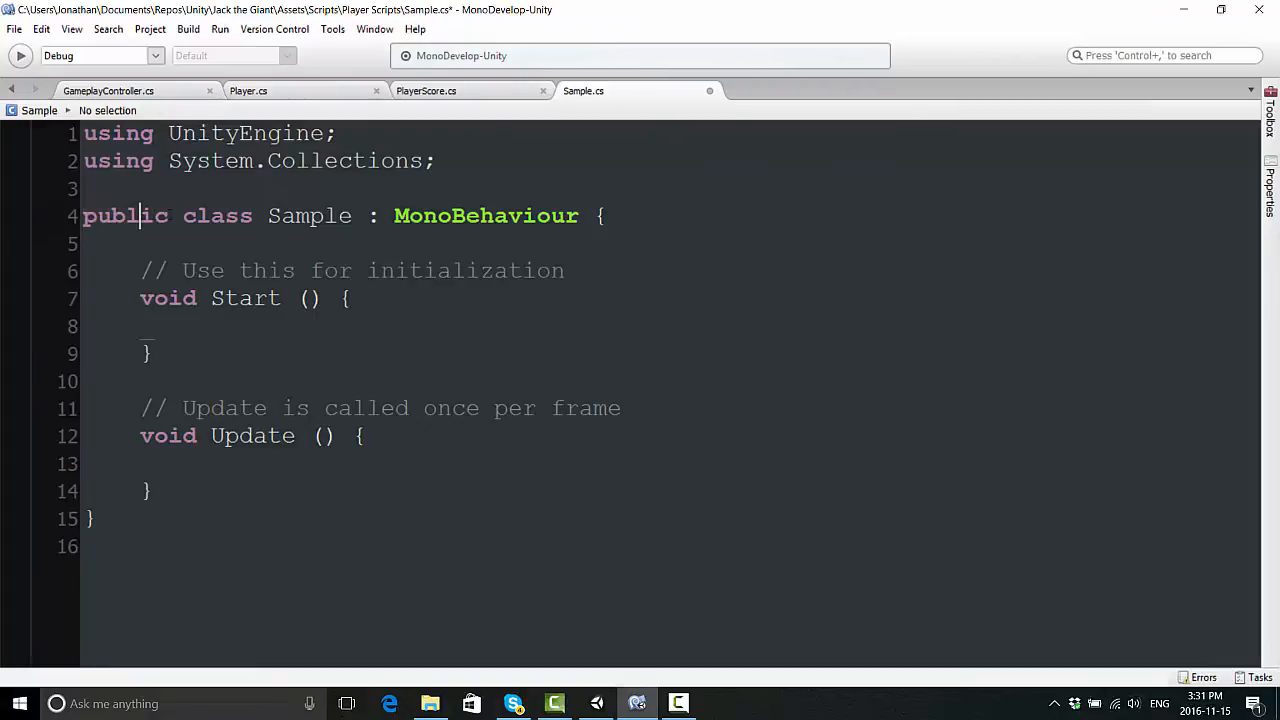
pyautogui.doubleClick(217, 215)
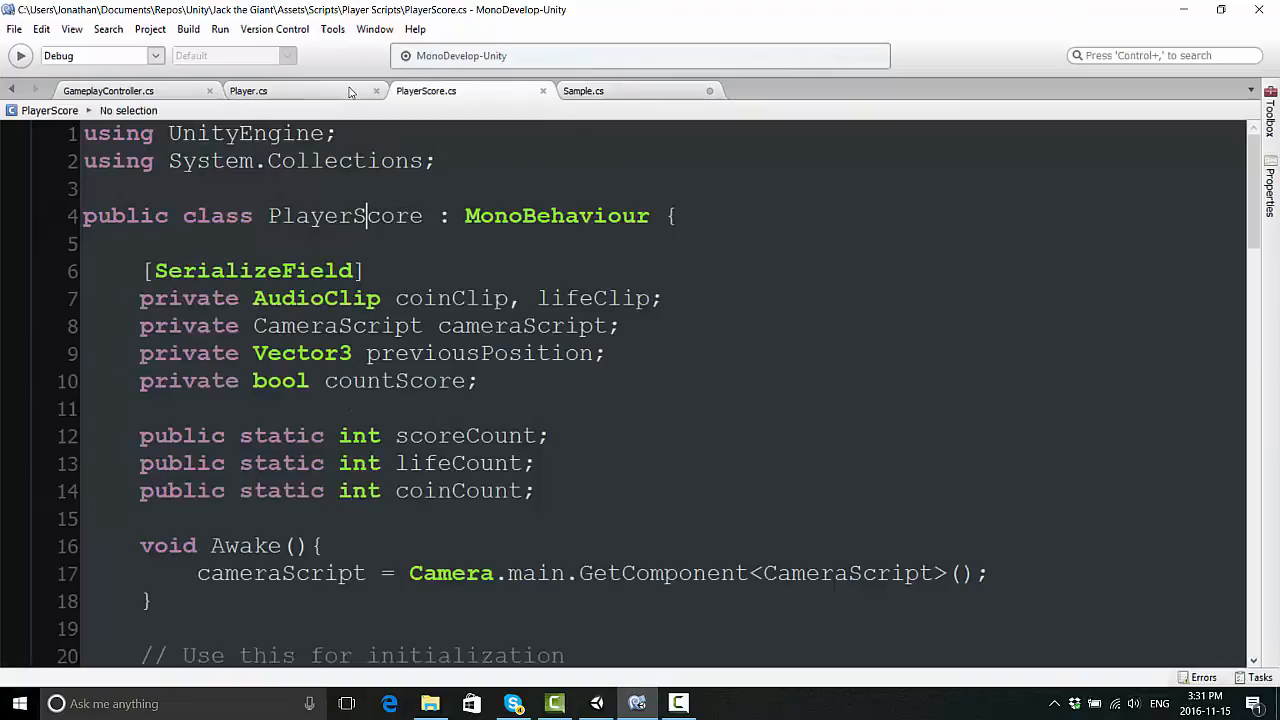
pyautogui.click(108, 90)
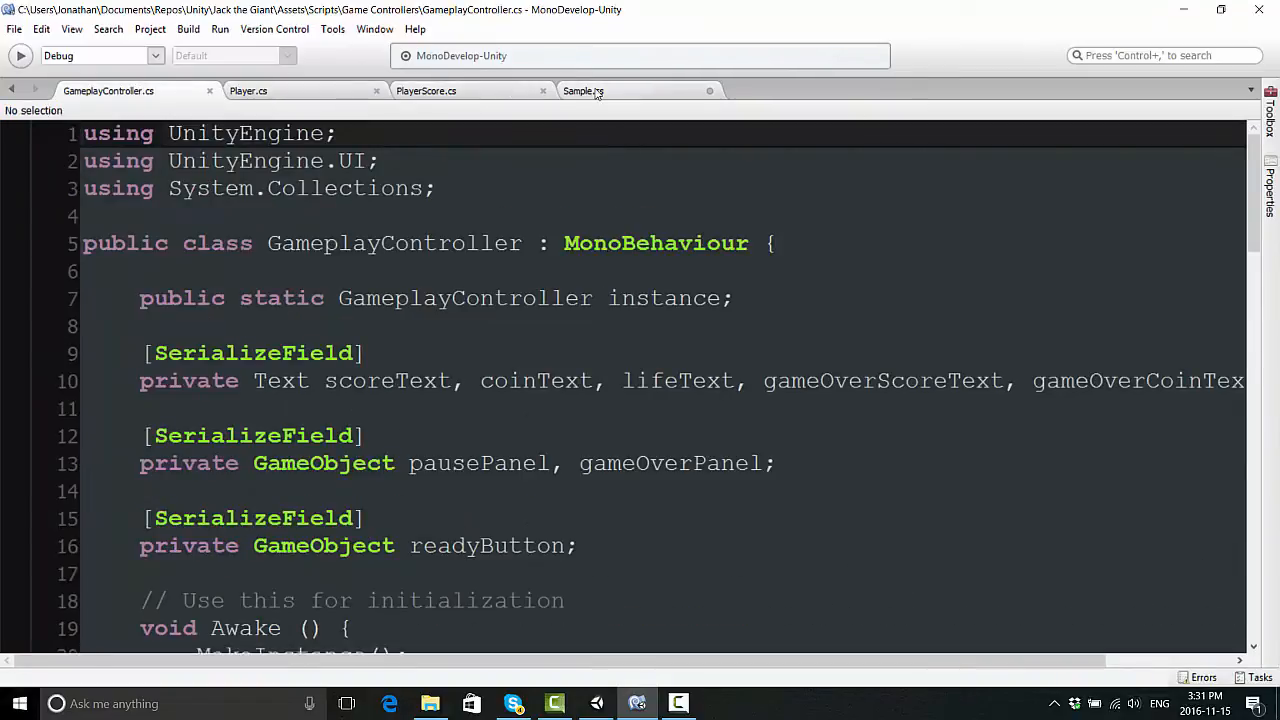
pyautogui.click(583, 91)
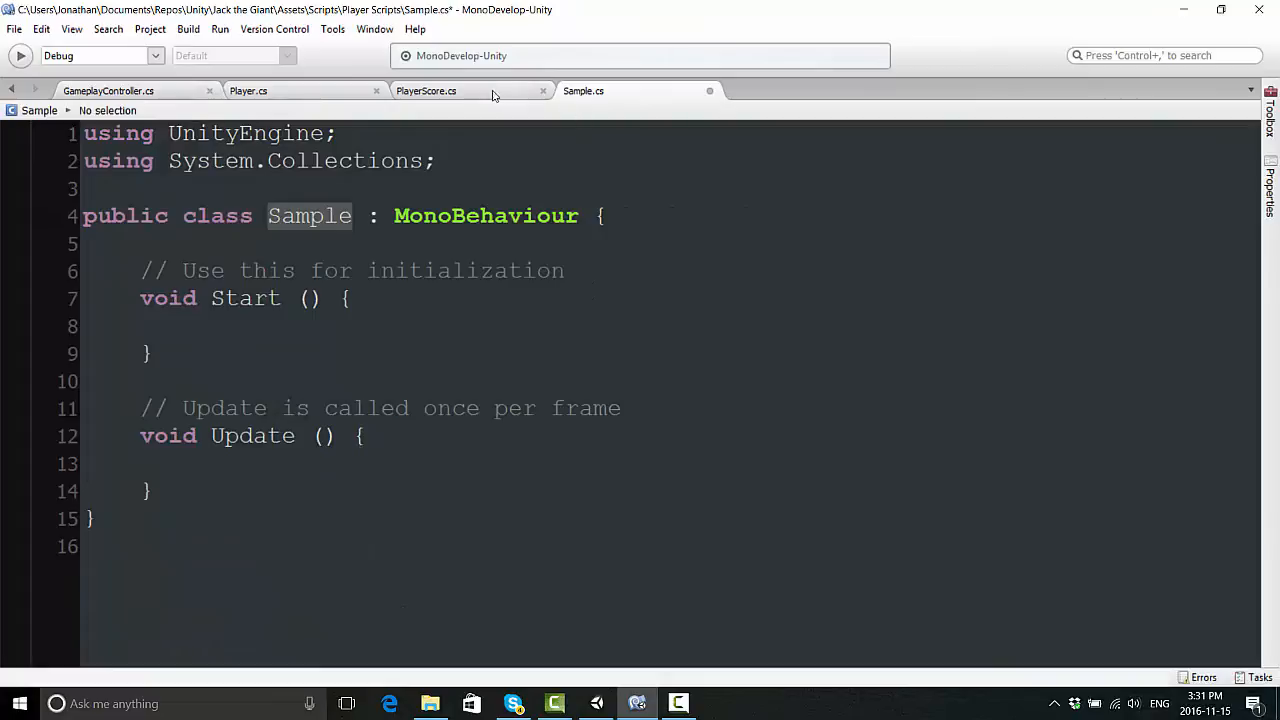
pyautogui.click(426, 91)
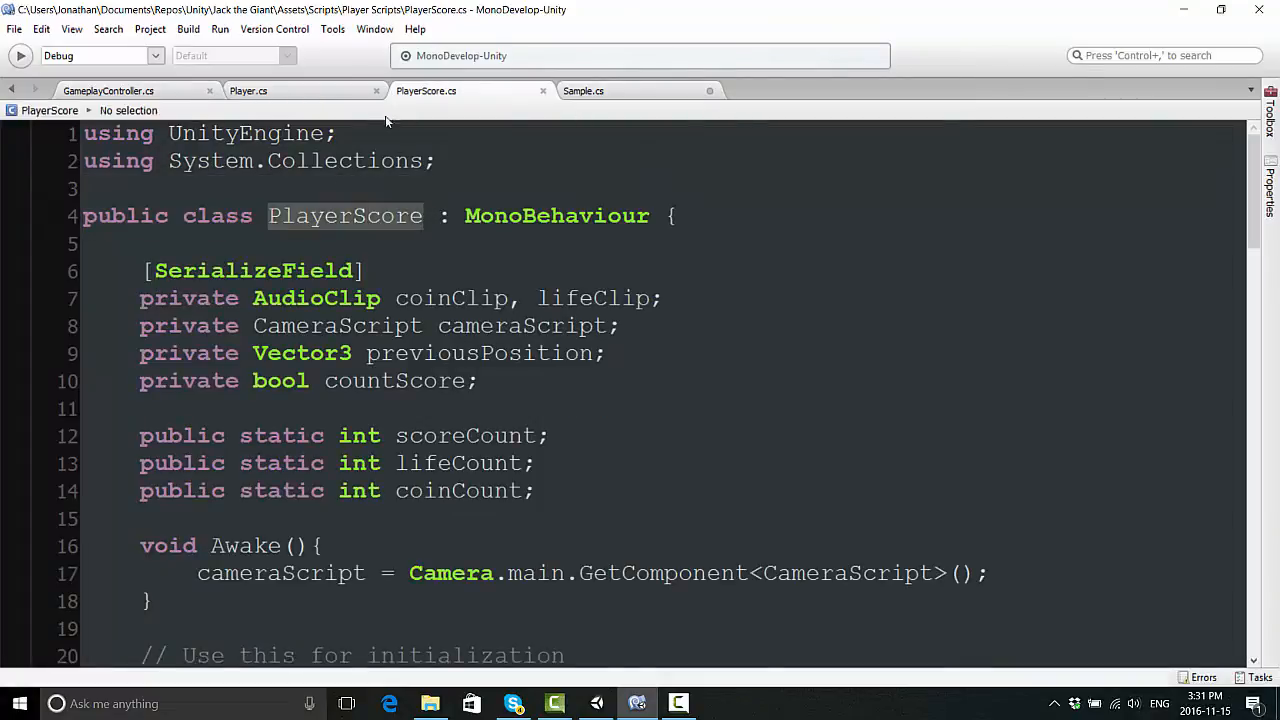
pyautogui.click(248, 90)
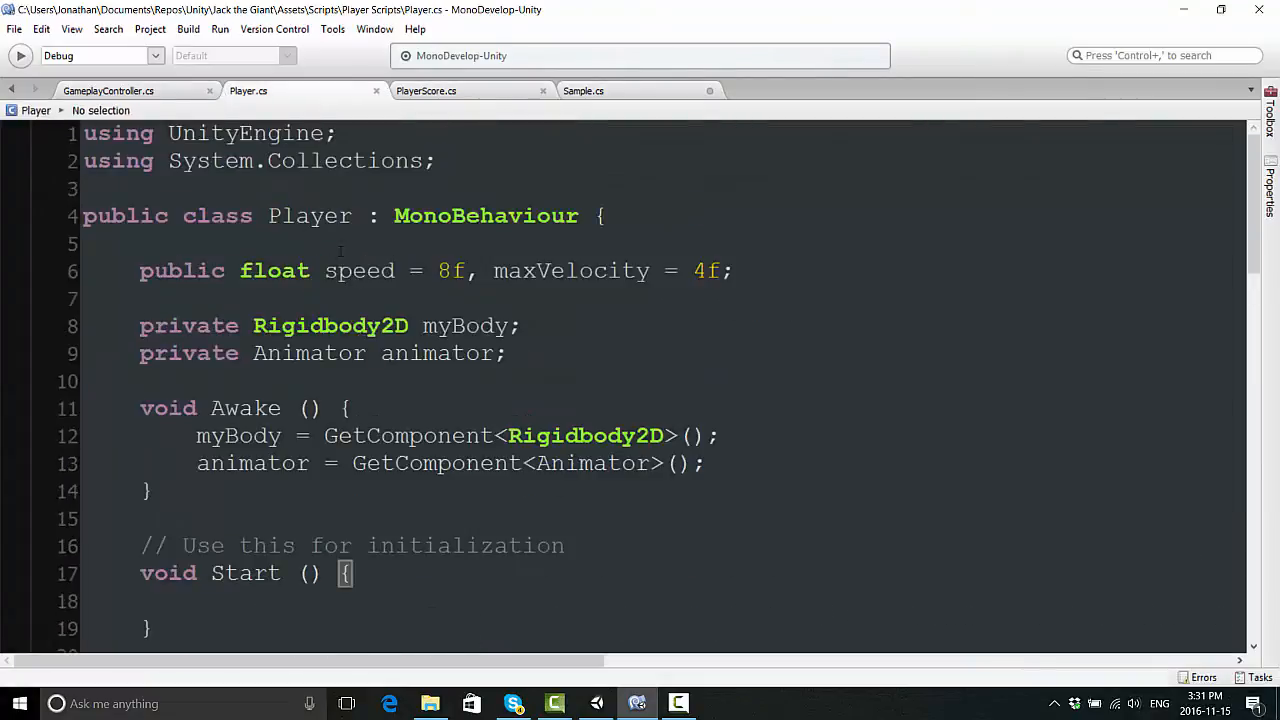
pyautogui.doubleClick(310, 216)
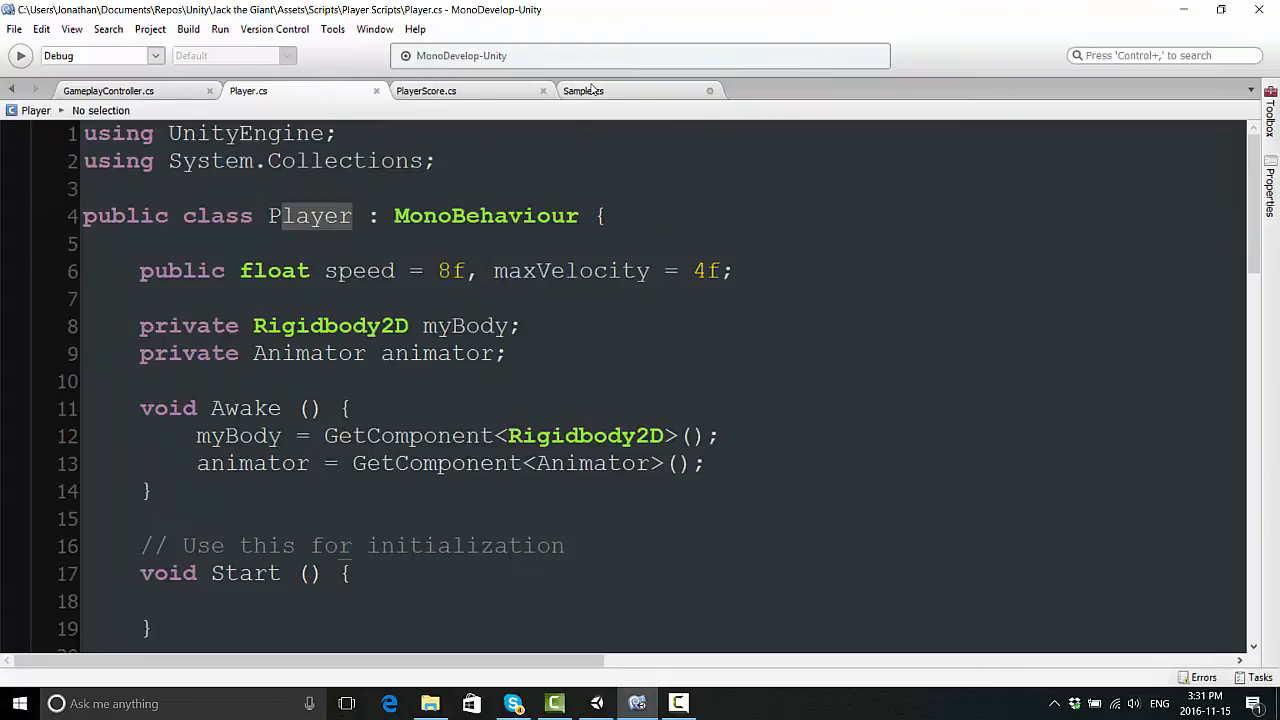
pyautogui.click(583, 90)
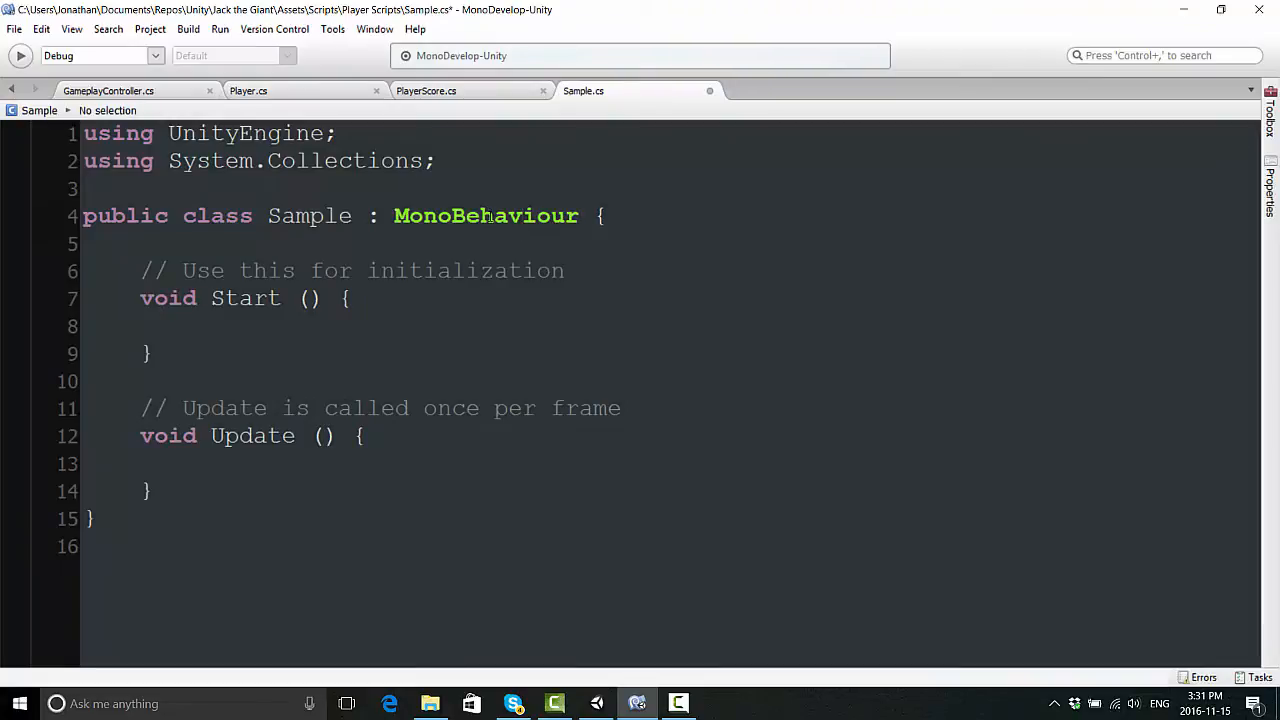
pyautogui.moveTo(520, 215)
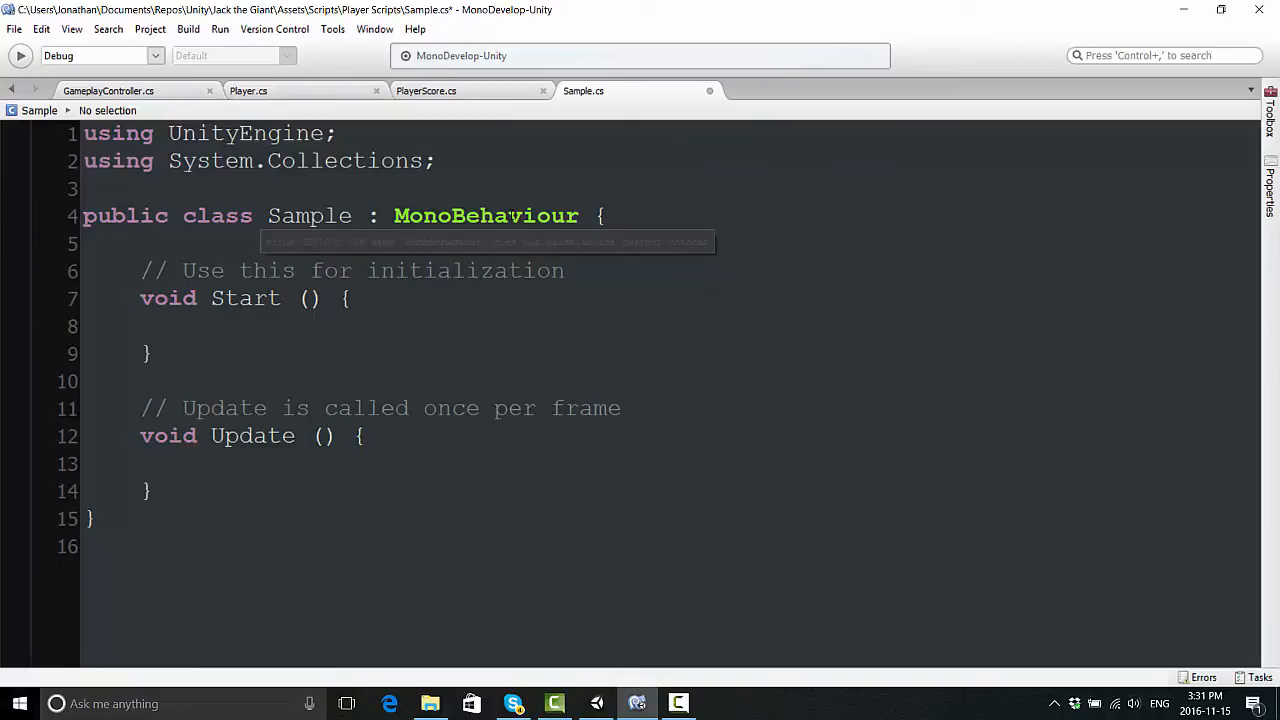
pyautogui.click(520, 215)
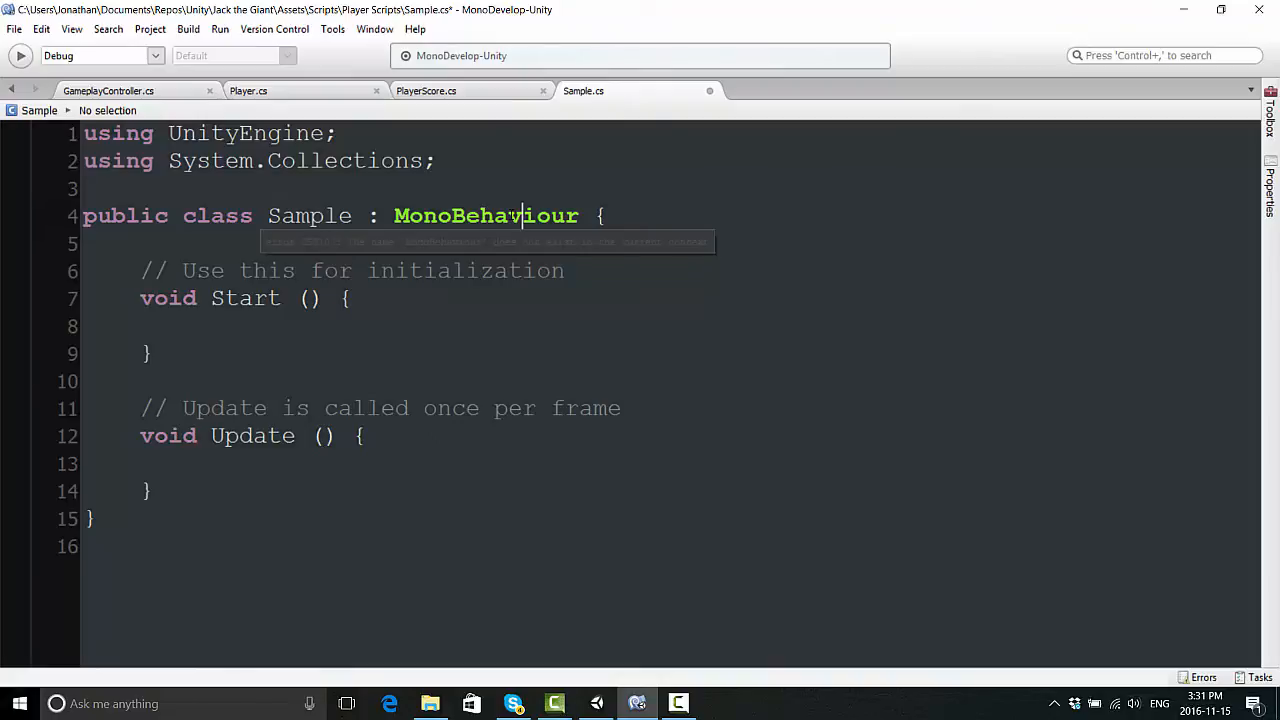
pyautogui.click(719, 703)
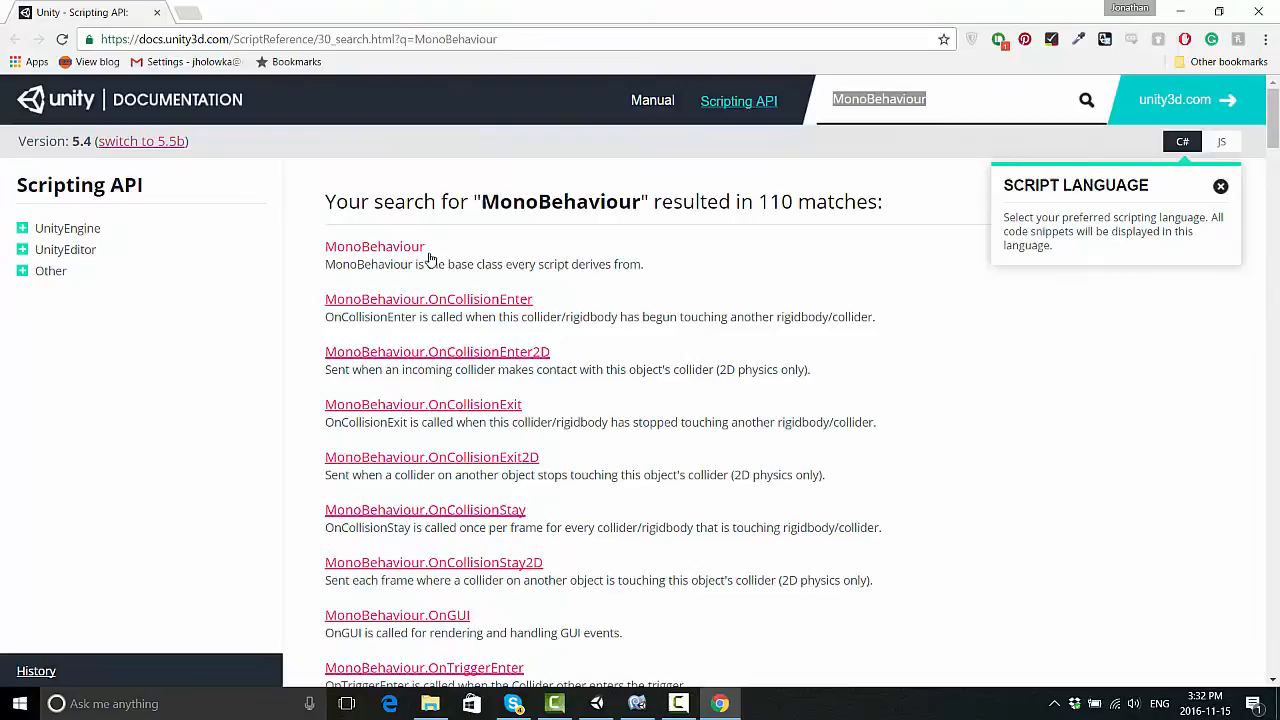
pyautogui.moveTo(375, 246)
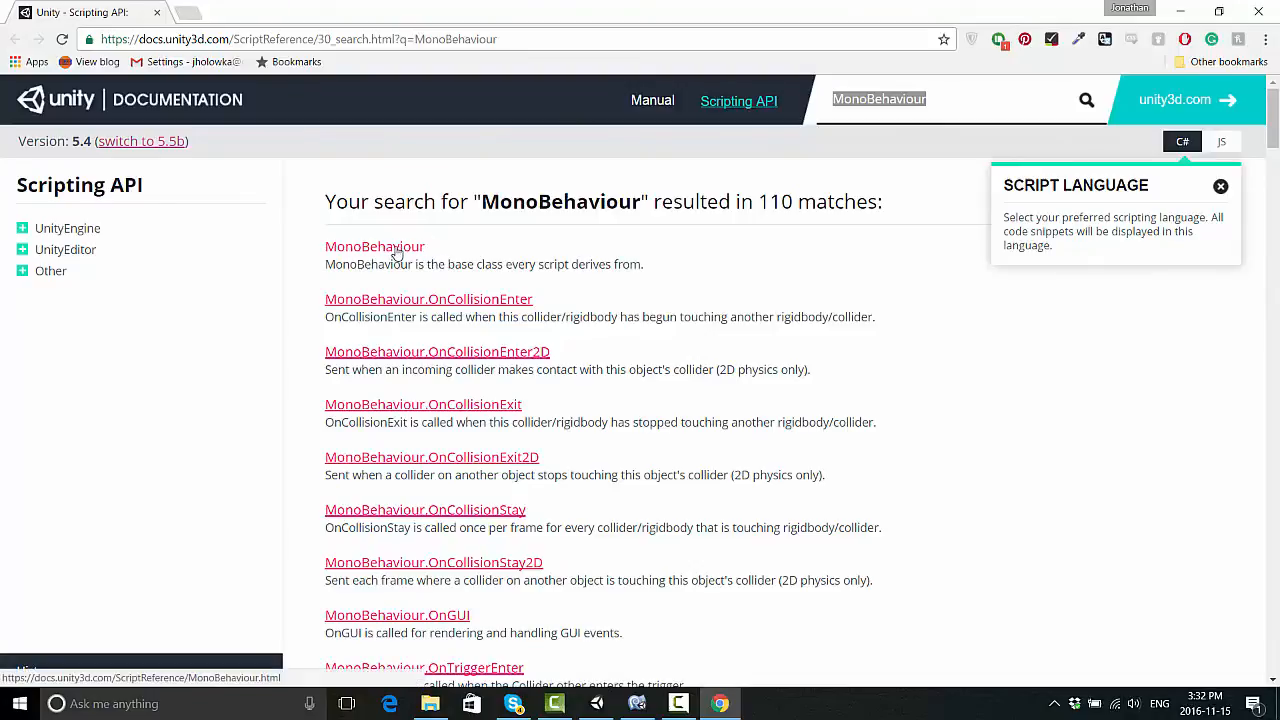
# - Browse the MonoBehaviour reference page's Public Functions, Messages and inherited members
pyautogui.click(374, 246)
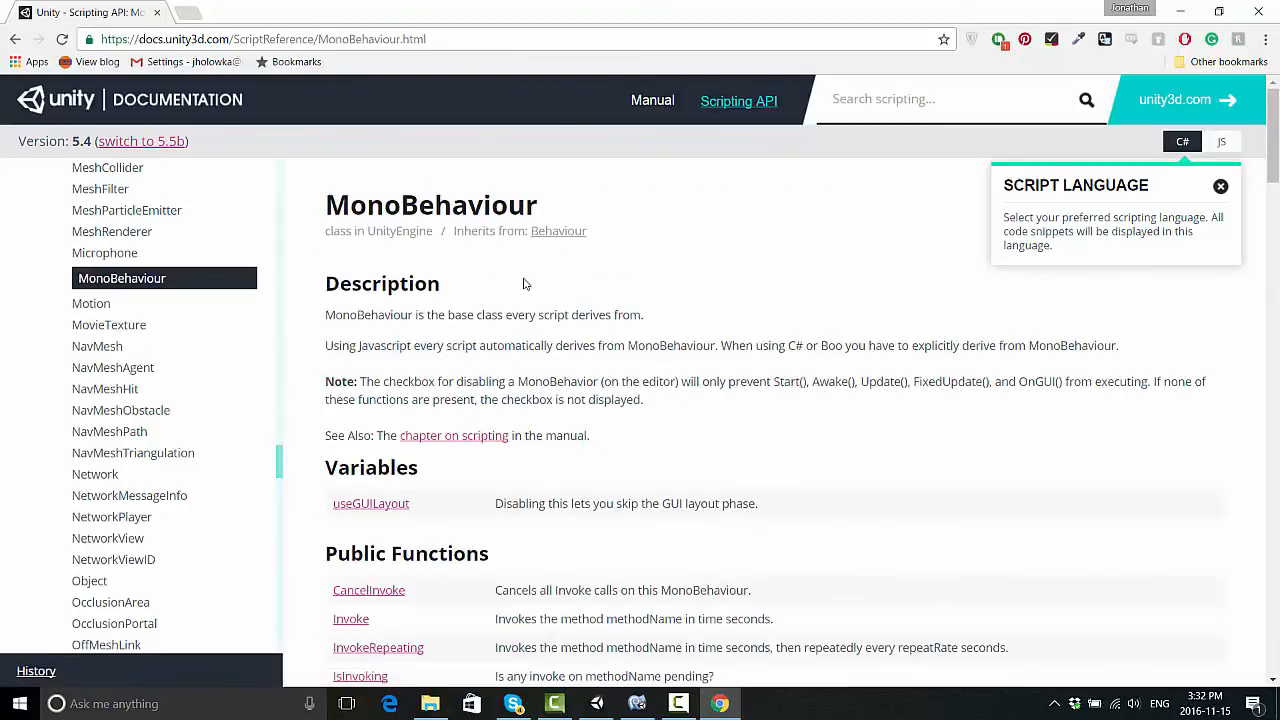
pyautogui.scroll(-3)
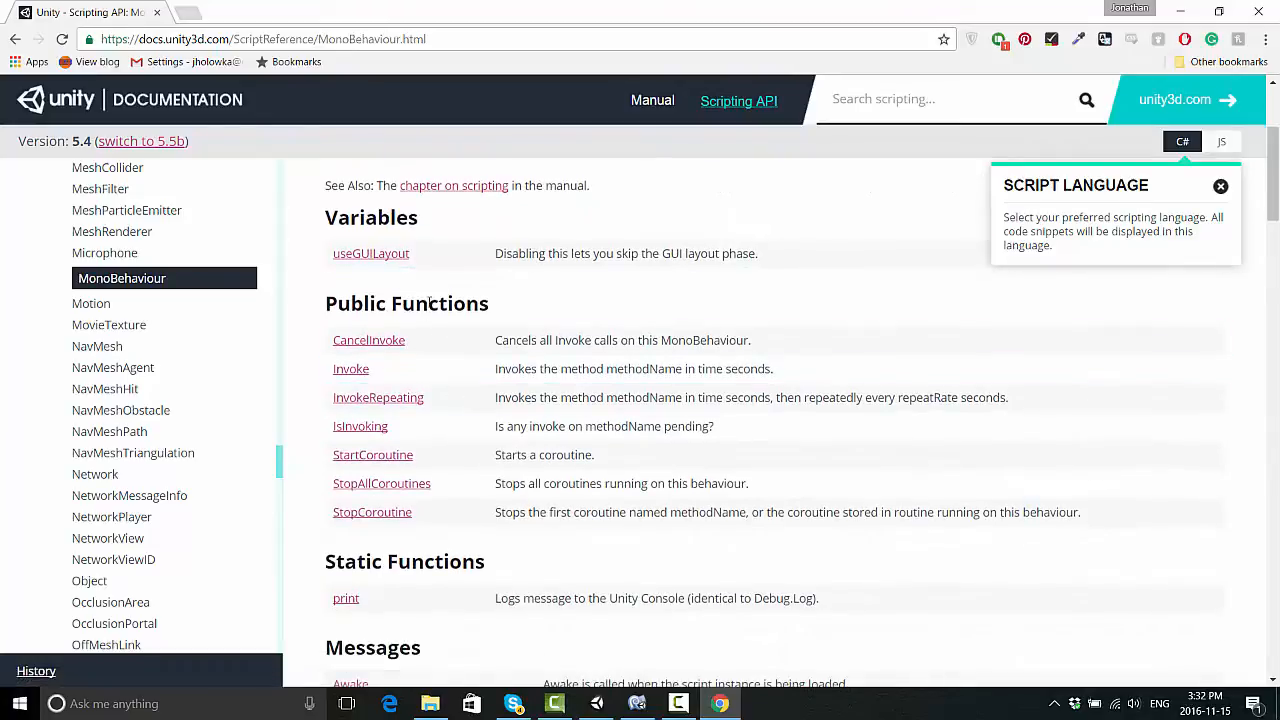
pyautogui.moveTo(369, 340)
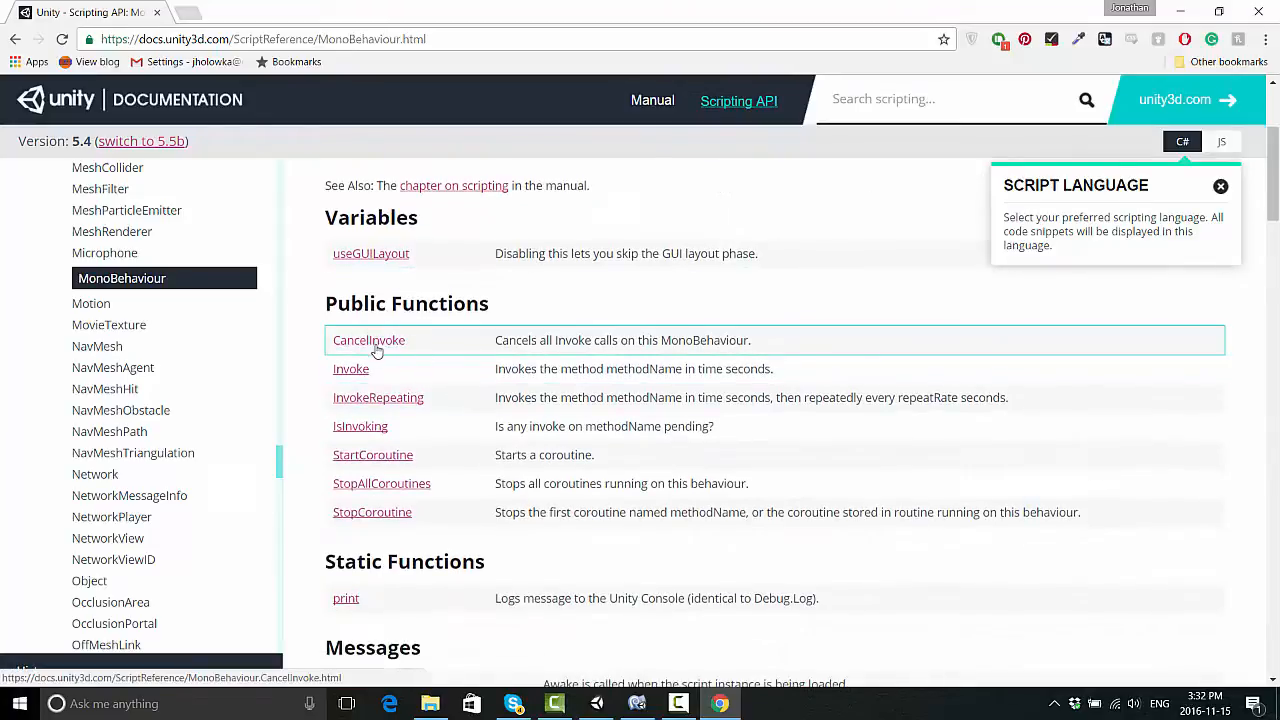
pyautogui.scroll(-3)
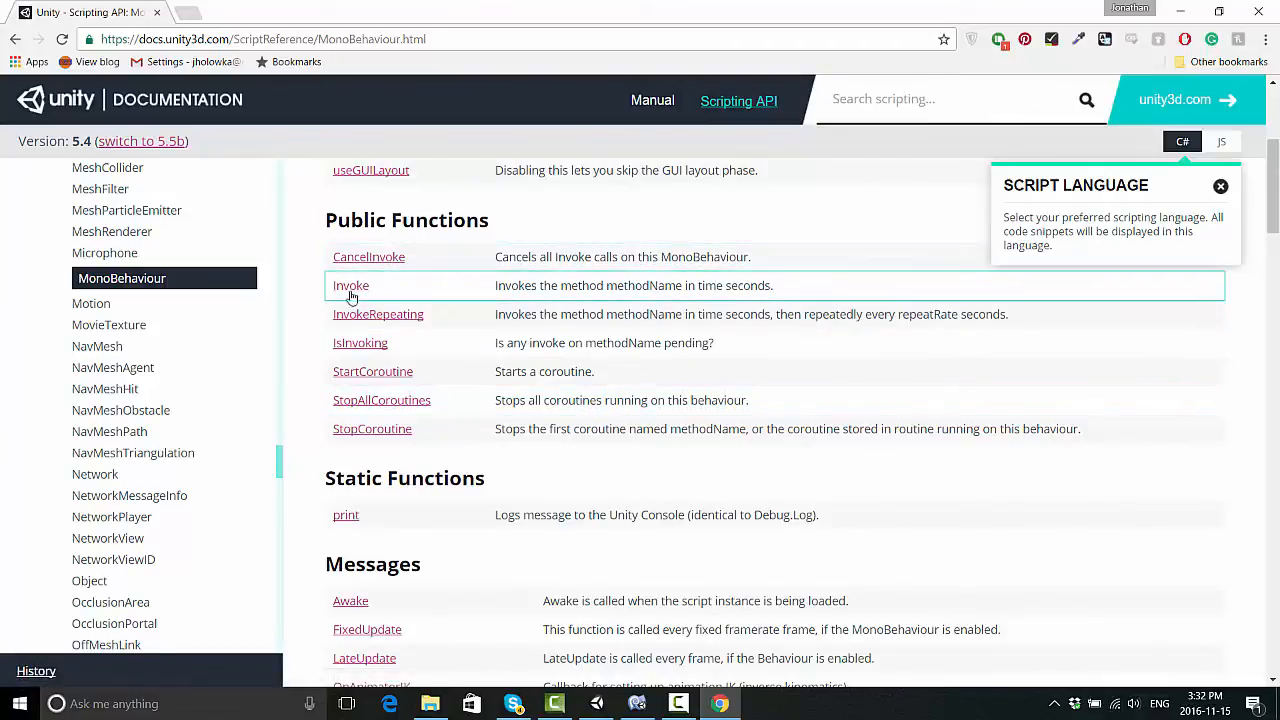
pyautogui.moveTo(393, 289)
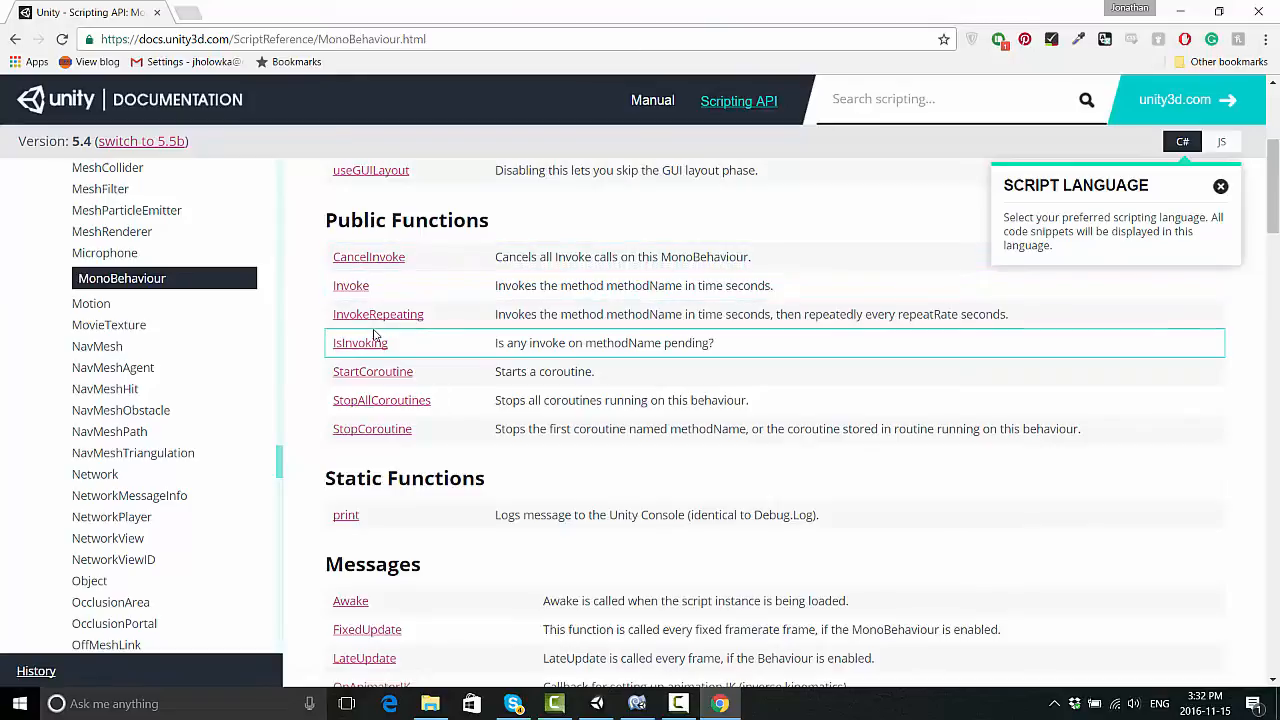
pyautogui.moveTo(351, 285)
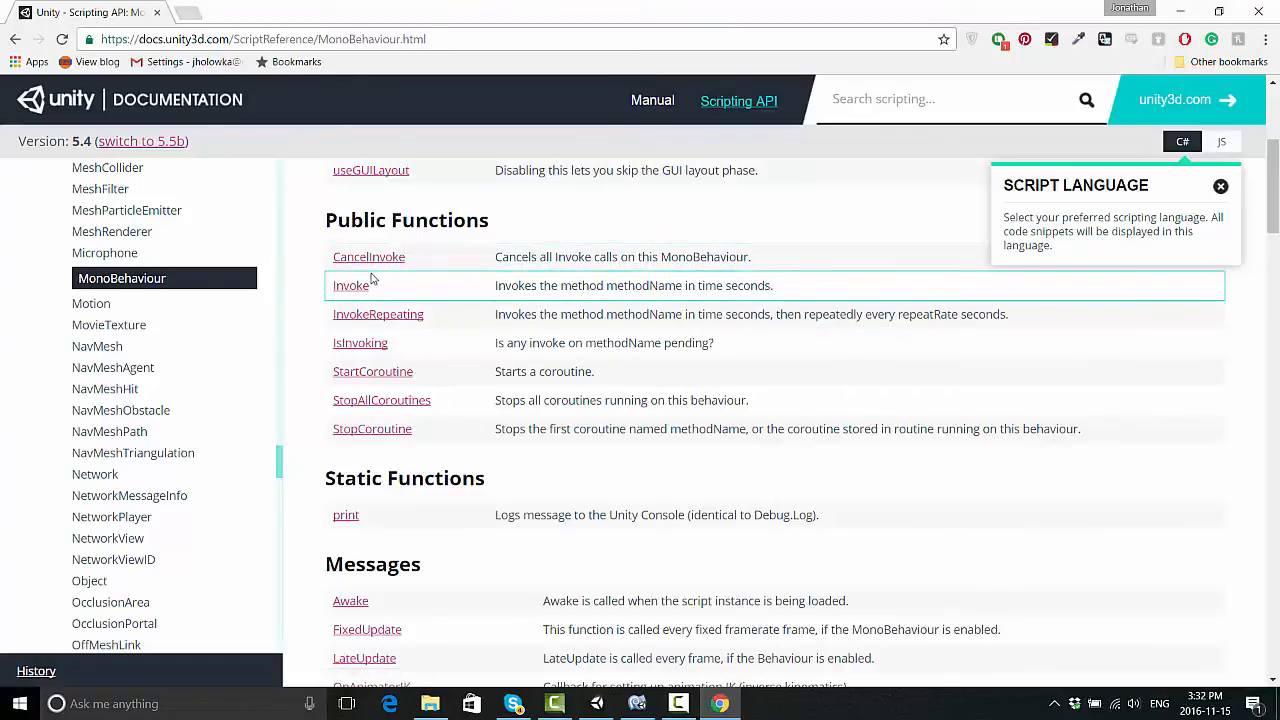
pyautogui.scroll(-3)
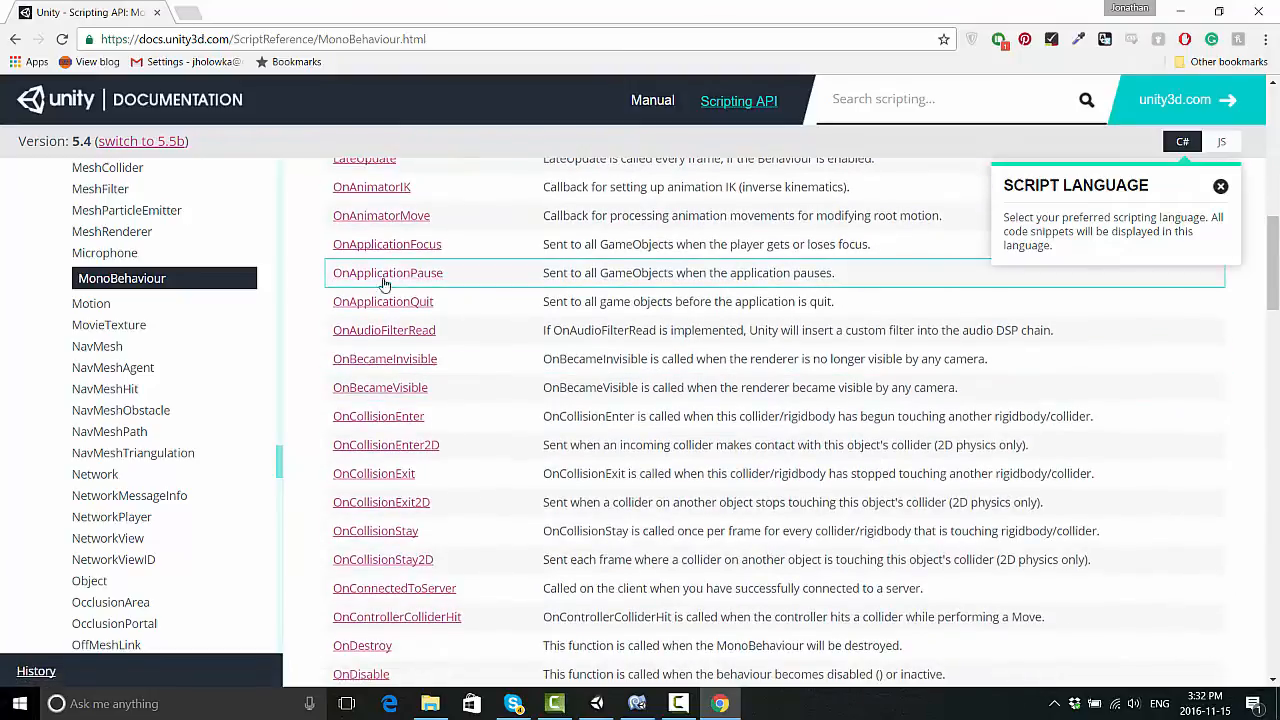
pyautogui.scroll(-3)
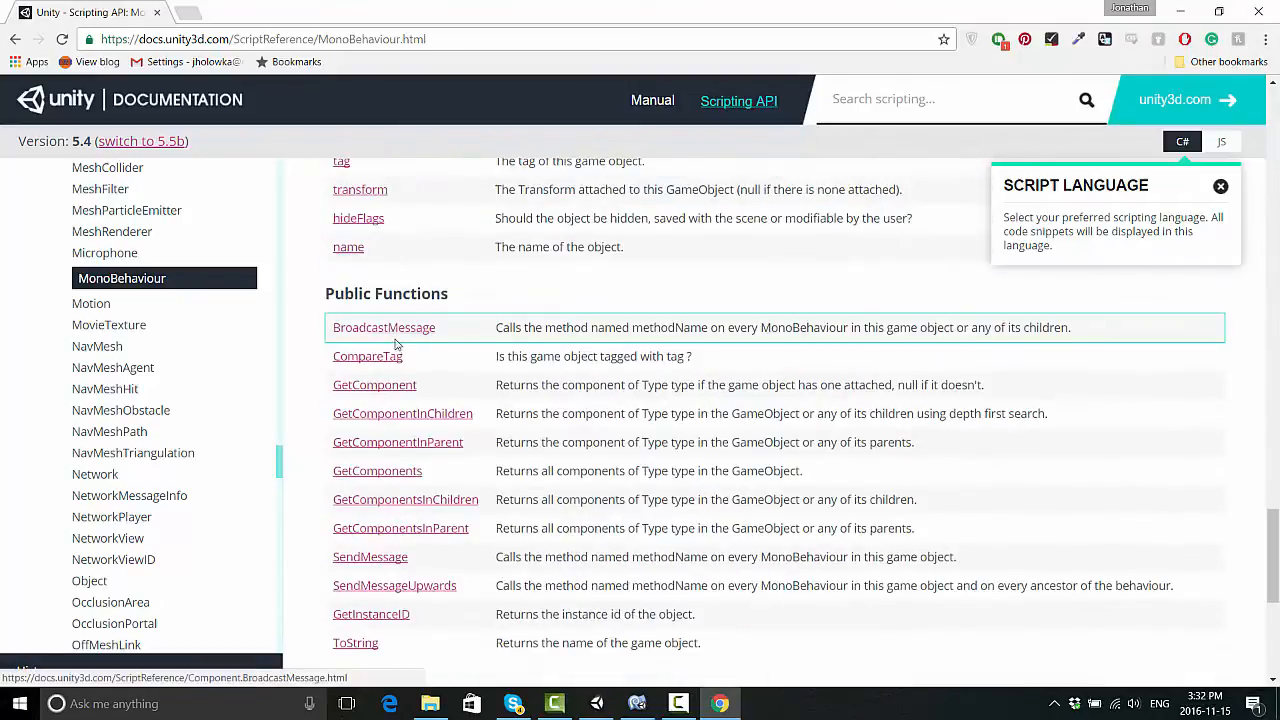
pyautogui.scroll(-3)
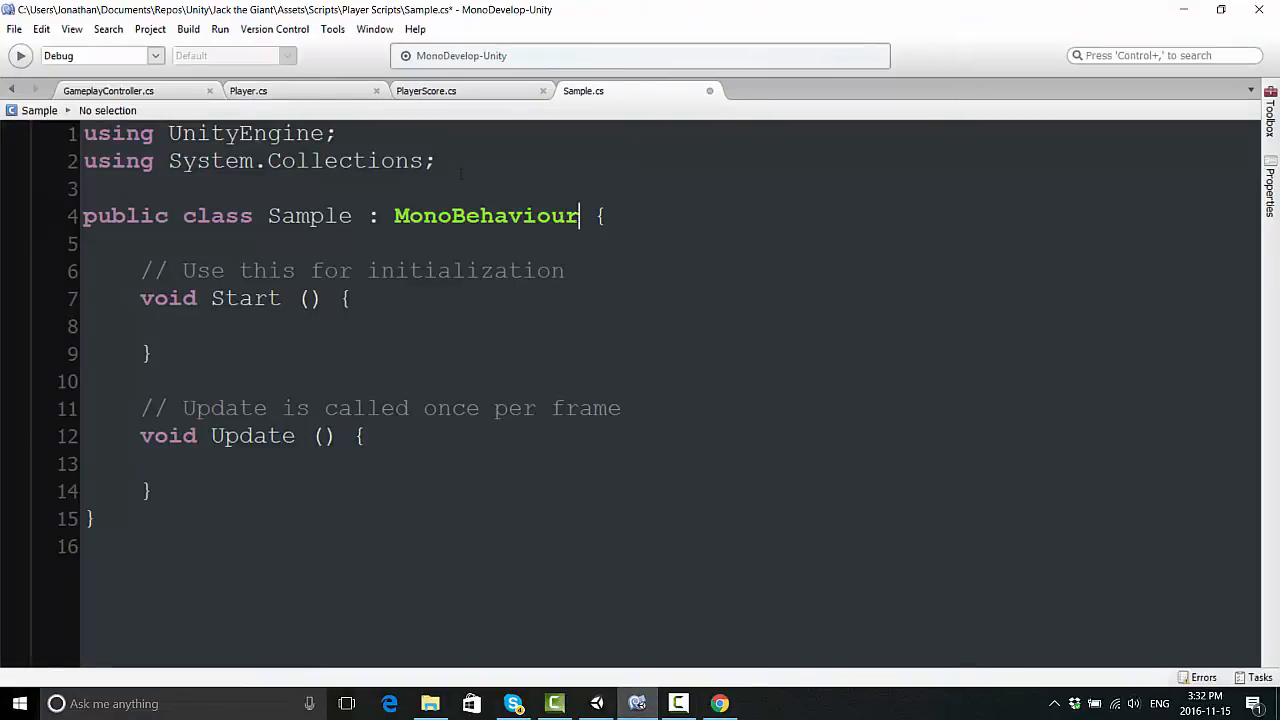
# - Highlight MonoBehaviour and the matching braces of the class, Start and Update, then launch File Explorer
pyautogui.doubleClick(485, 215)
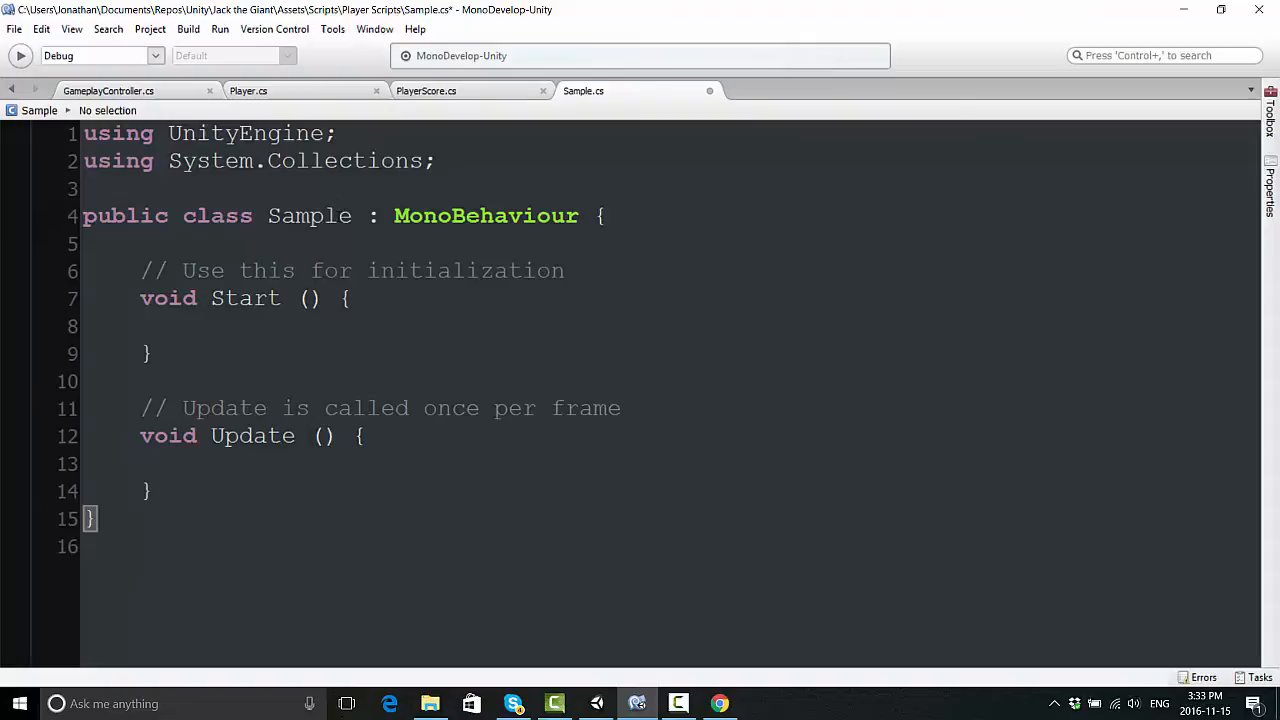
pyautogui.click(603, 215)
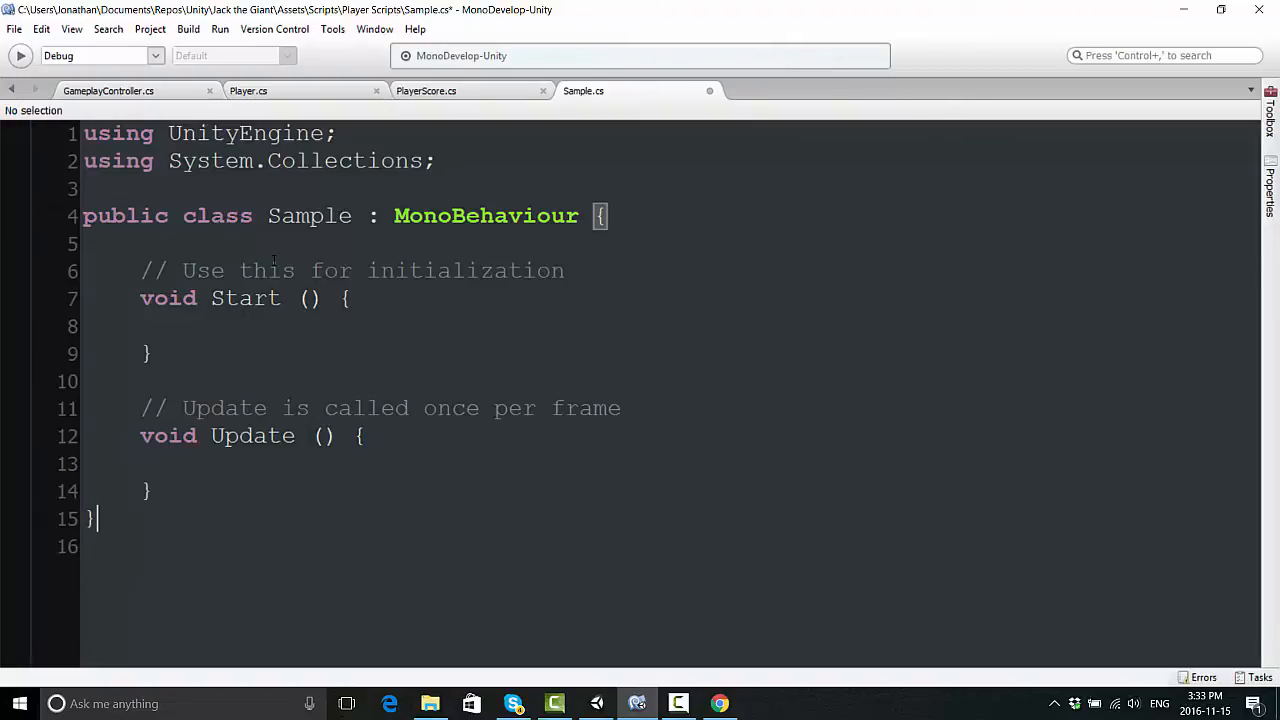
pyautogui.doubleClick(485, 216)
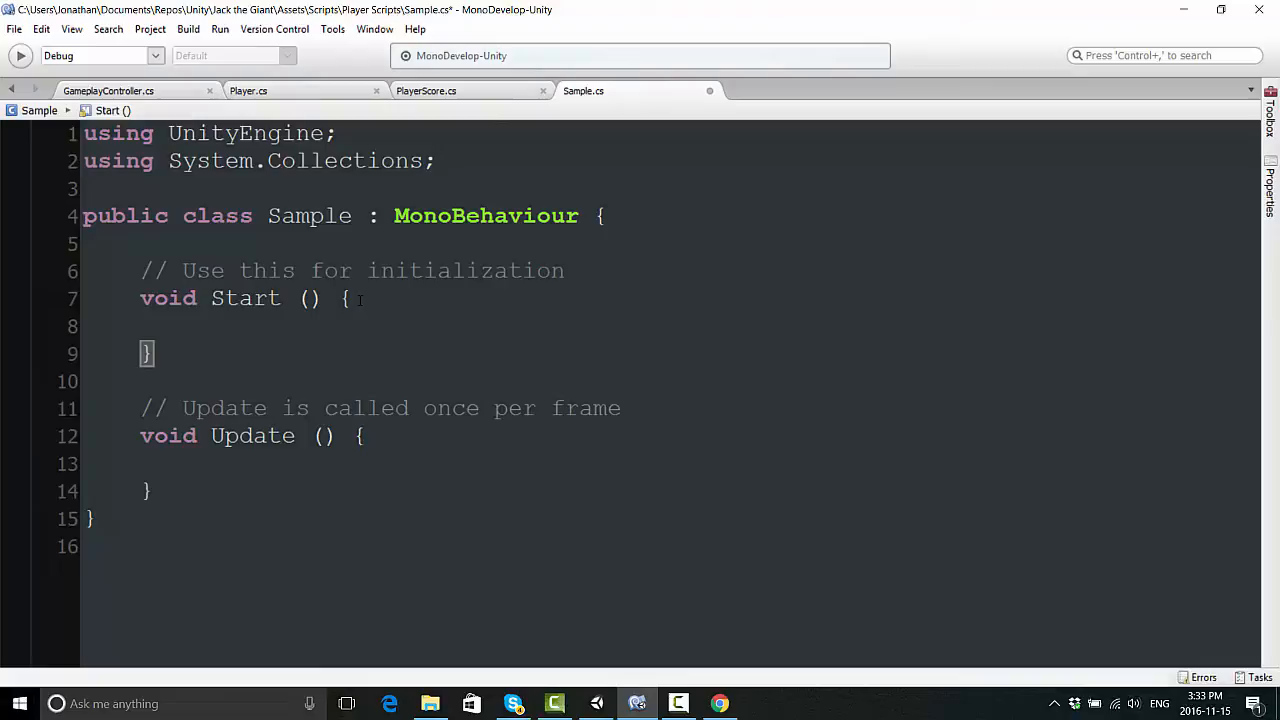
pyautogui.click(367, 436)
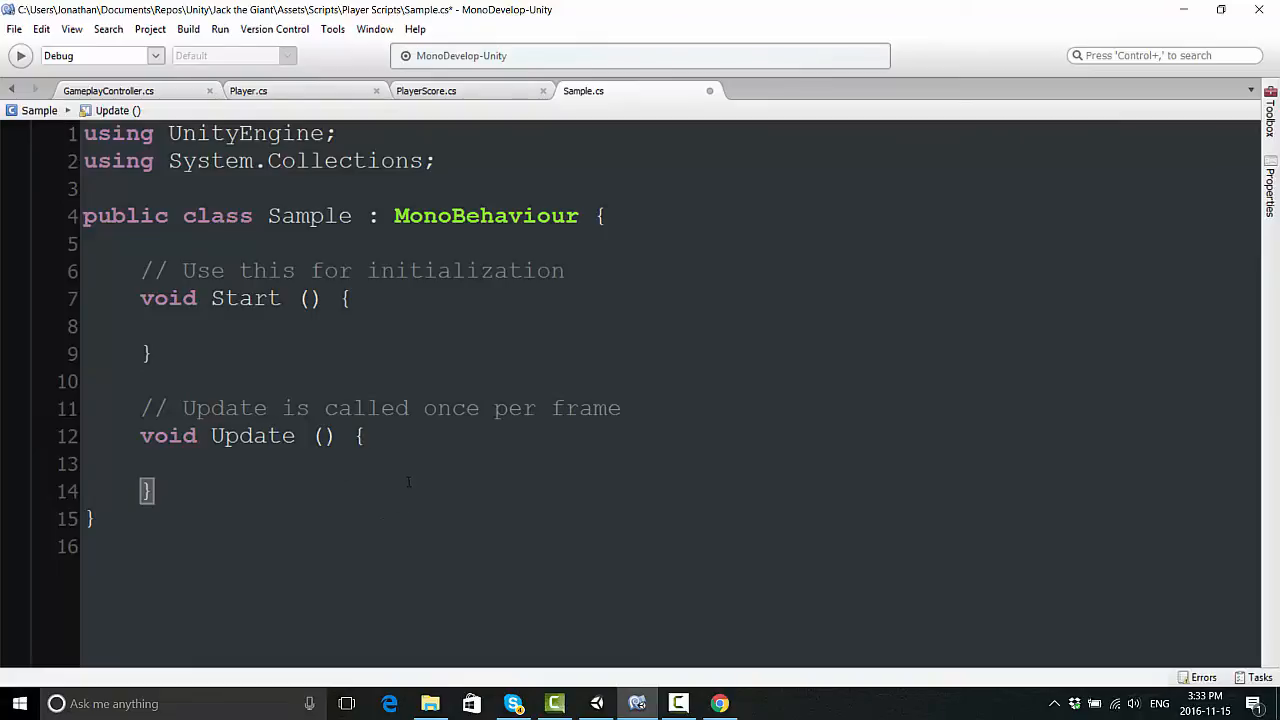
pyautogui.click(365, 436)
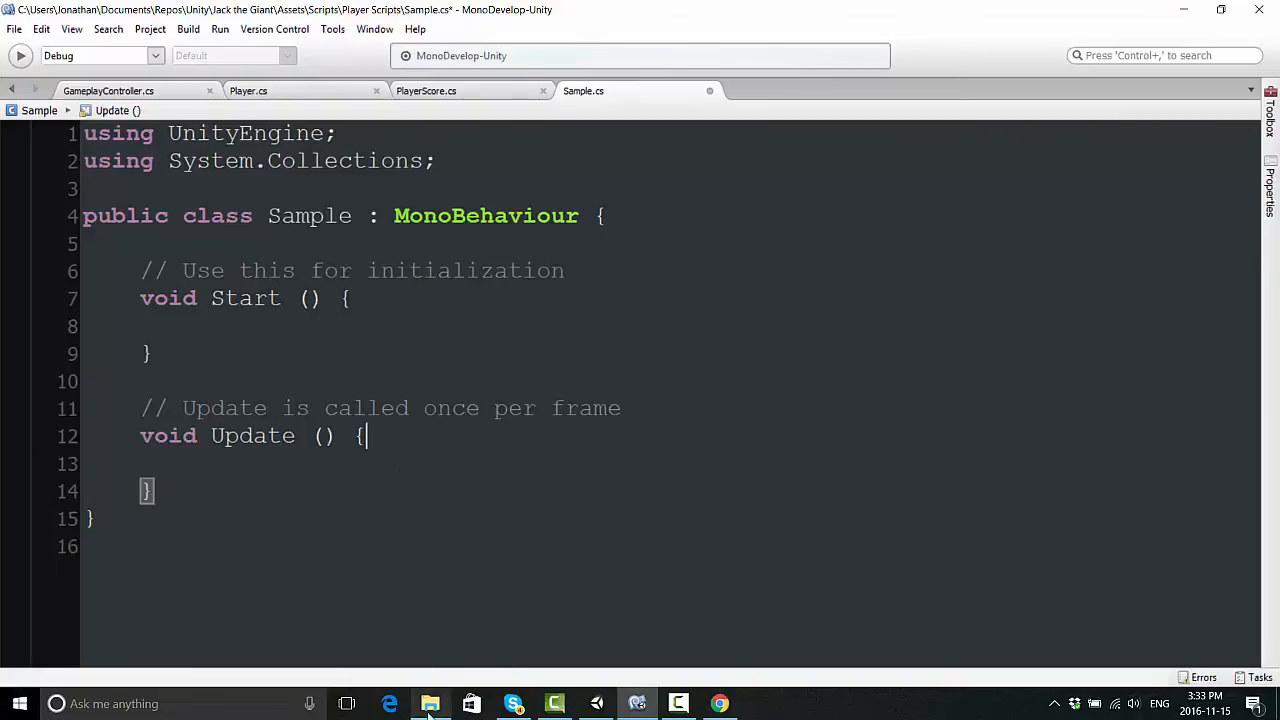
pyautogui.click(430, 703)
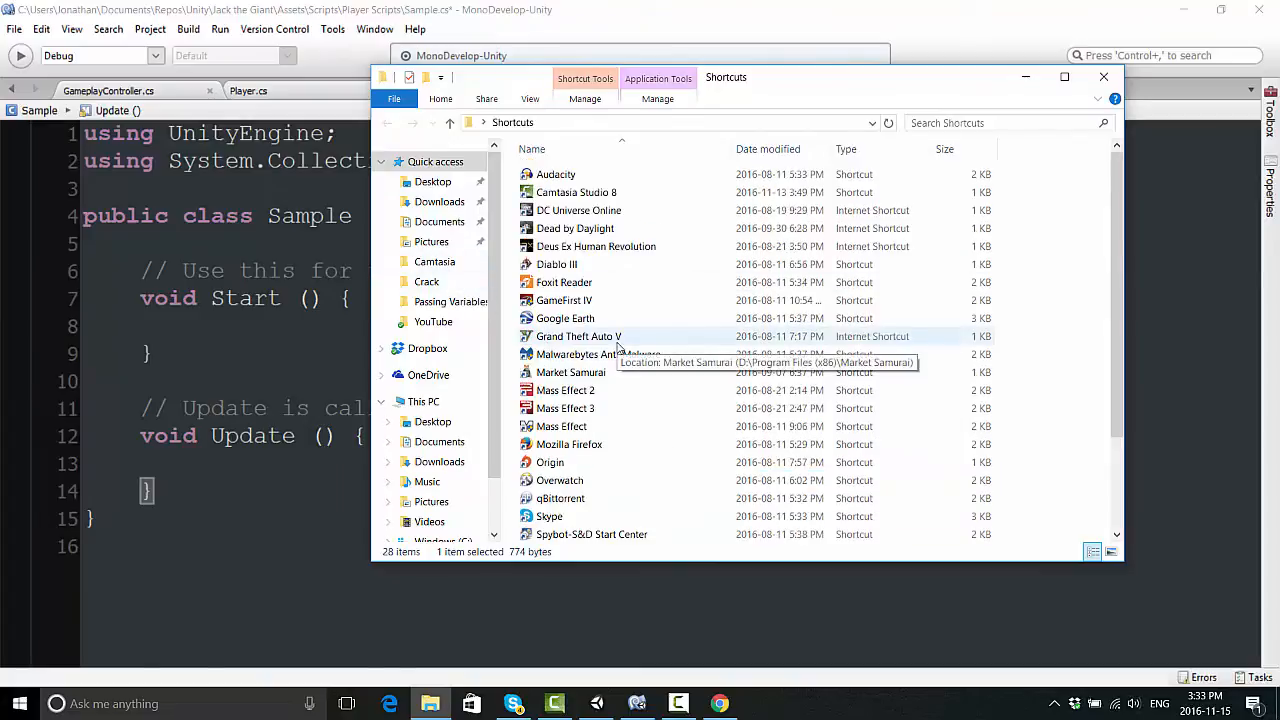
# - Browse from Shortcuts into Documents, selecting the Adobe and Camtasia Studio folders
pyautogui.scroll(-3)
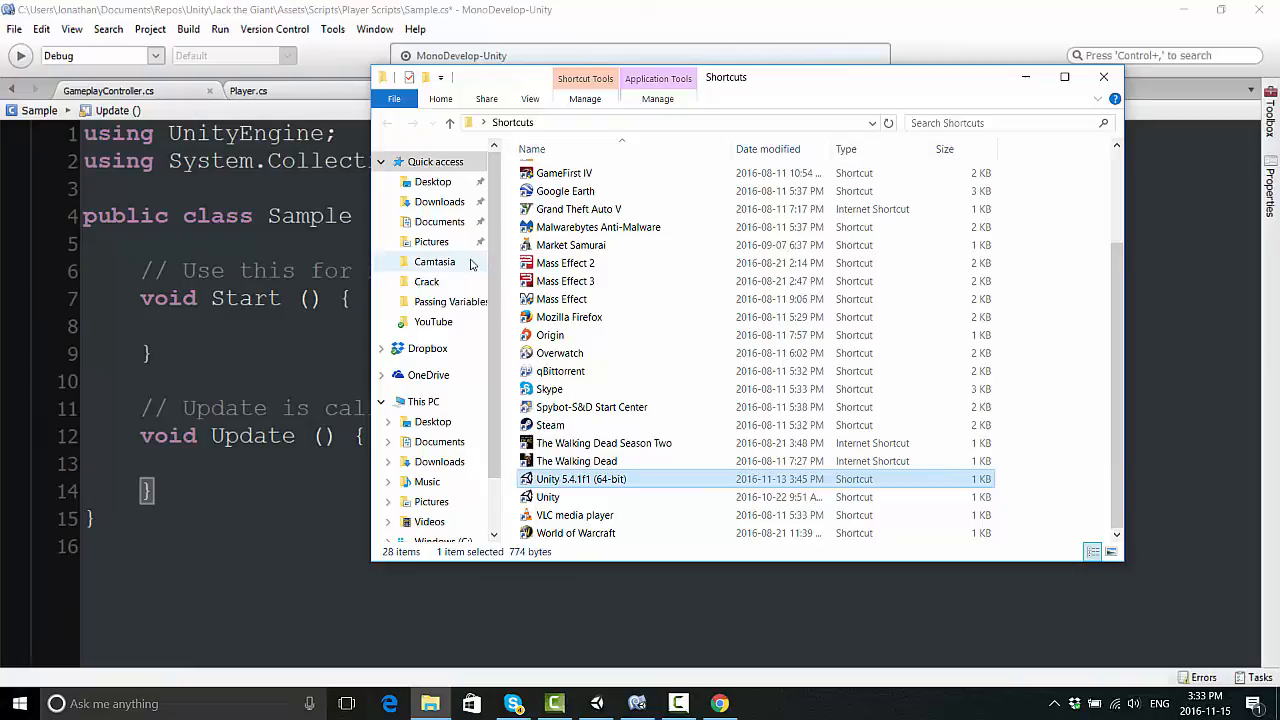
pyautogui.click(439, 221)
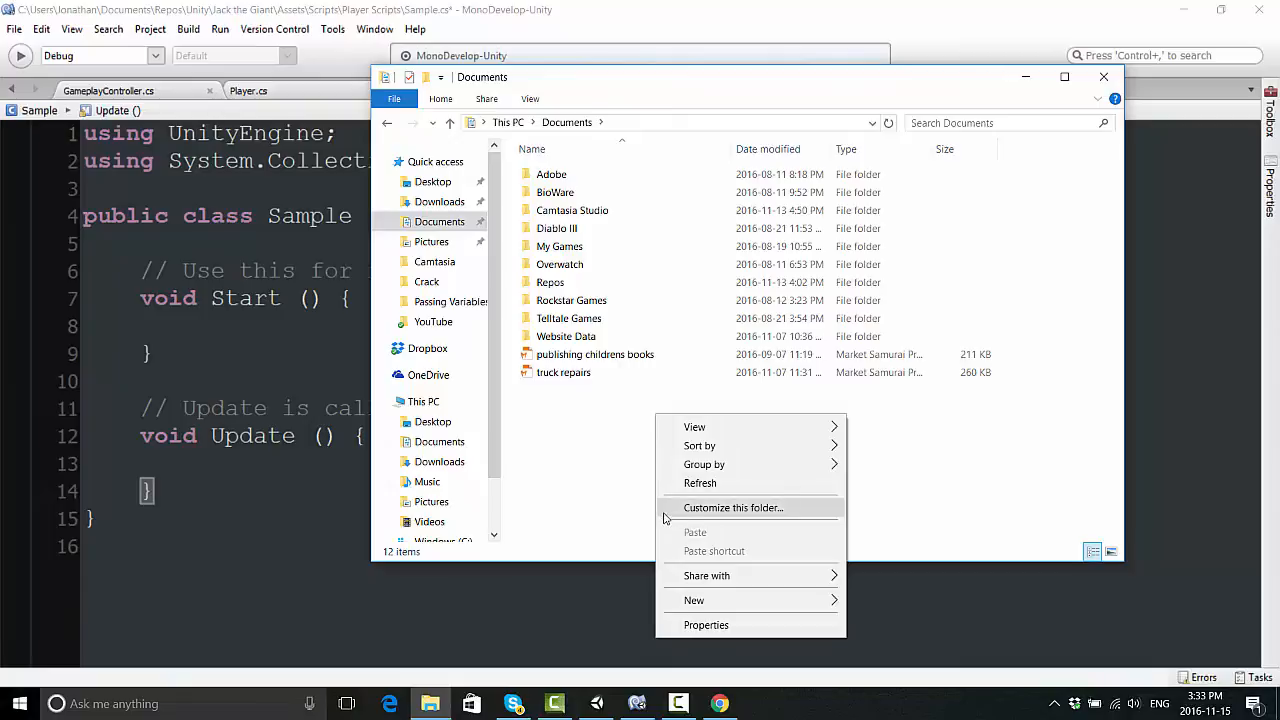
pyautogui.click(551, 174)
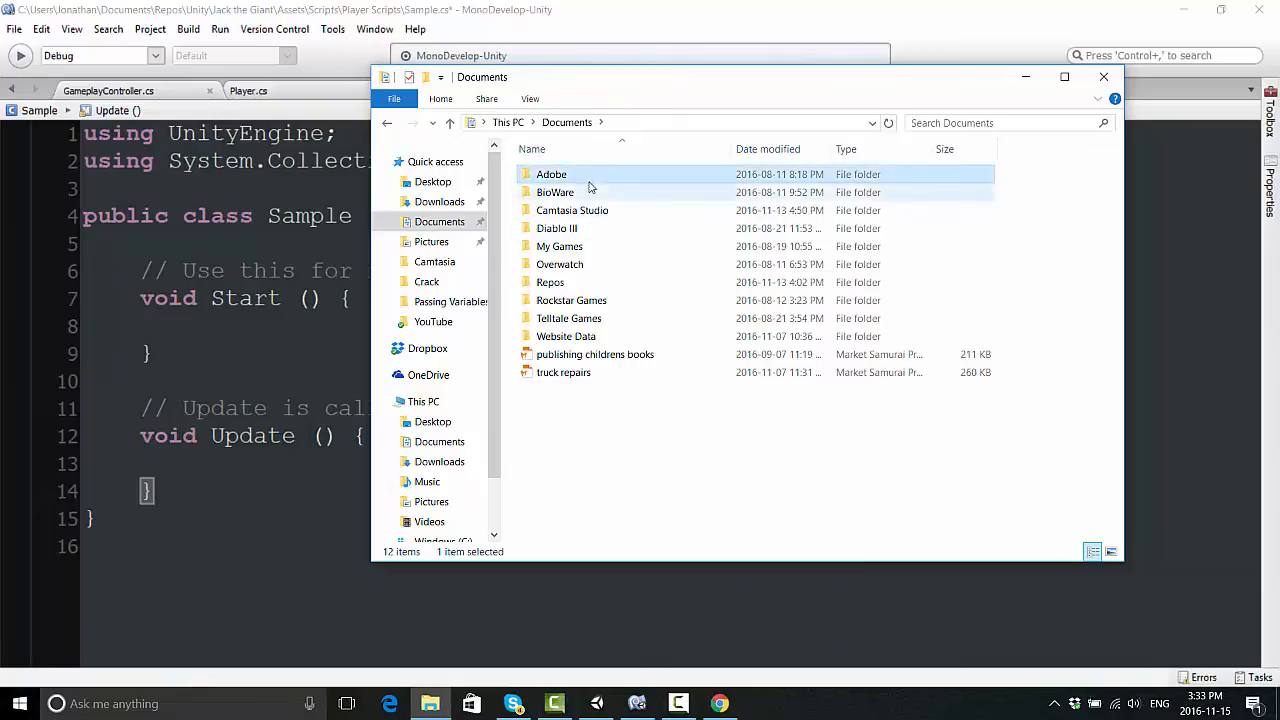
pyautogui.click(572, 210)
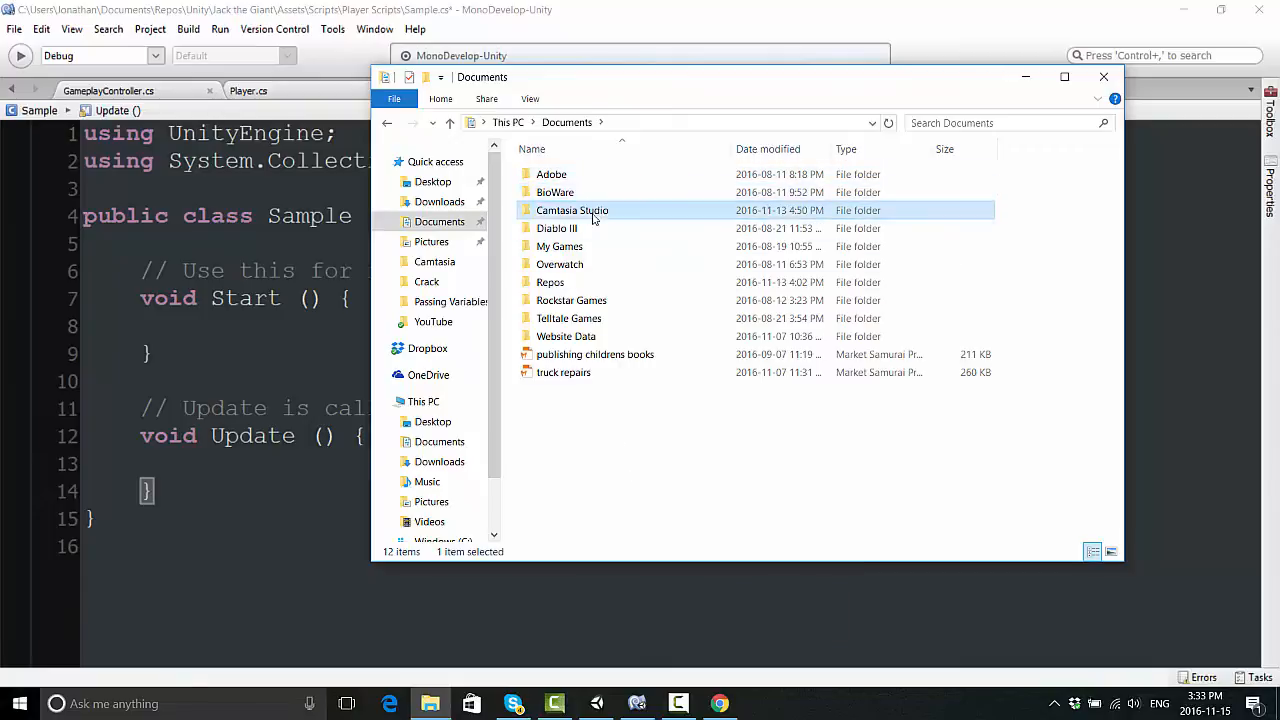
pyautogui.click(557, 228)
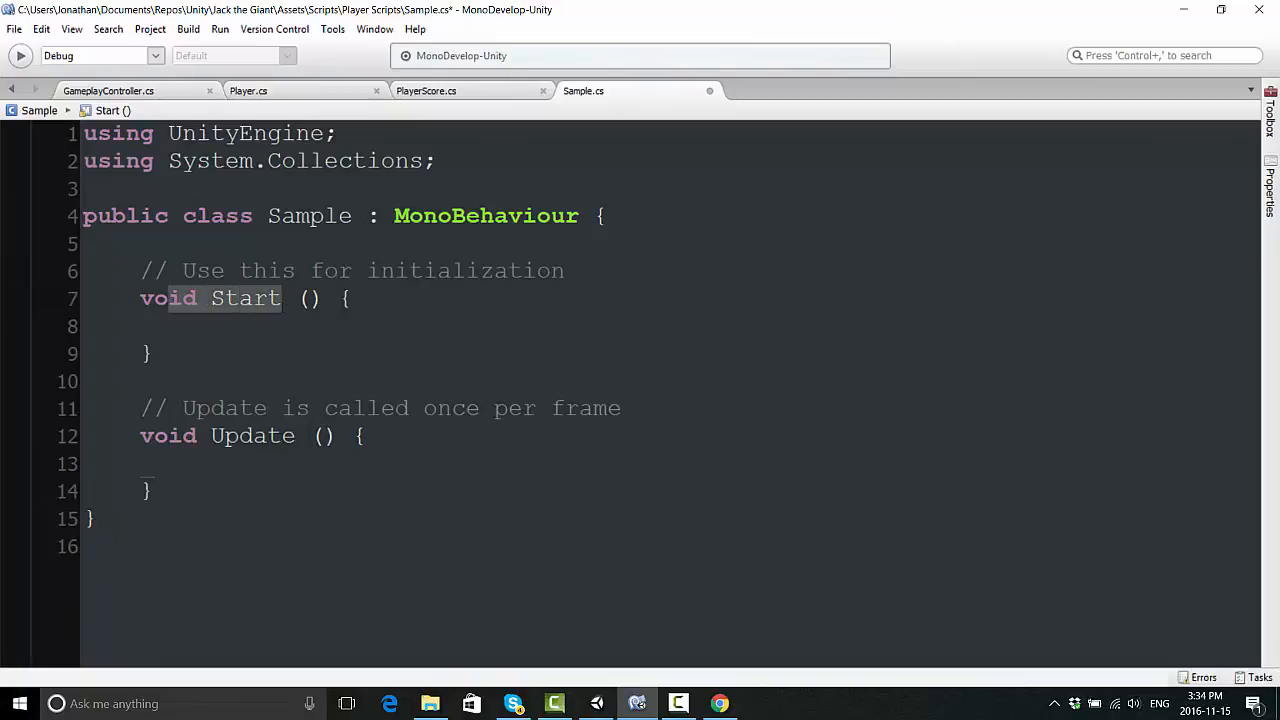
pyautogui.click(253, 435)
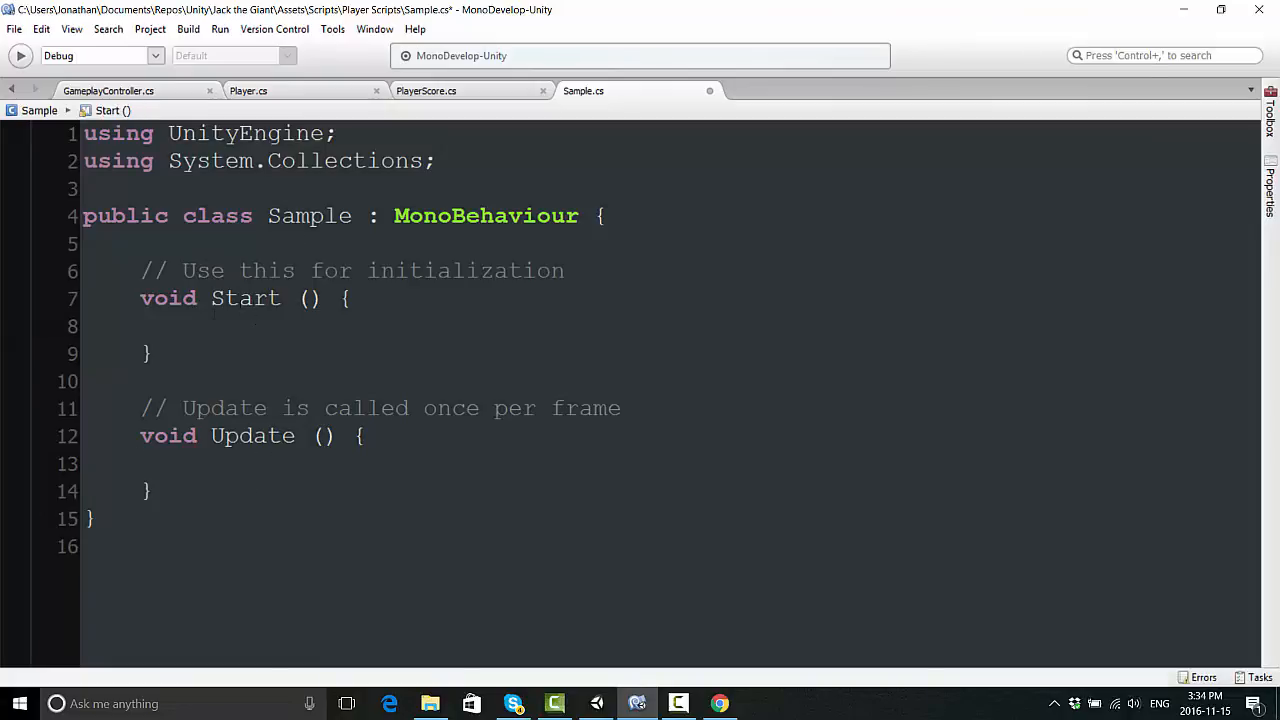
pyautogui.click(197, 325)
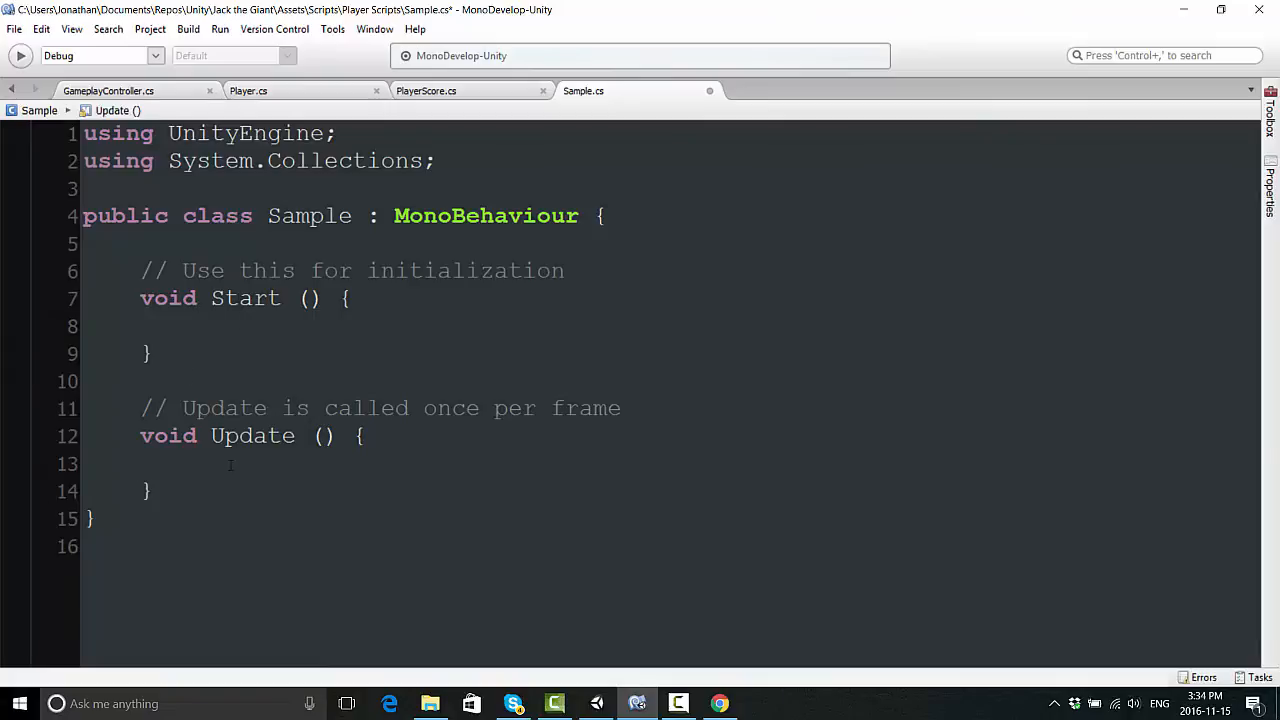
pyautogui.click(197, 326)
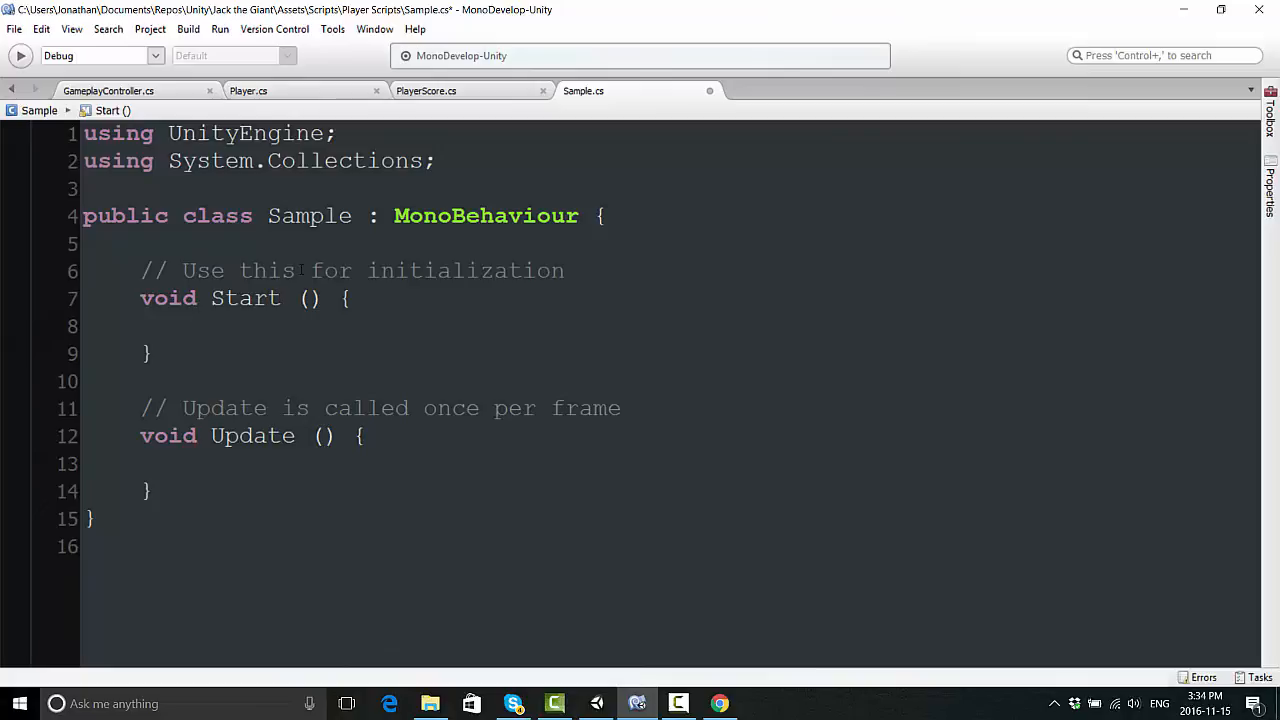
# - Add print("This is the start method") to Start and print("This is the update method") to Update
pyautogui.write('print')
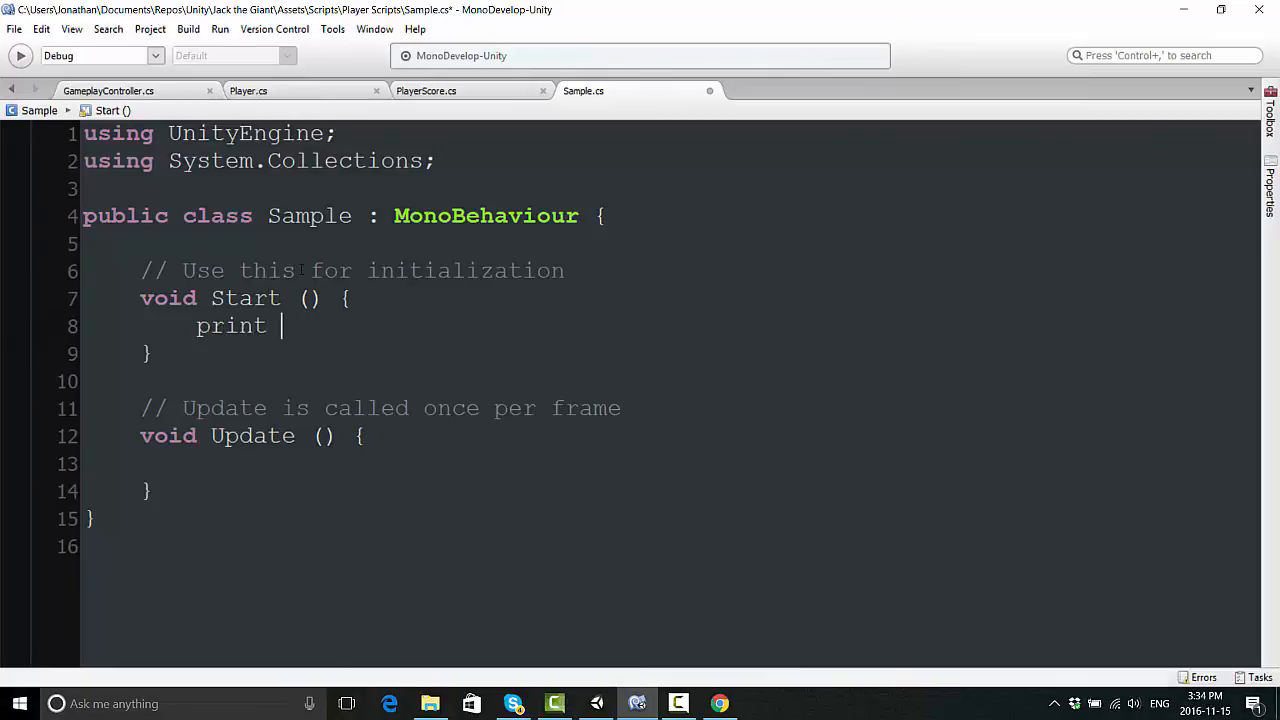
pyautogui.write('("This is the start m')
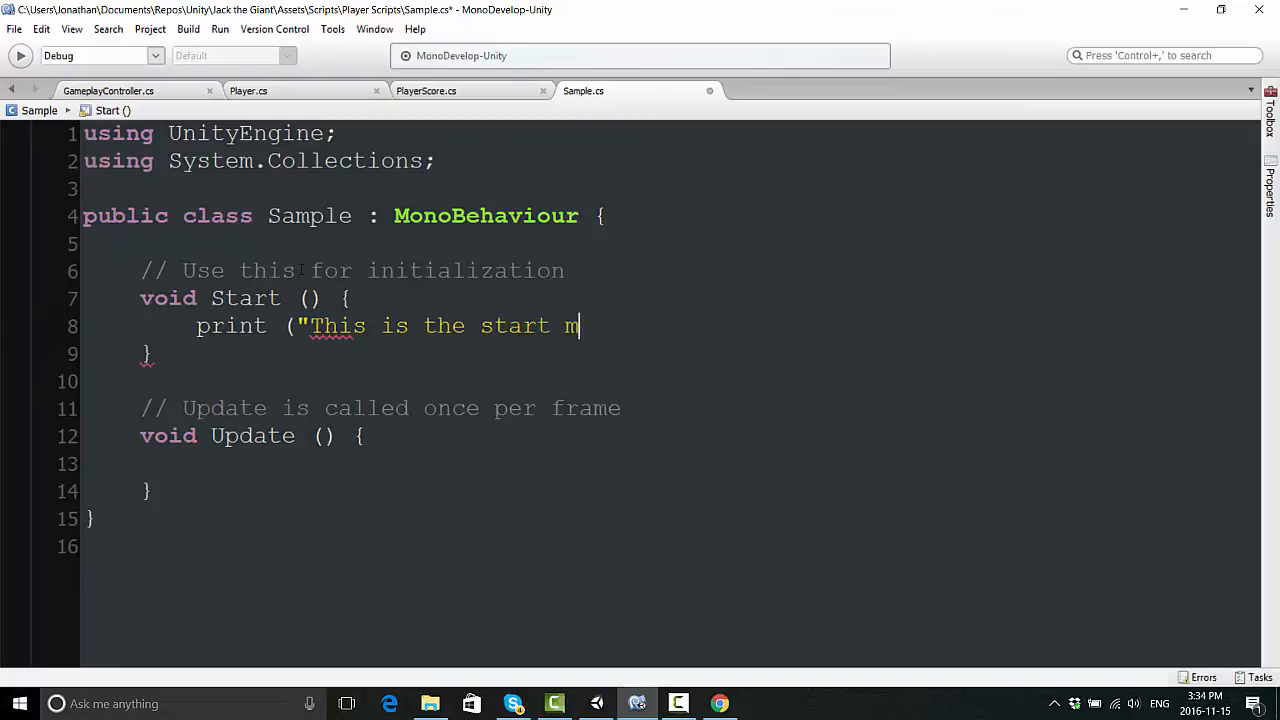
pyautogui.write('ethod");')
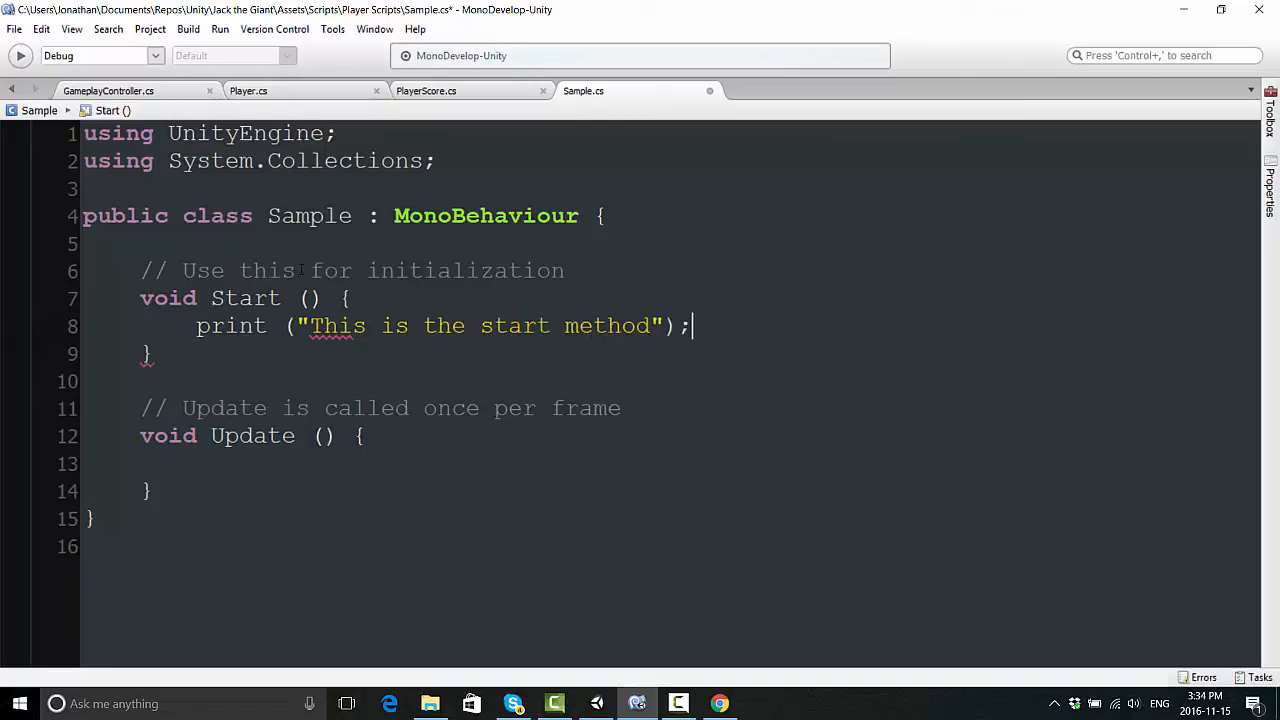
pyautogui.write('print ("This is the update meth')
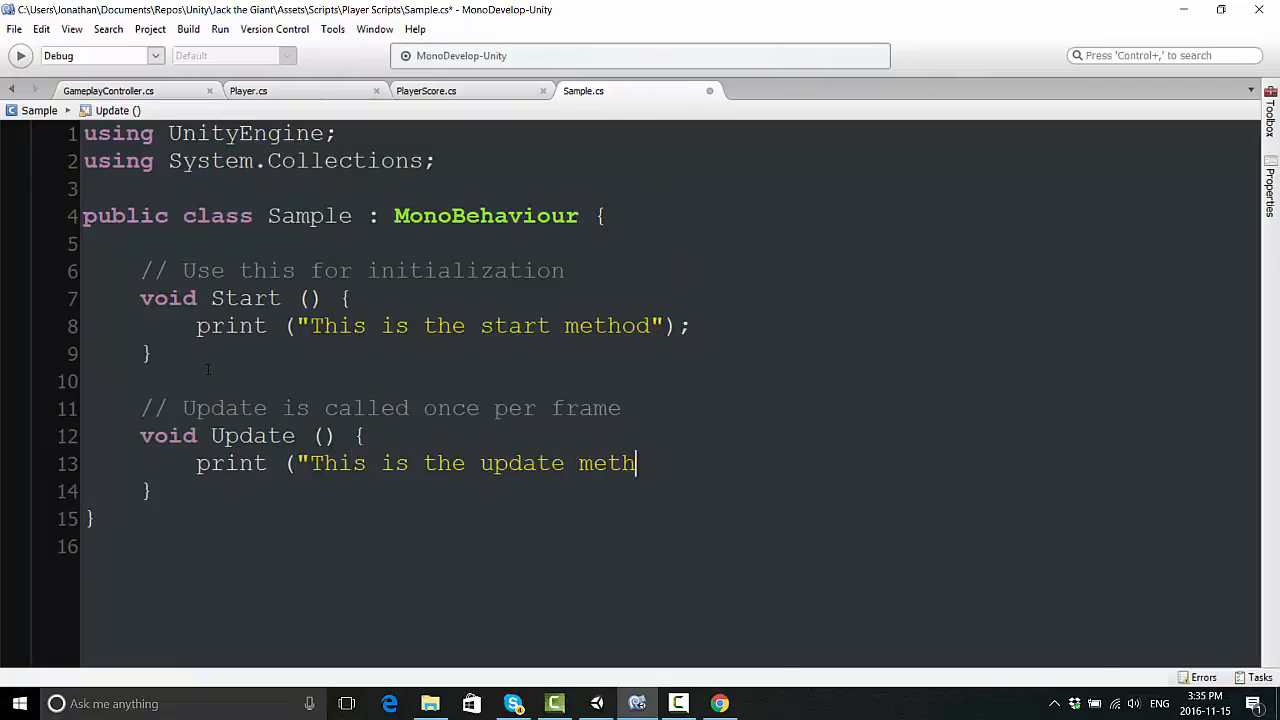
pyautogui.write('od");')
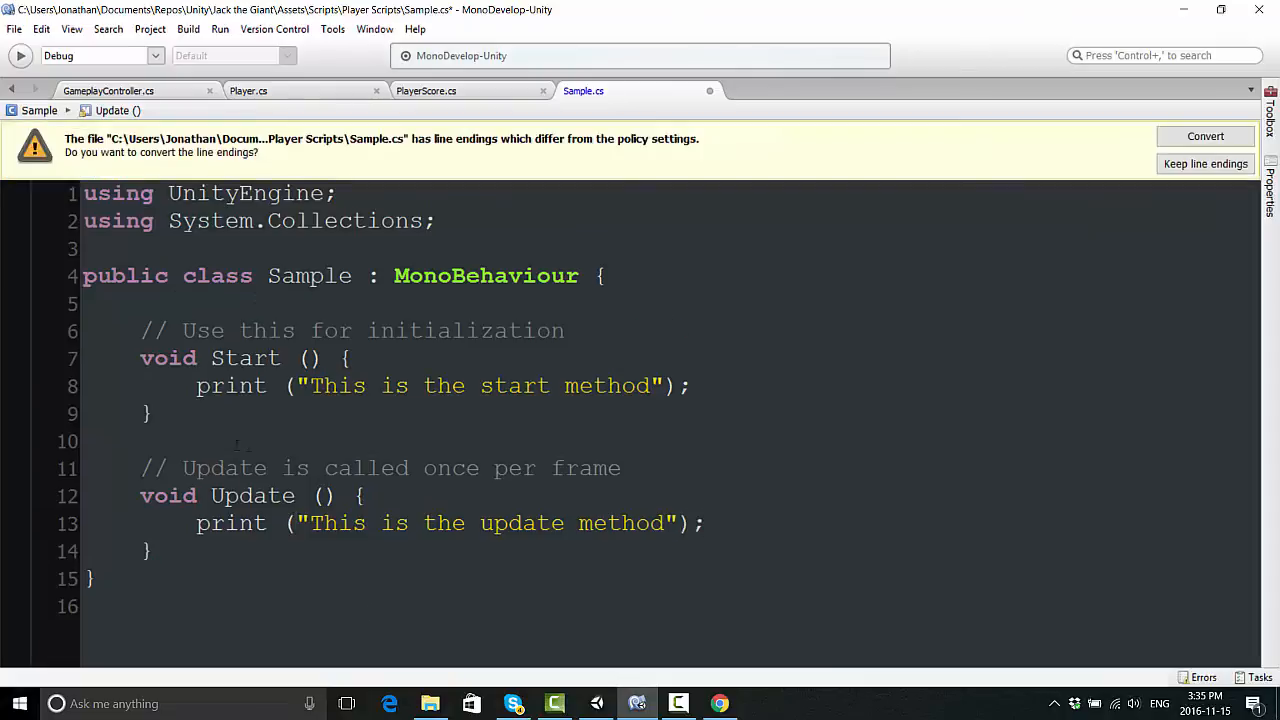
pyautogui.click(1205, 163)
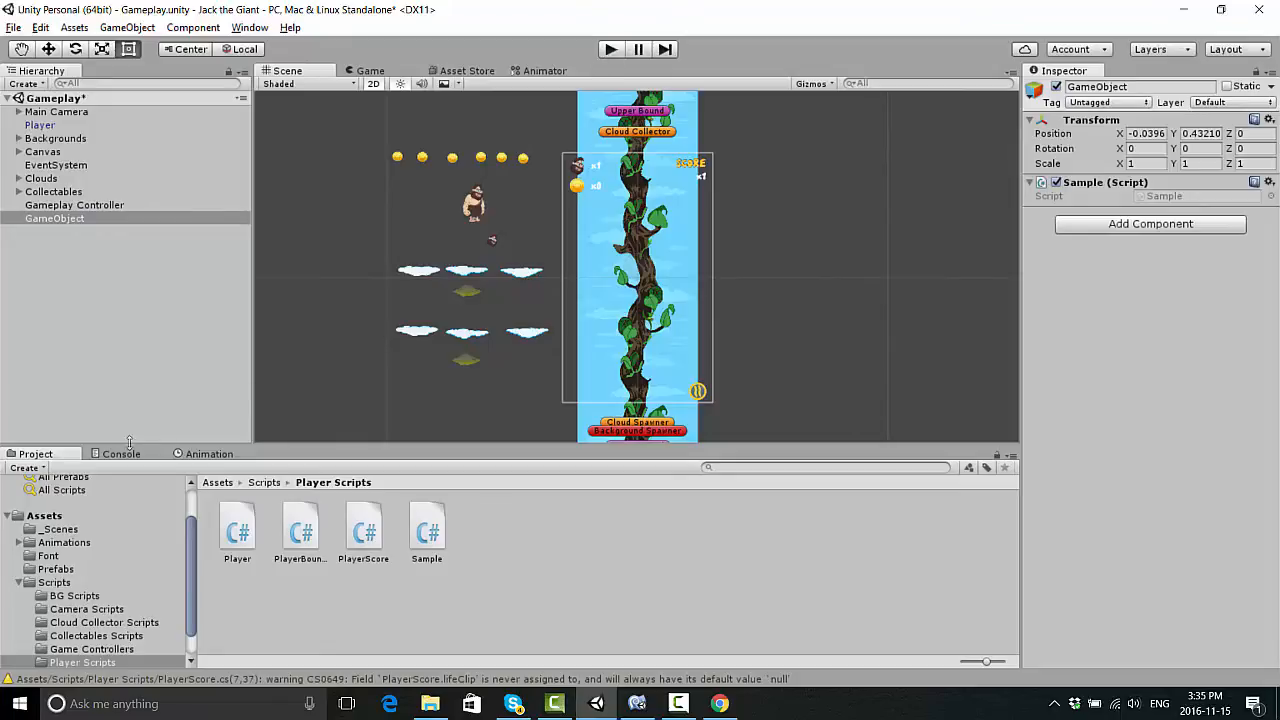
# - View the Console's start and update messages and the update message's details
pyautogui.click(120, 453)
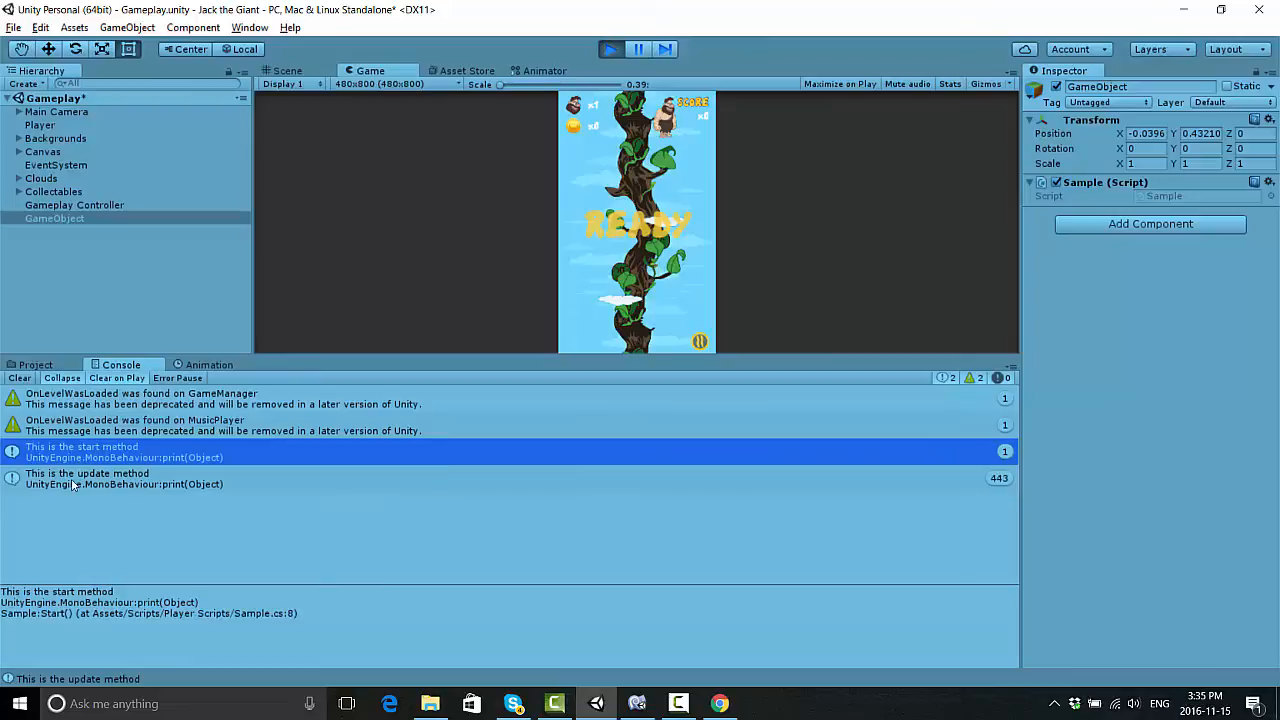
pyautogui.click(120, 478)
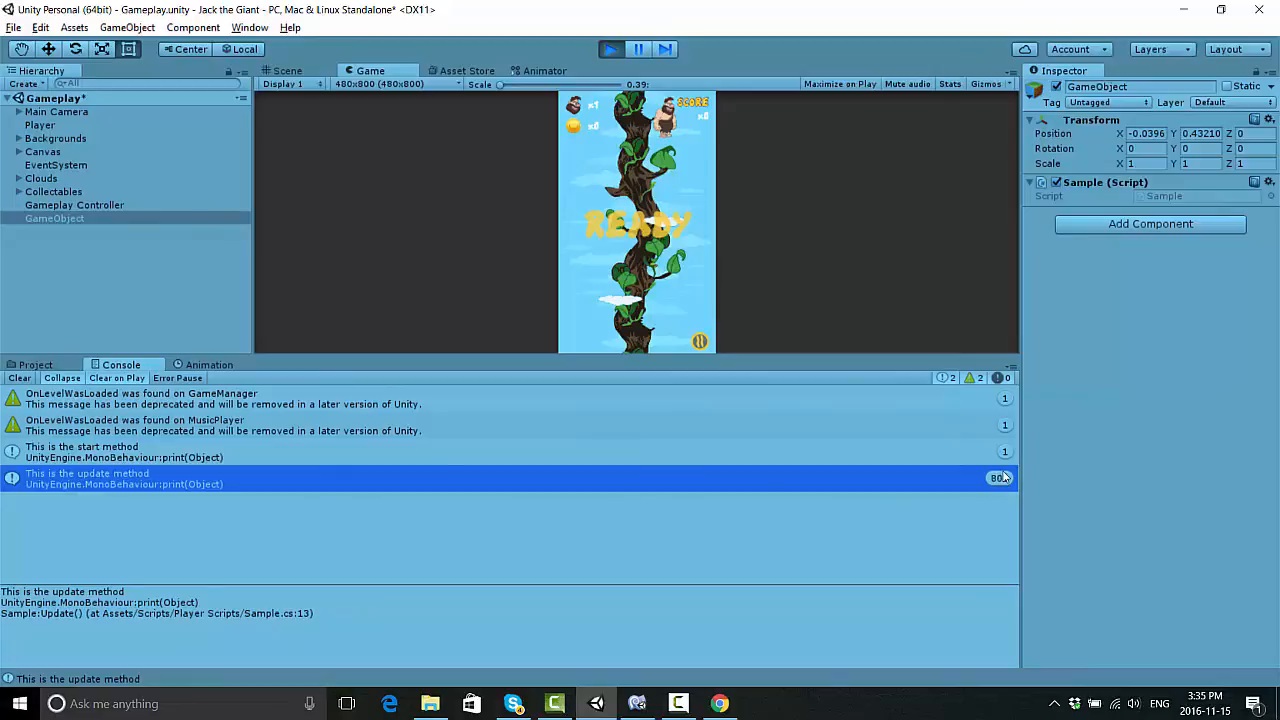
pyautogui.moveTo(958, 468)
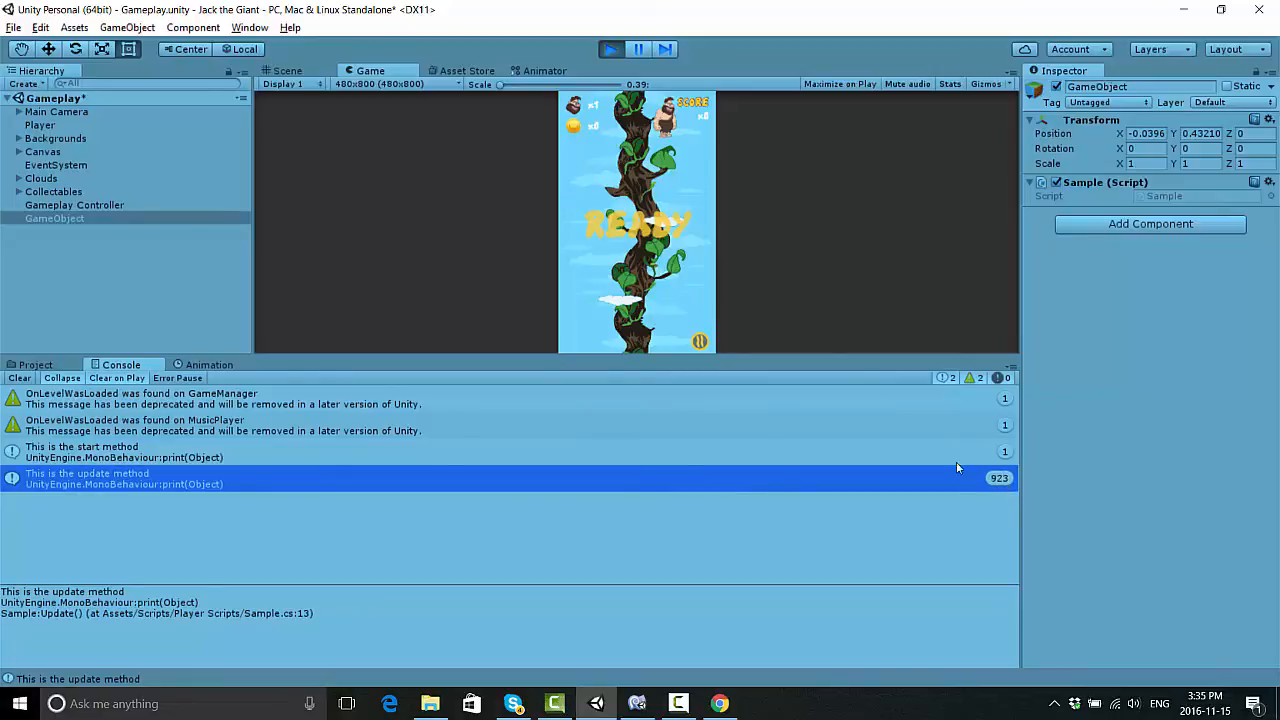
pyautogui.click(287, 70)
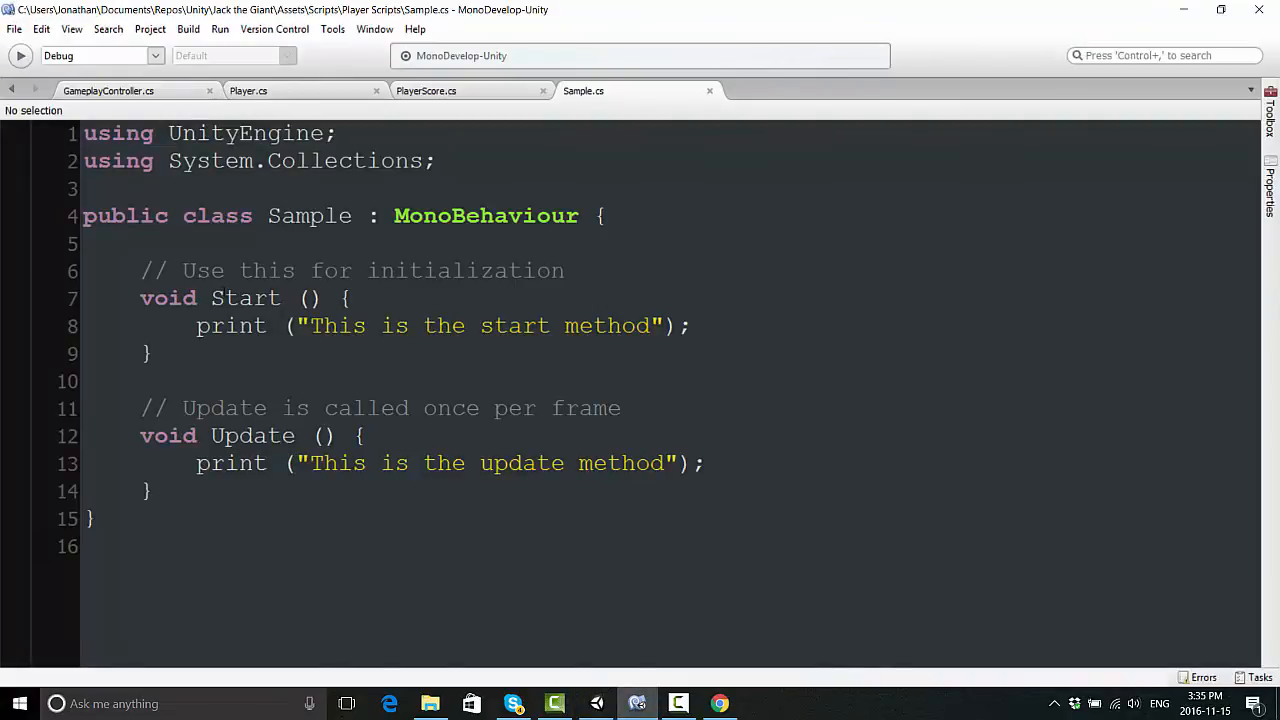
# - Insert an empty 'void Awake ()' method on a new line above Start
pyautogui.click(139, 298)
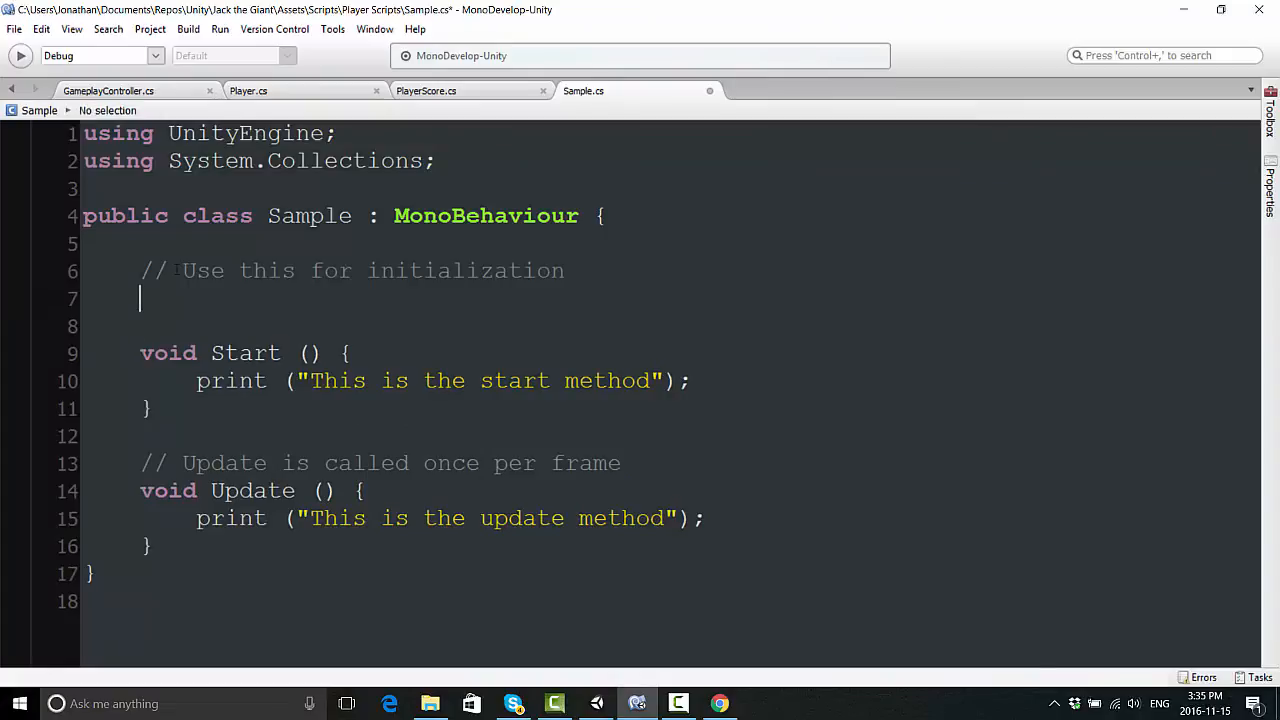
pyautogui.write('void')
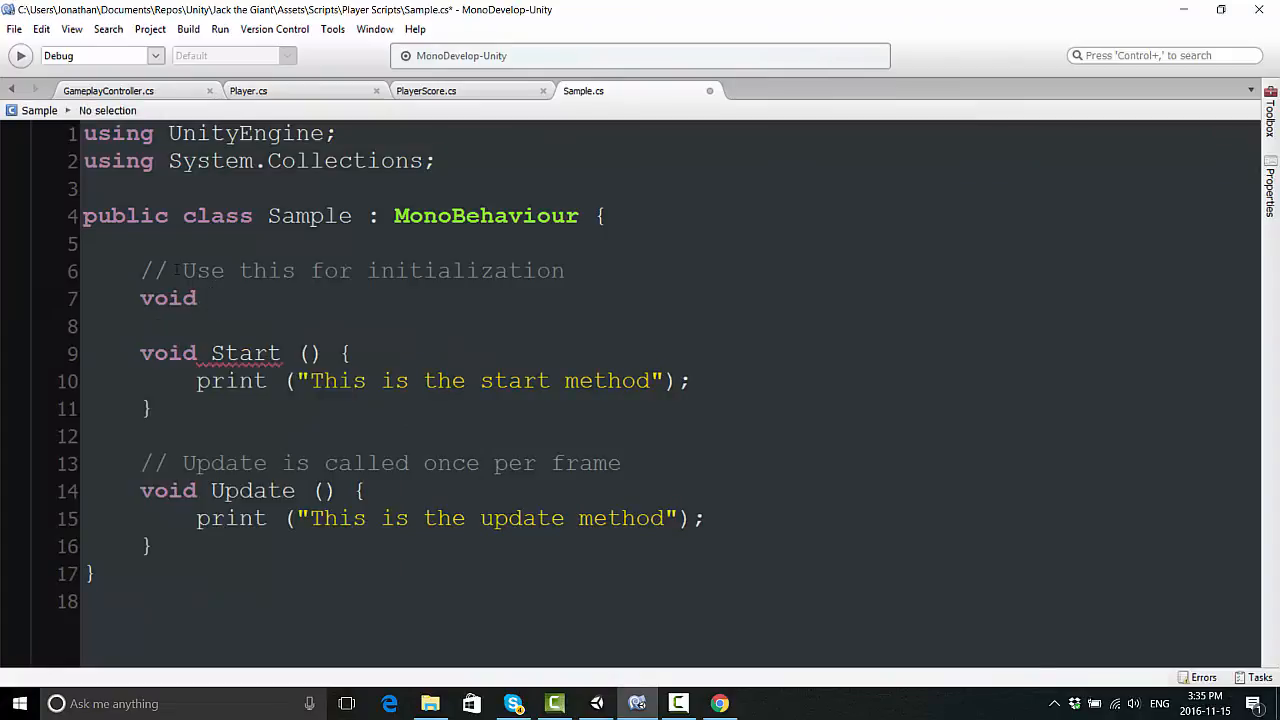
pyautogui.write('Awake () {')
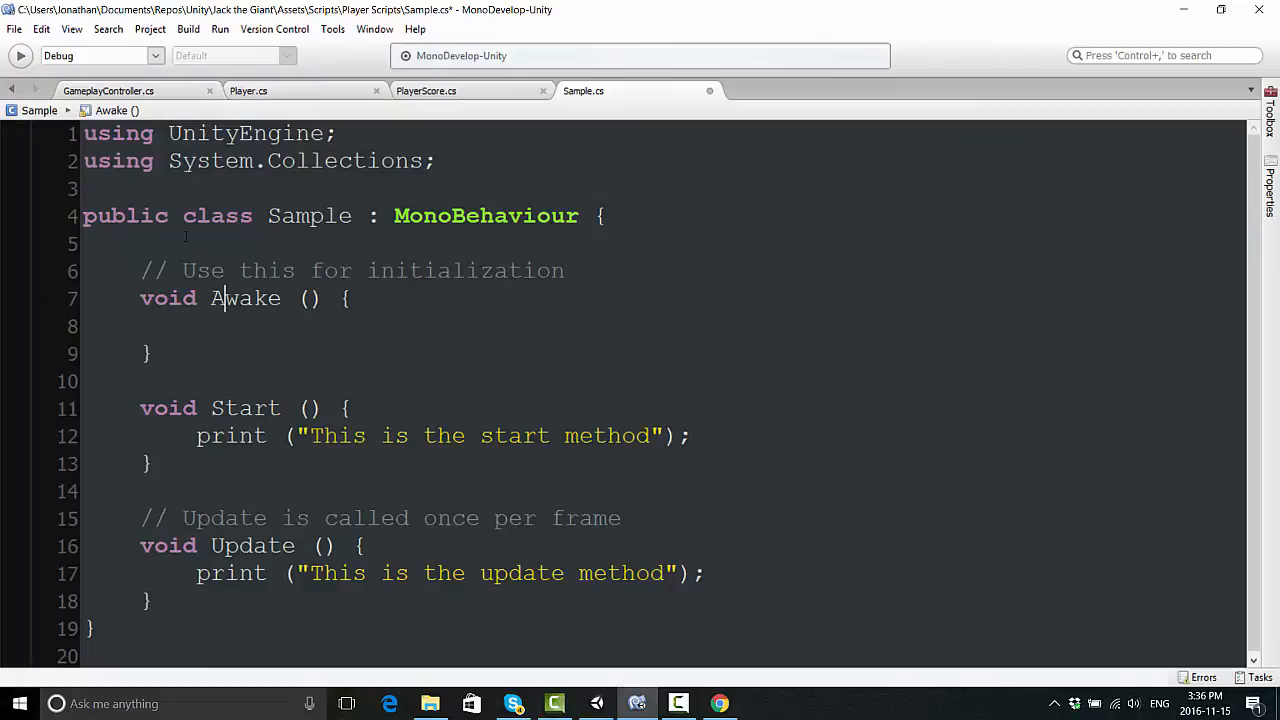
pyautogui.click(240, 408)
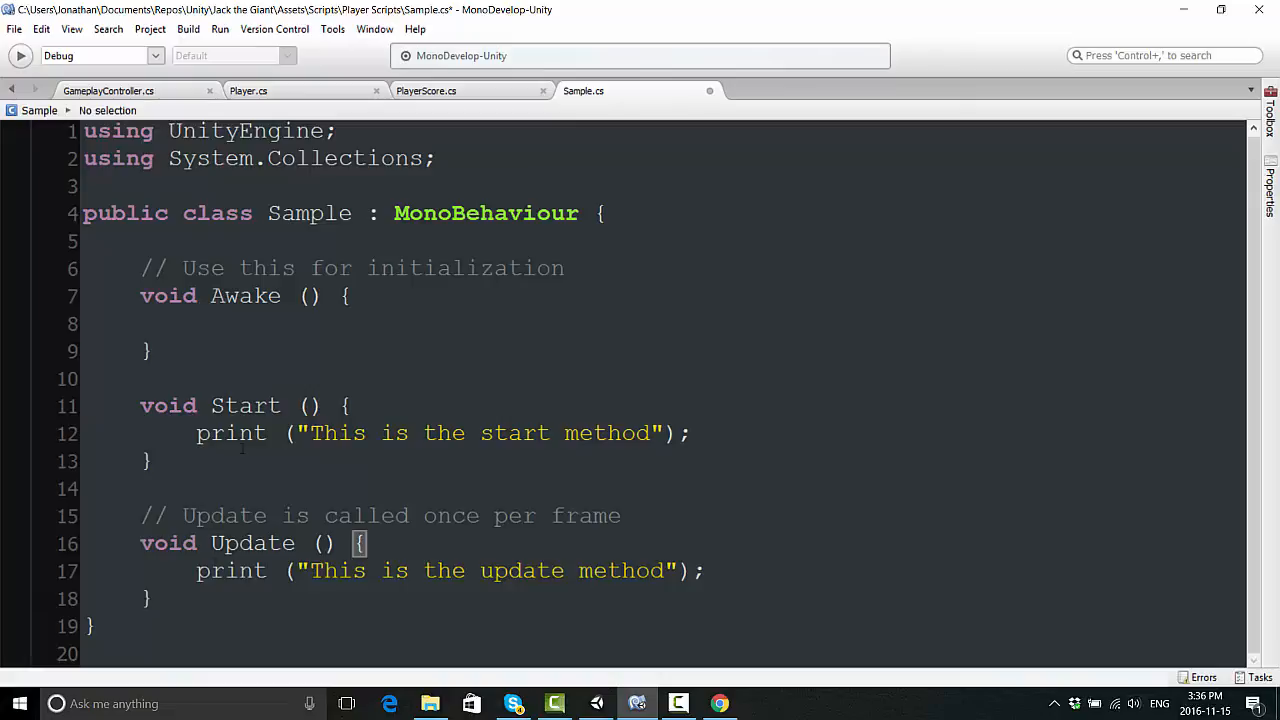
# - Write 'void HelloWorld (){ }' below Update and a HelloWorld(); call after Start's print line
pyautogui.write('void')
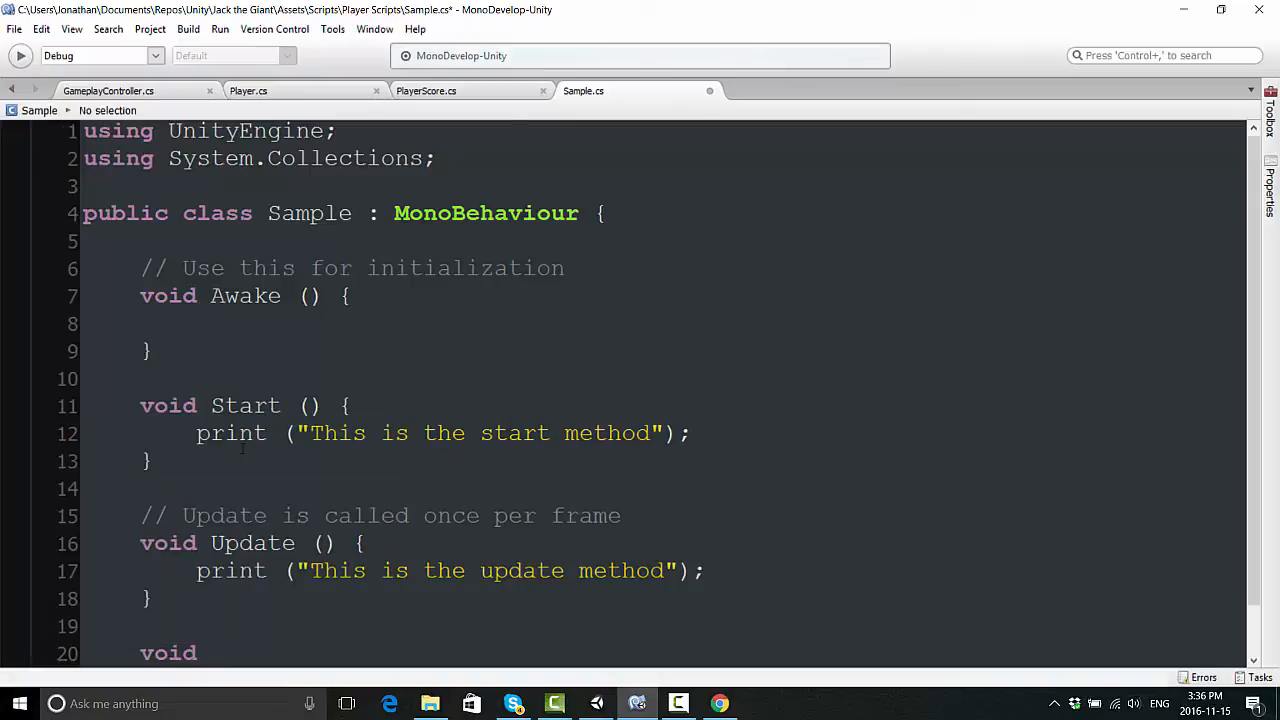
pyautogui.write('Hello')
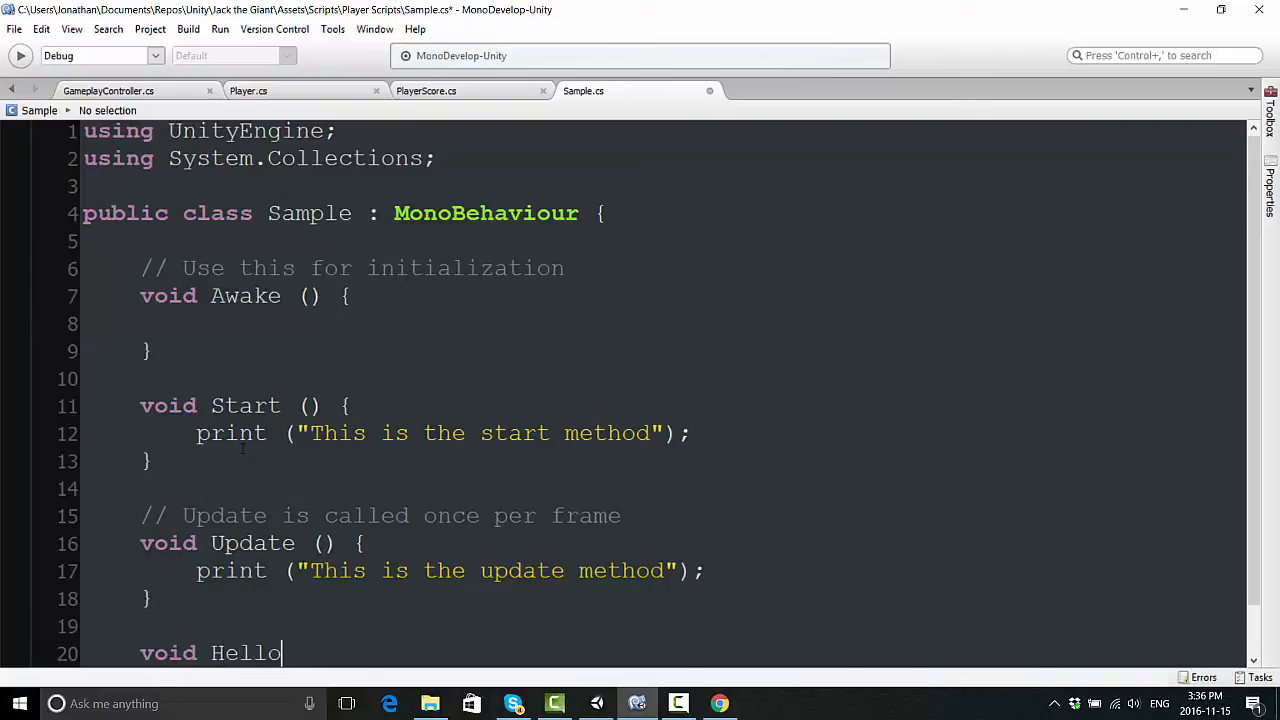
pyautogui.write('World (){')
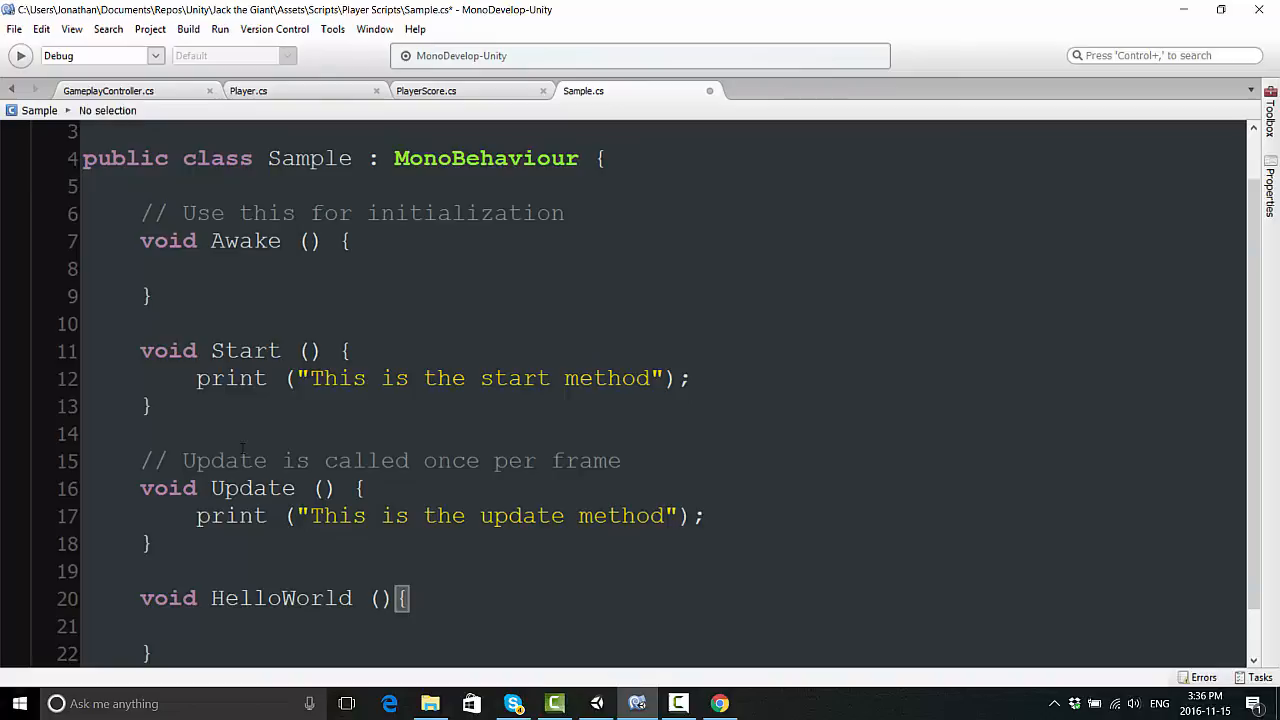
pyautogui.press('Return')
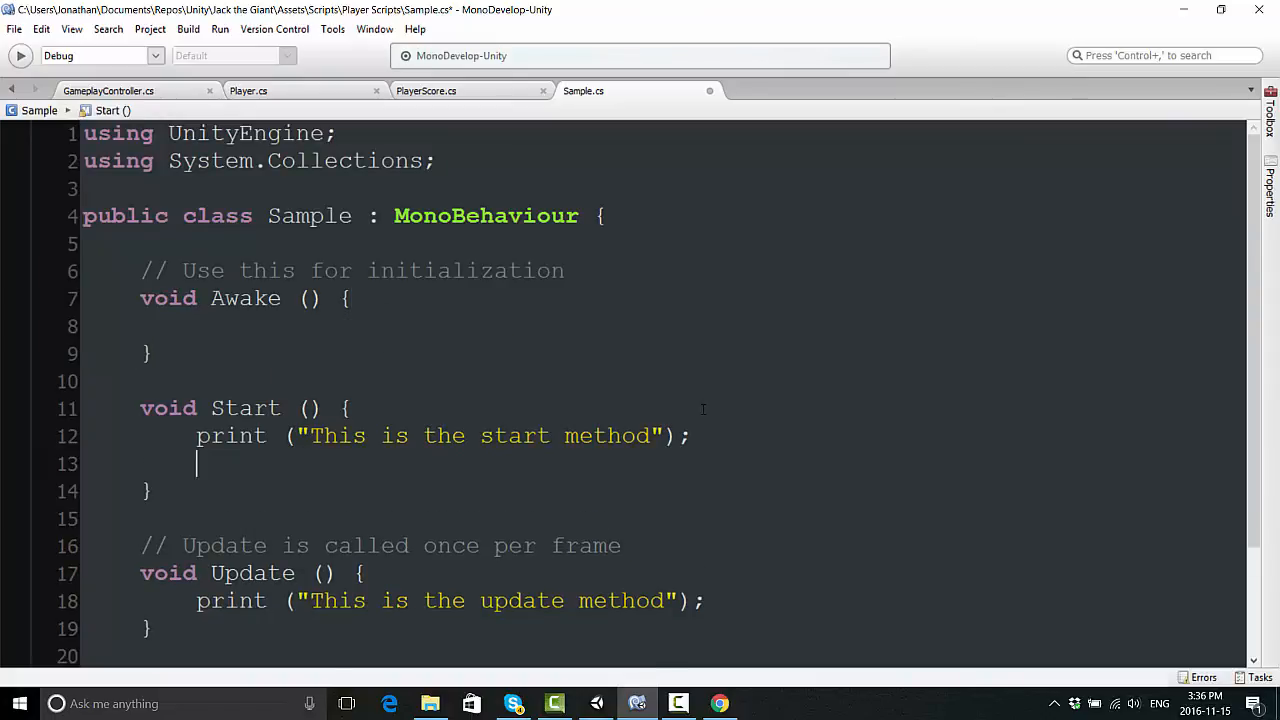
pyautogui.write('HelloWorld();')
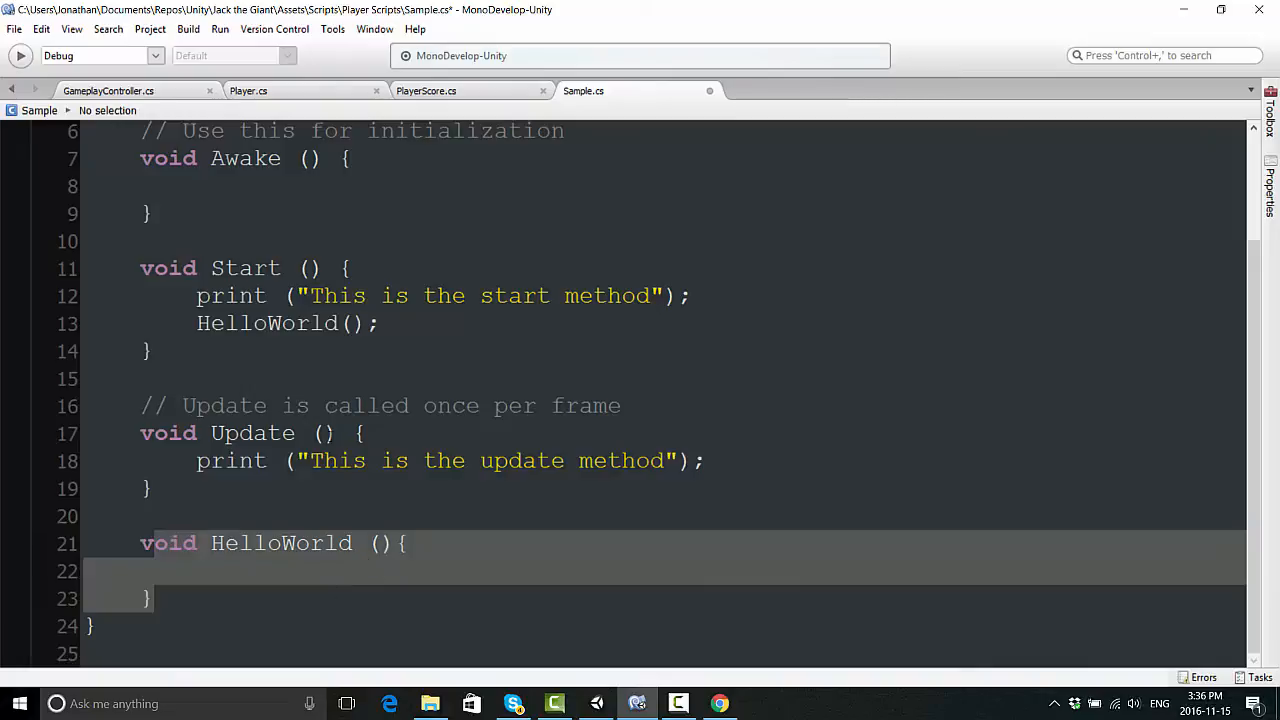
# - Point out the HelloWorld method, then switch to the PlayerScore.cs tab
pyautogui.click(268, 543)
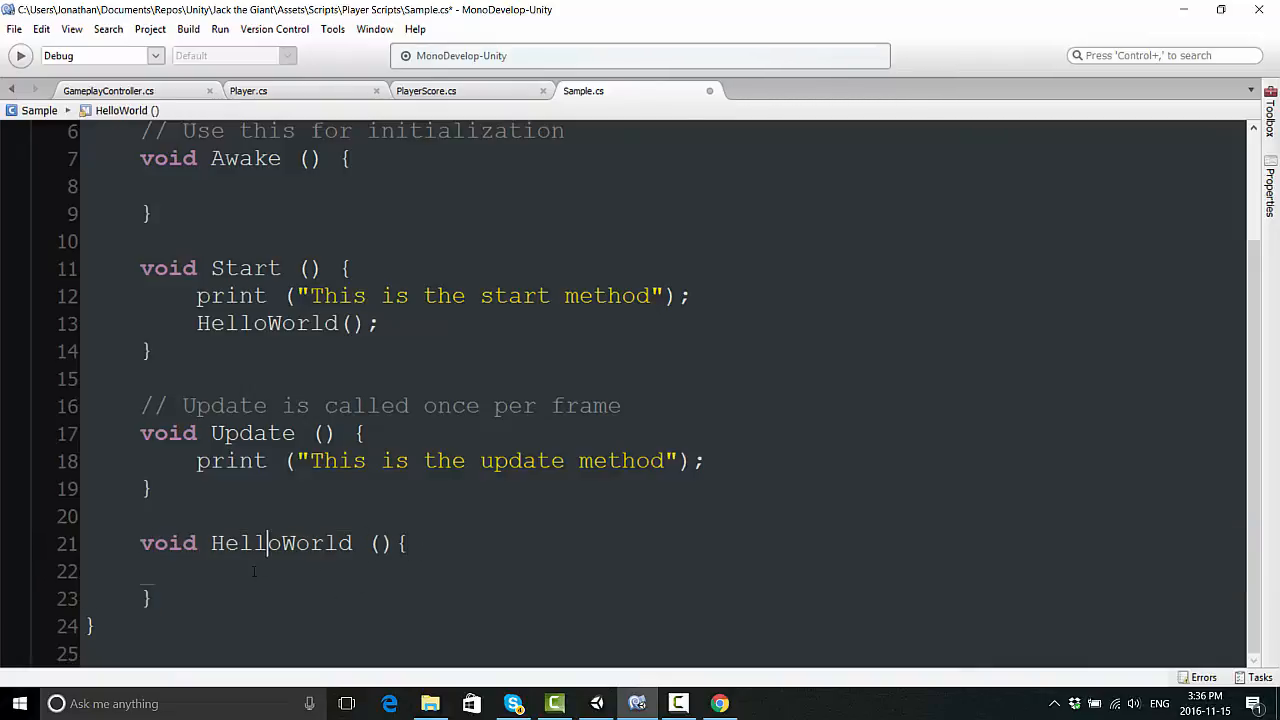
pyautogui.click(145, 571)
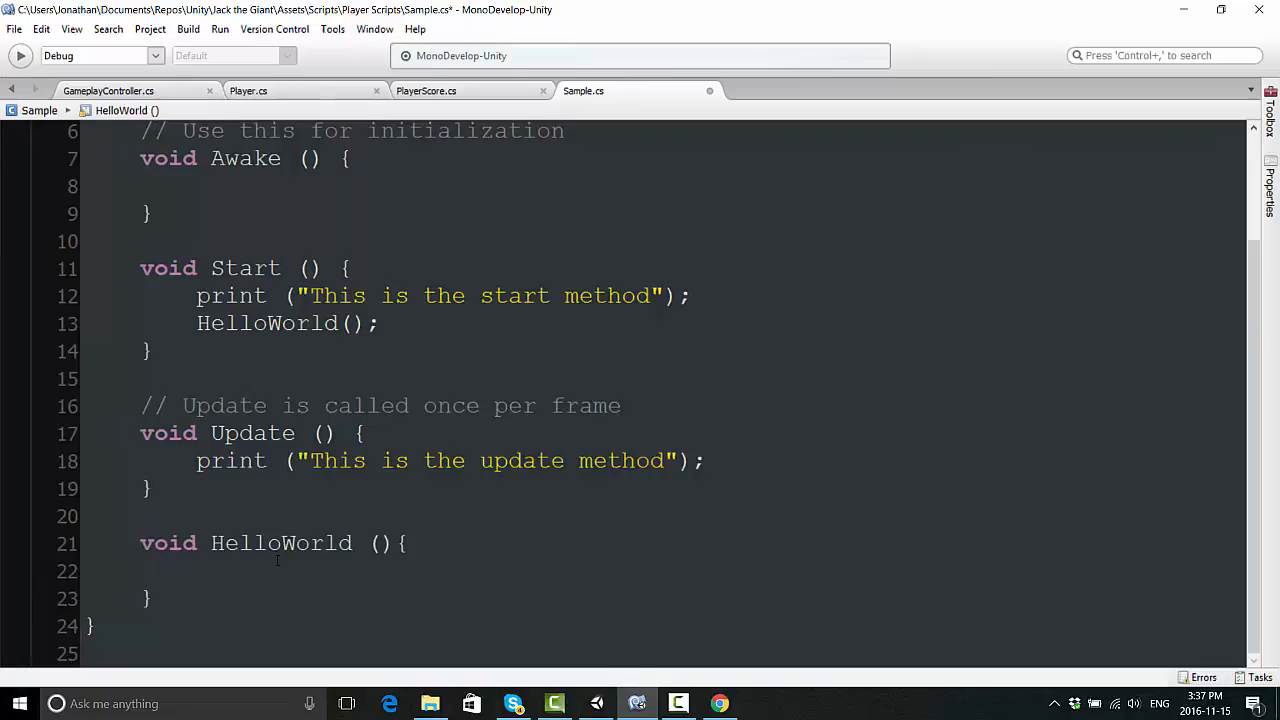
pyautogui.click(145, 570)
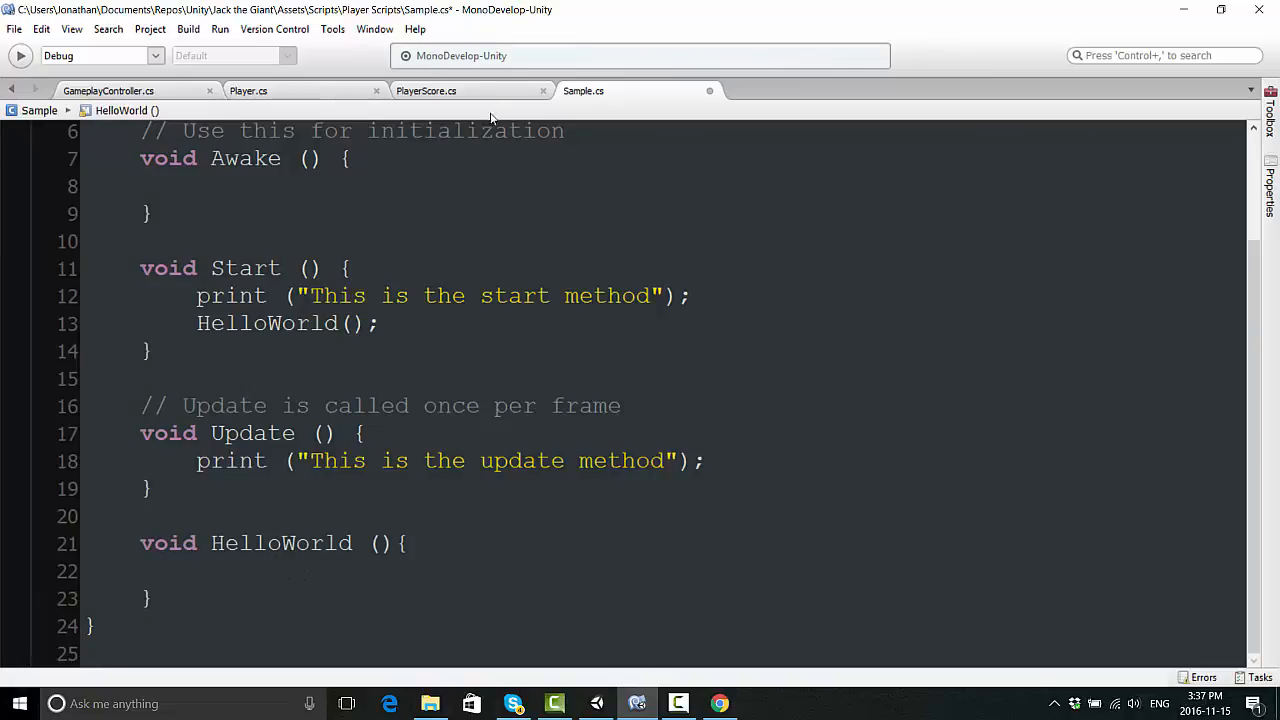
pyautogui.click(426, 90)
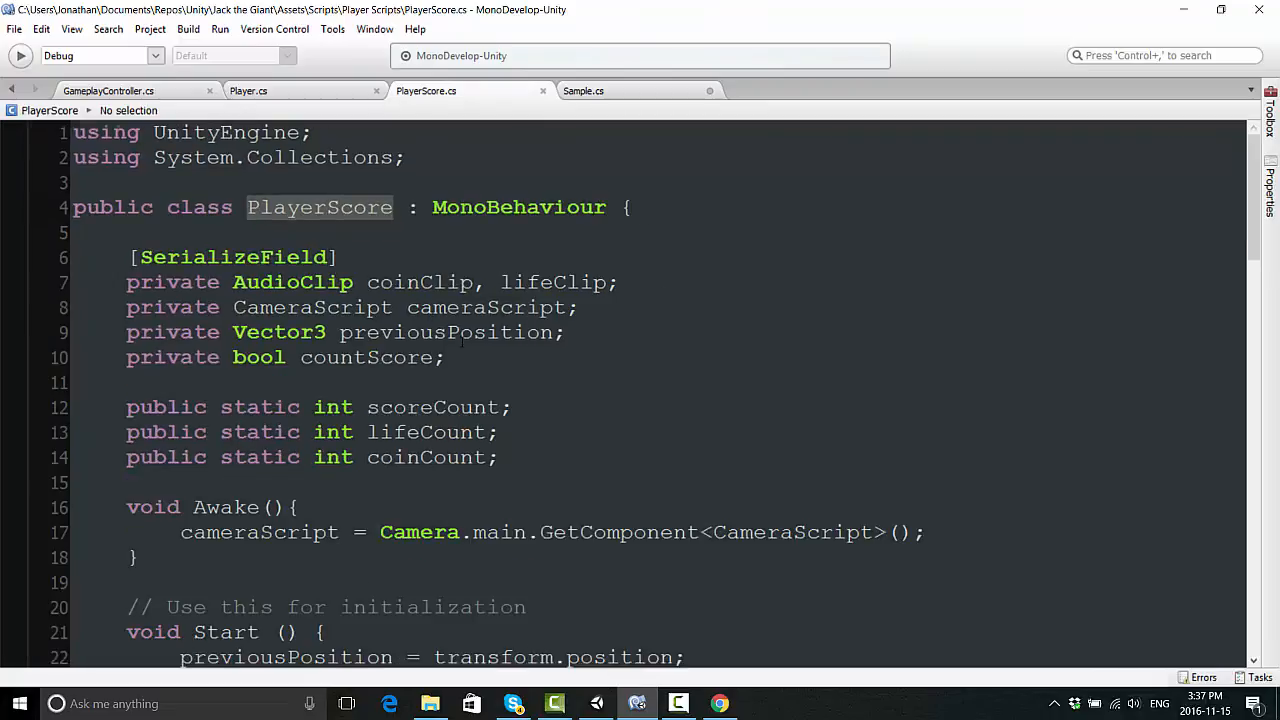
pyautogui.scroll(-3)
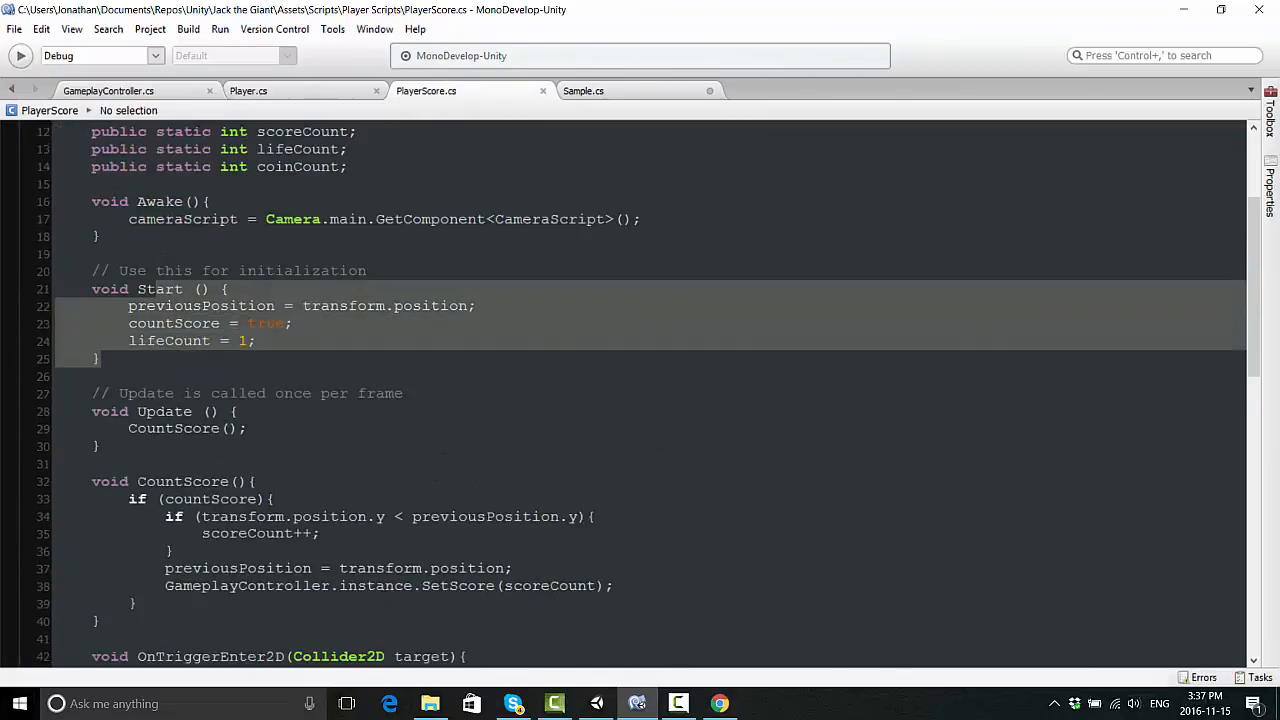
pyautogui.scroll(-3)
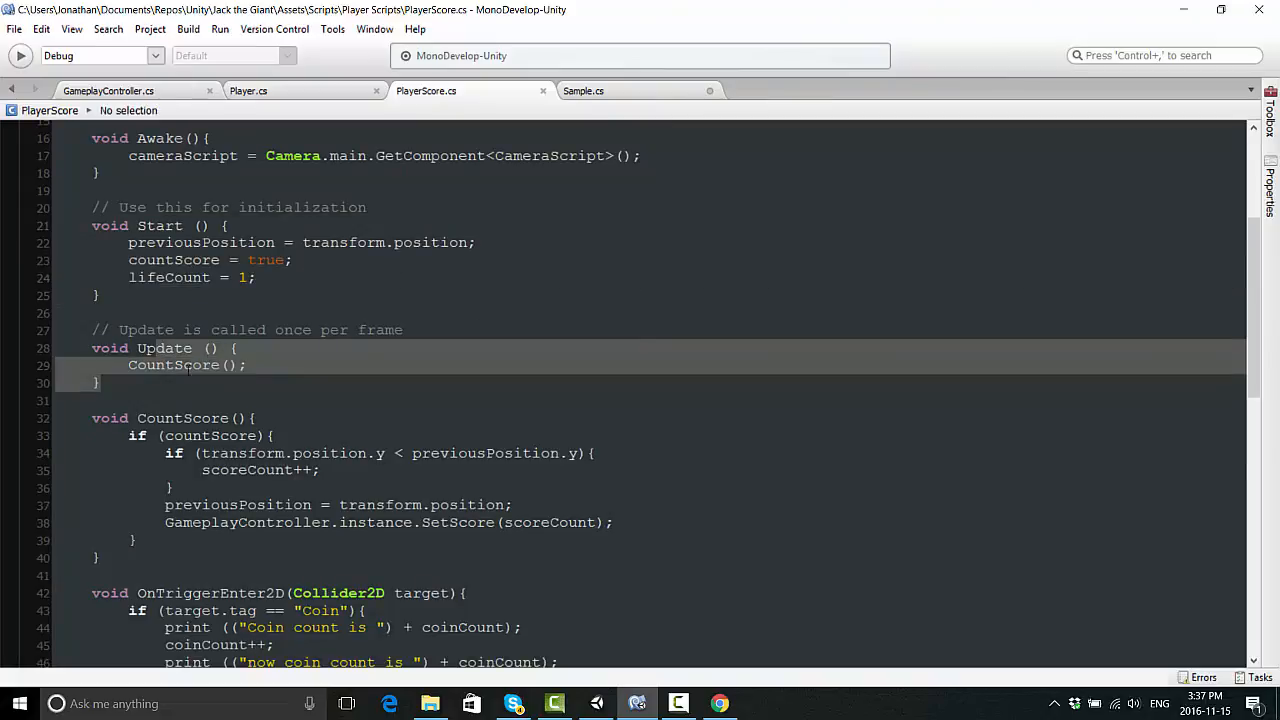
pyautogui.scroll(-3)
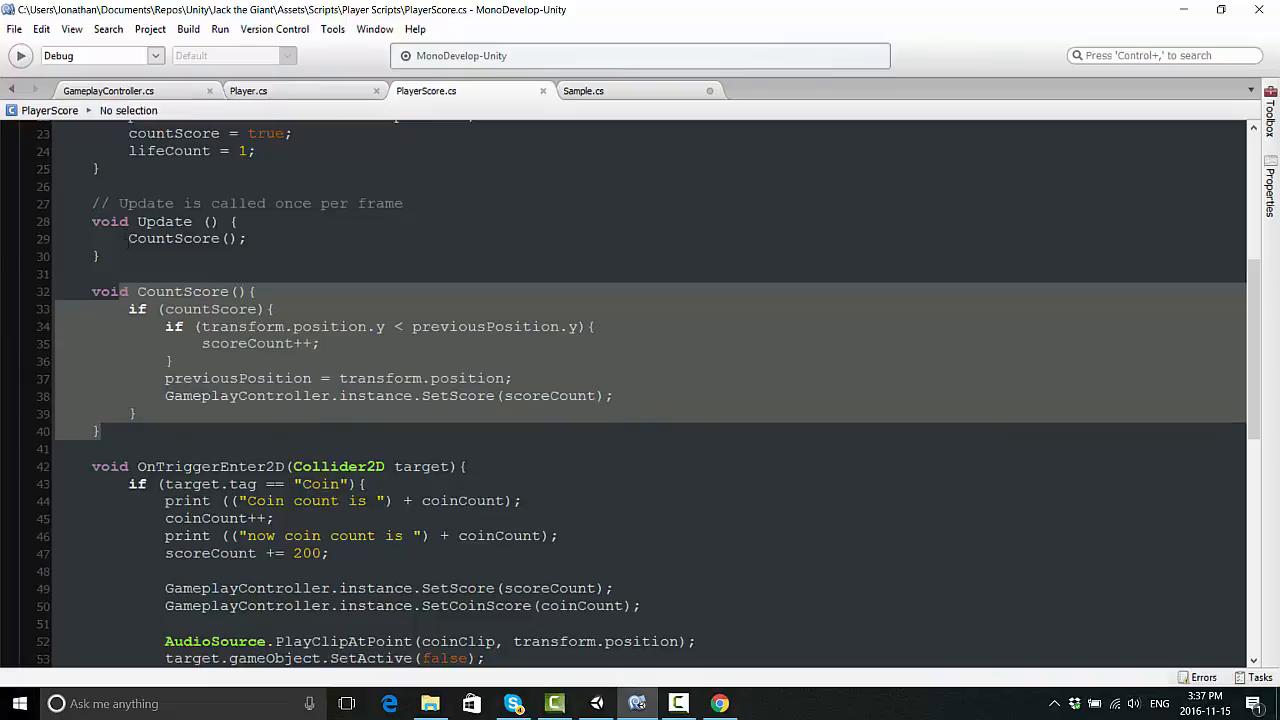
pyautogui.click(210, 413)
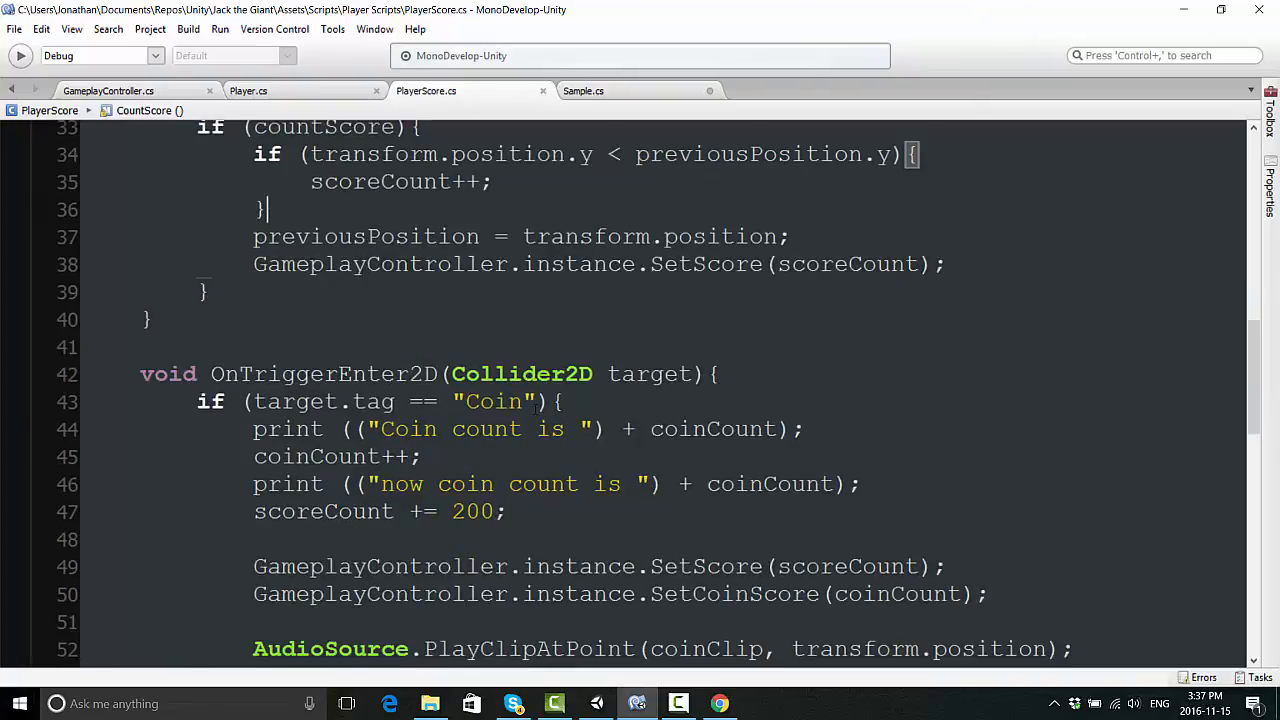
pyautogui.scroll(-3)
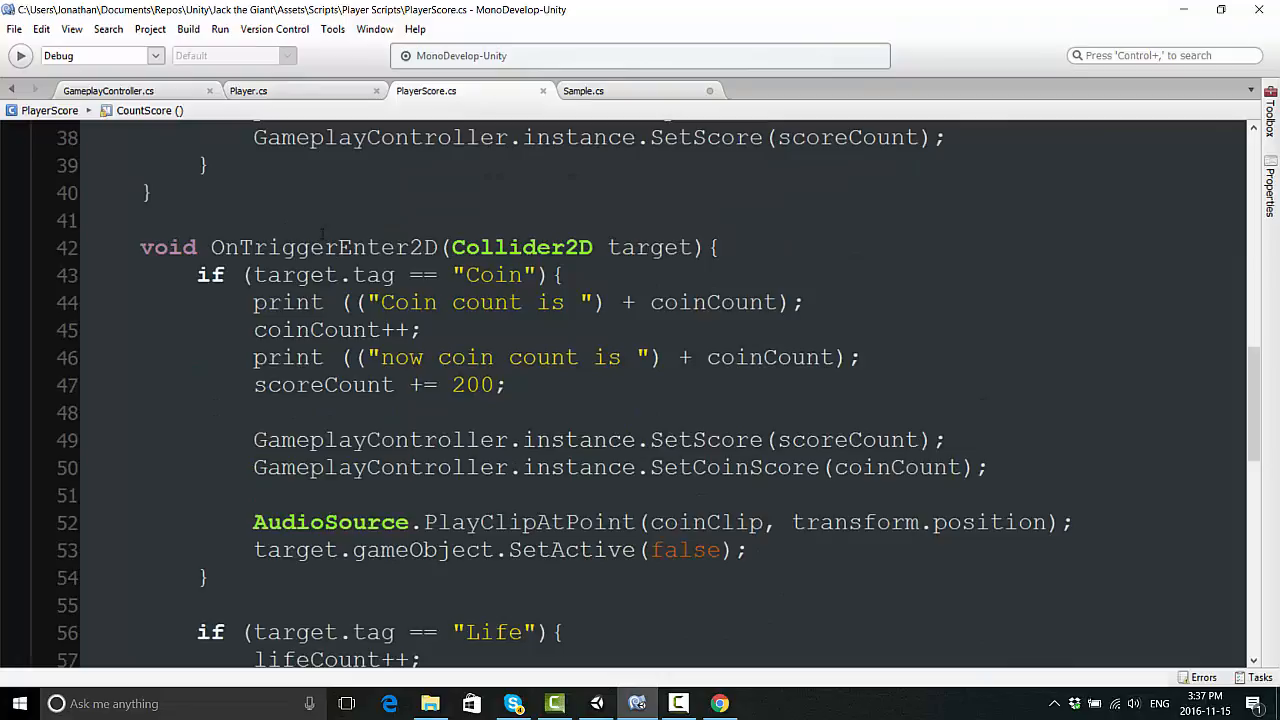
pyautogui.doubleClick(322, 247)
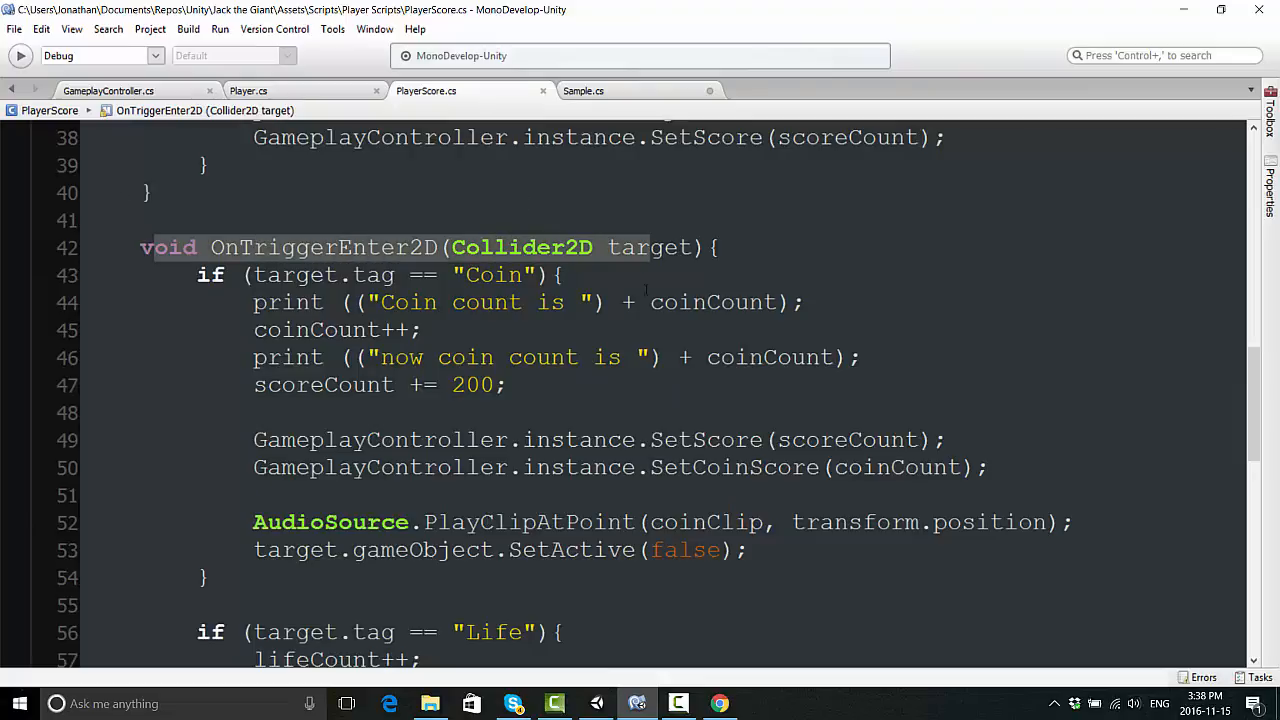
pyautogui.scroll(-3)
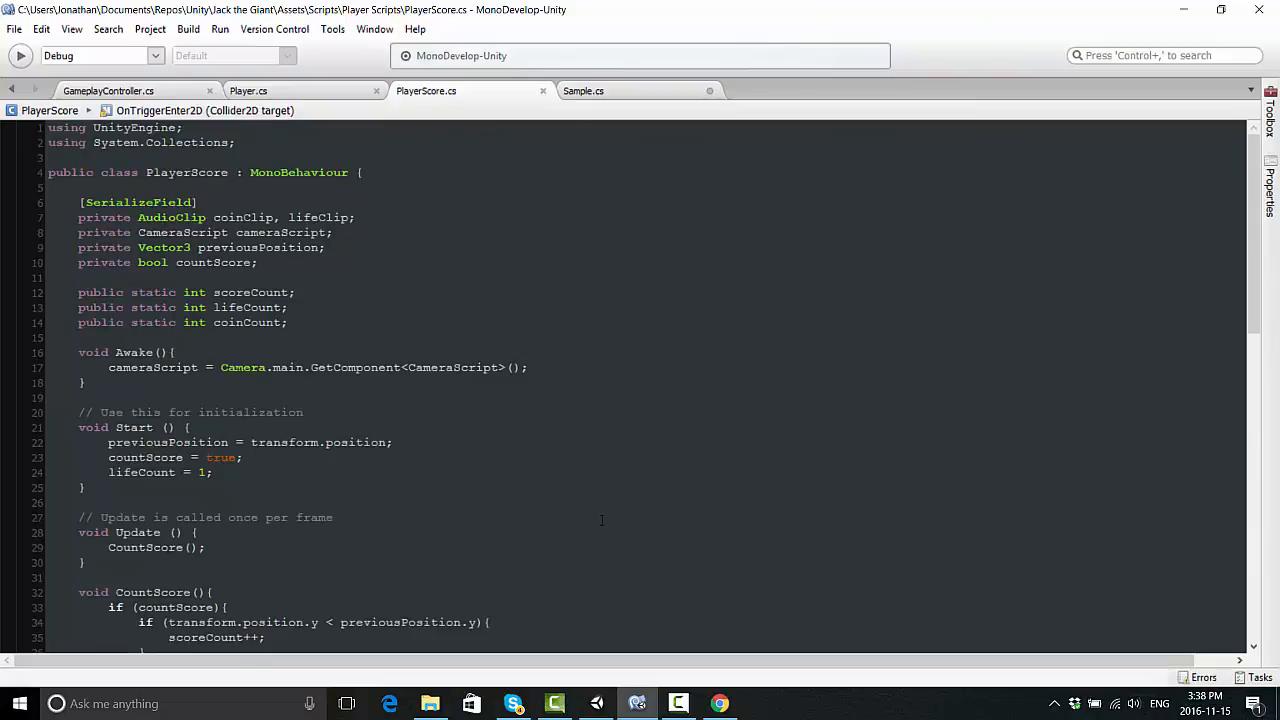
pyautogui.moveTo(692, 622)
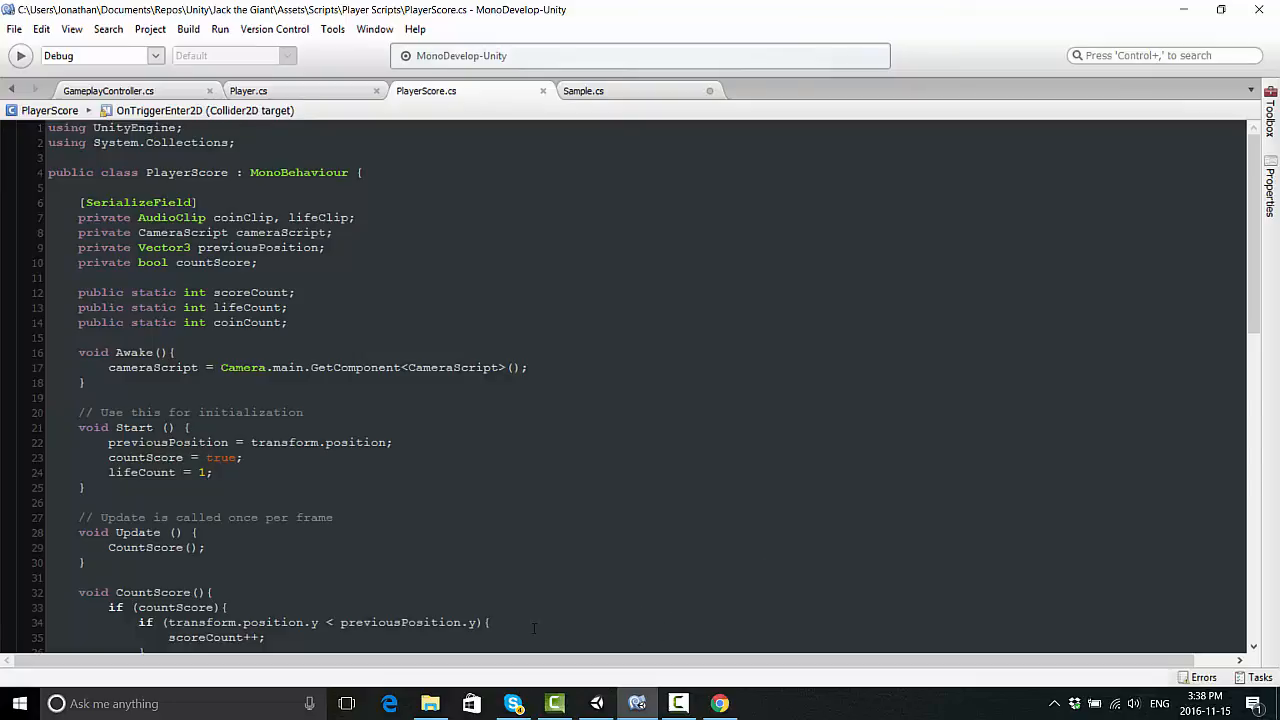
pyautogui.moveTo(670, 568)
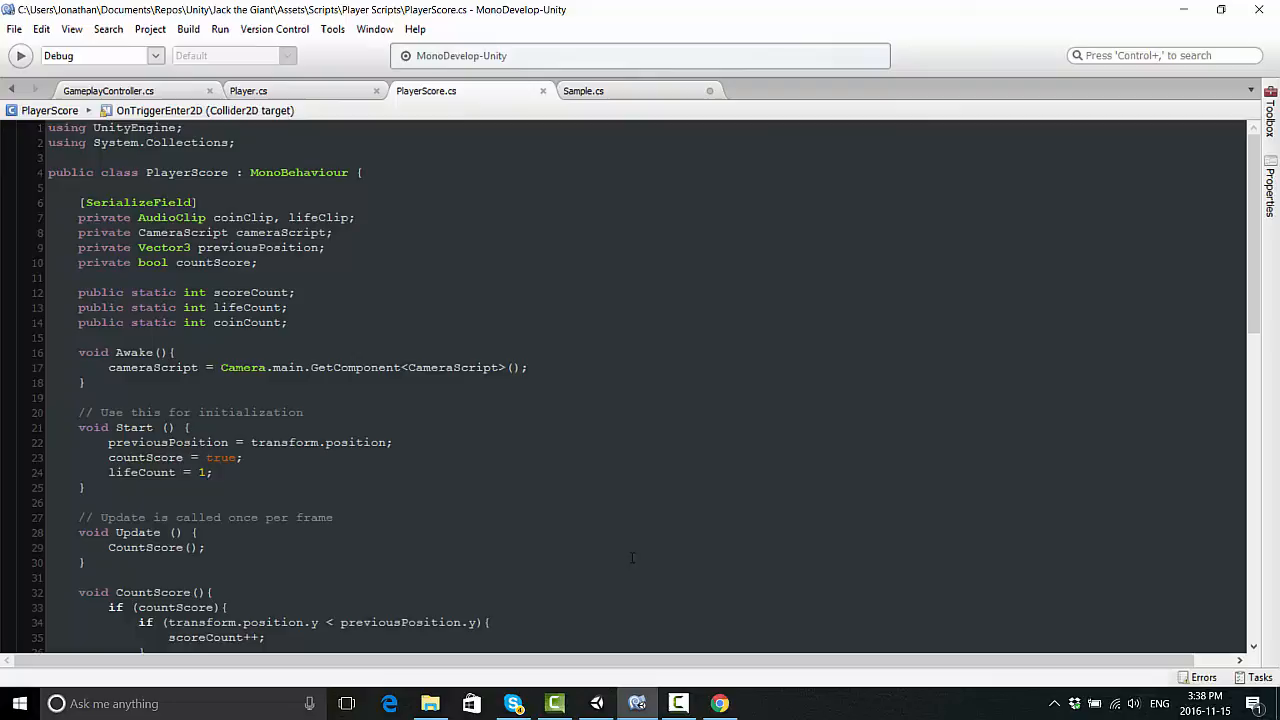
pyautogui.moveTo(674, 580)
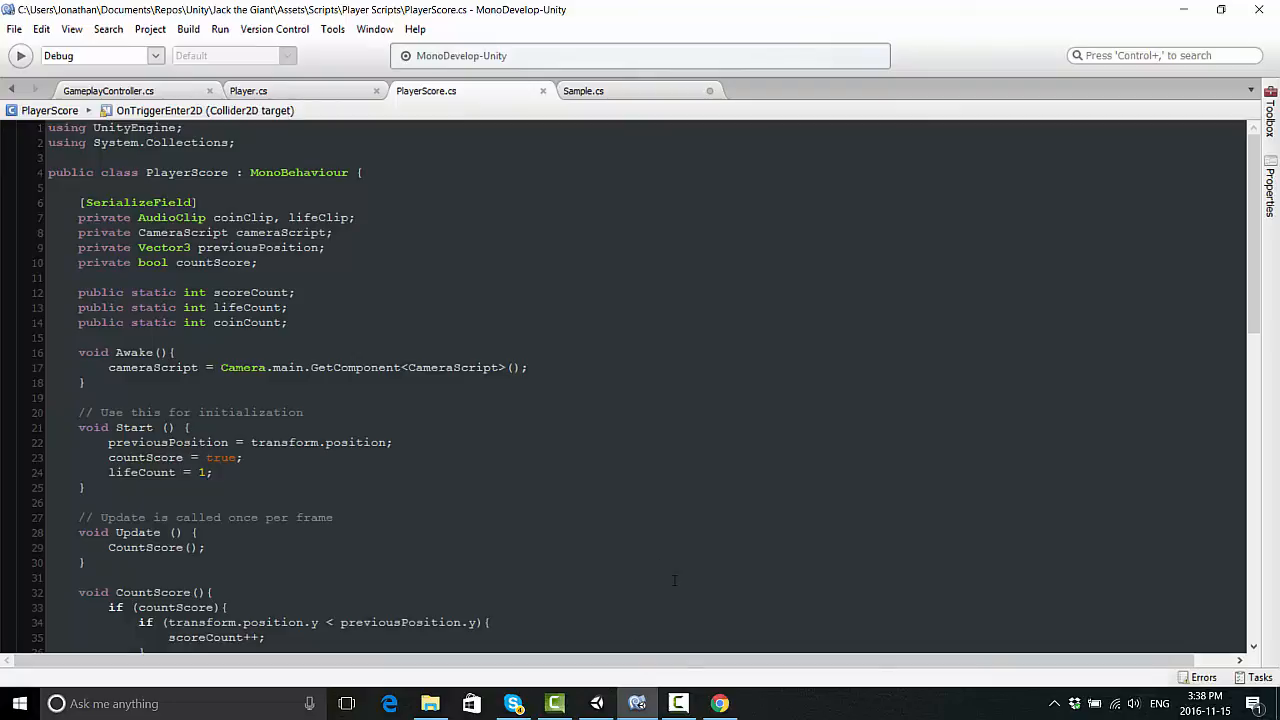